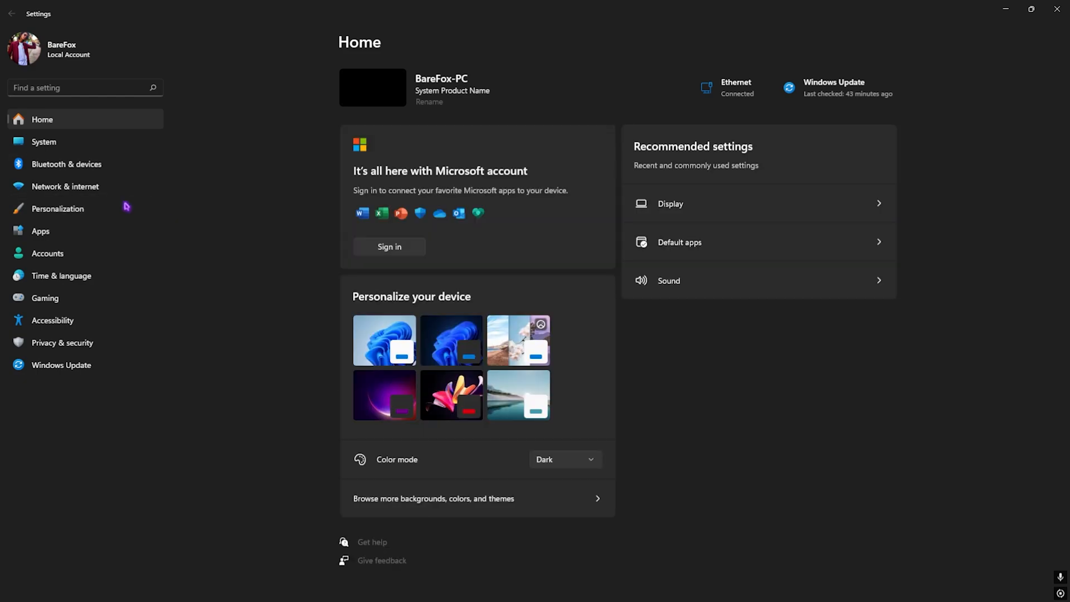
Go to Gaming > Graphics and show the default graphics settings page
click(45, 297)
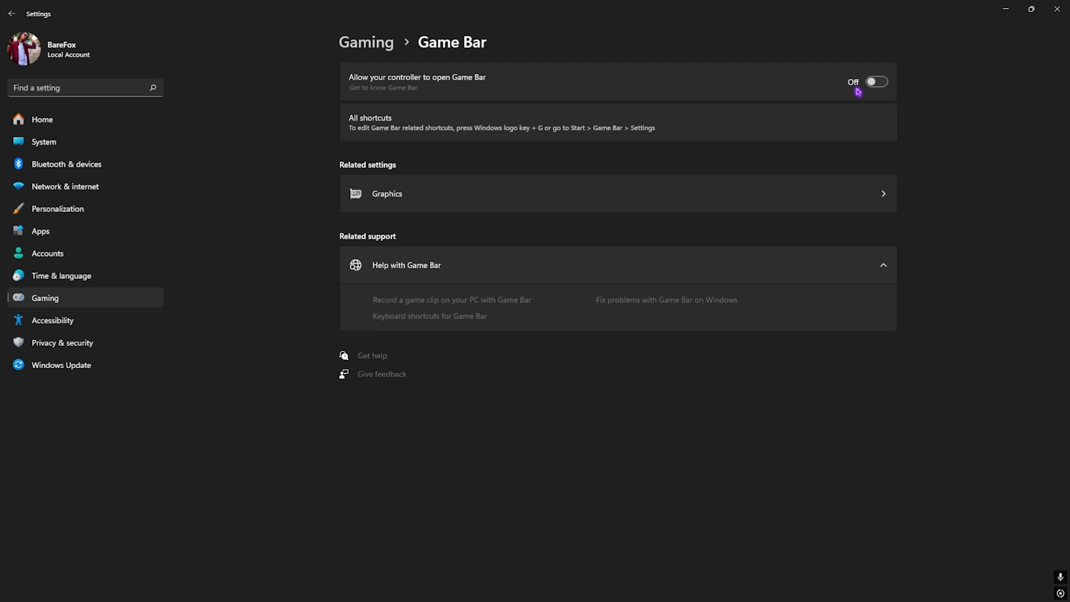
mouse_move(373, 51)
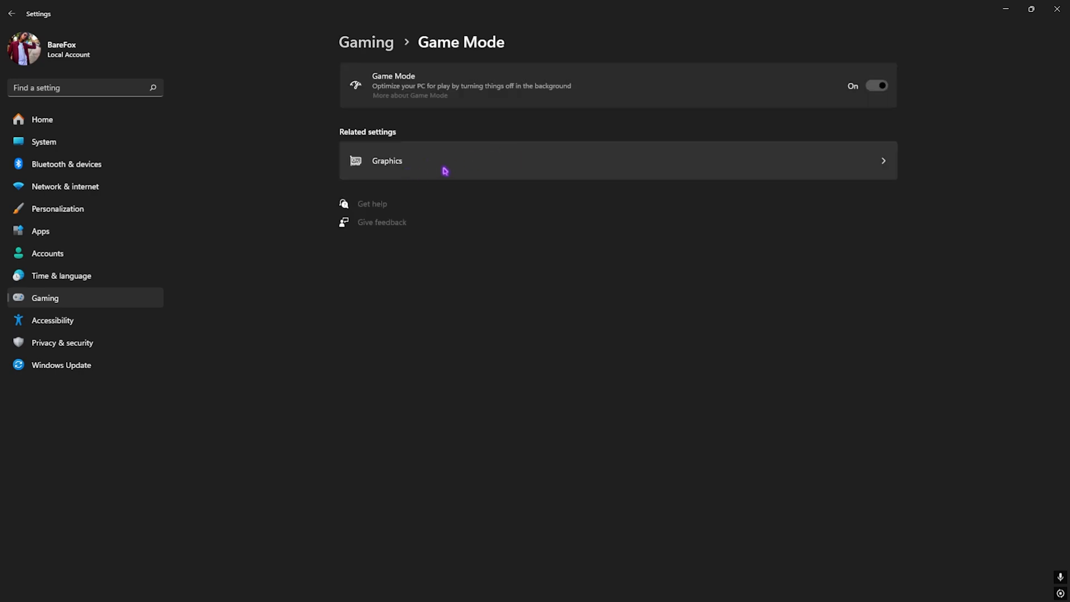
click(387, 161)
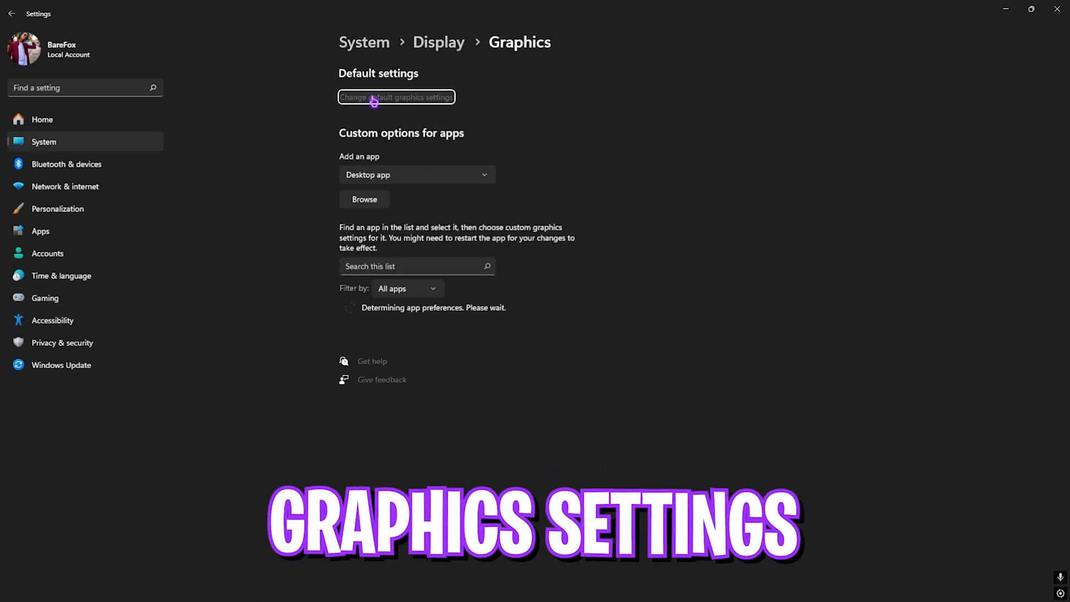
click(395, 97)
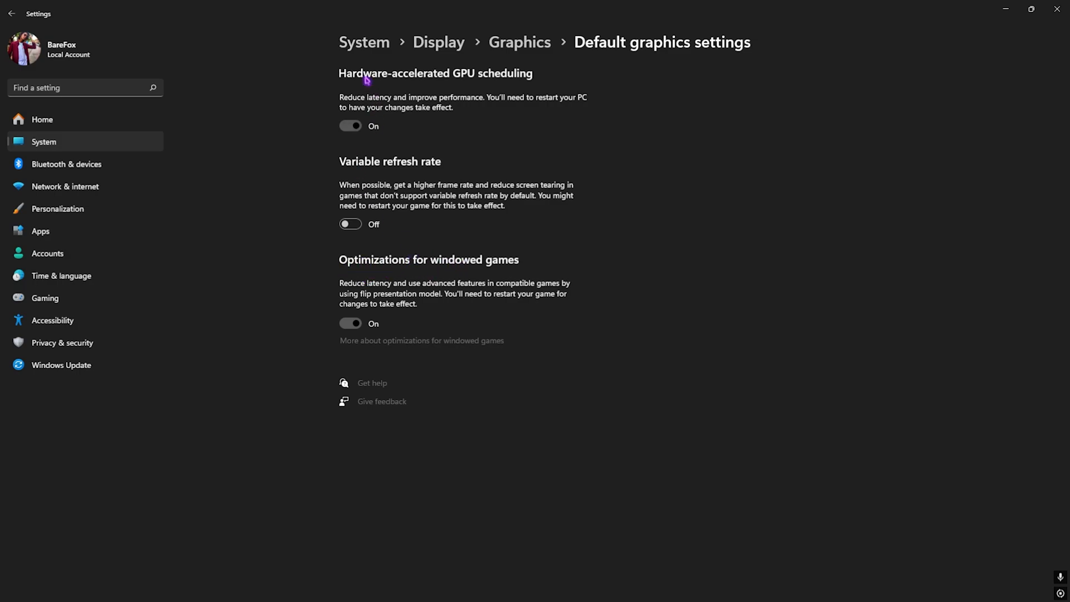
mouse_move(443, 78)
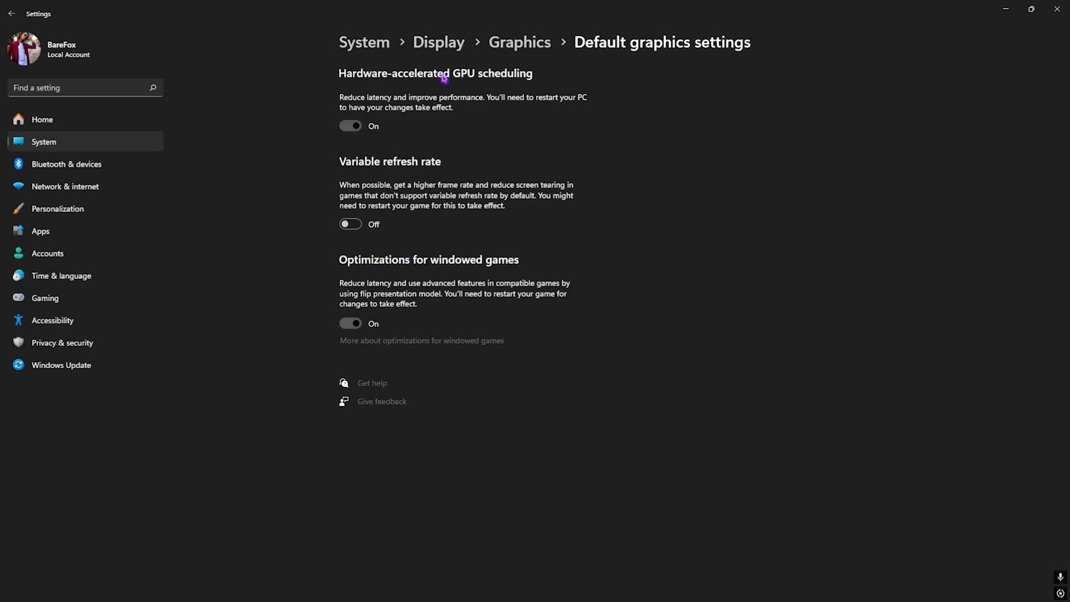
mouse_move(401, 81)
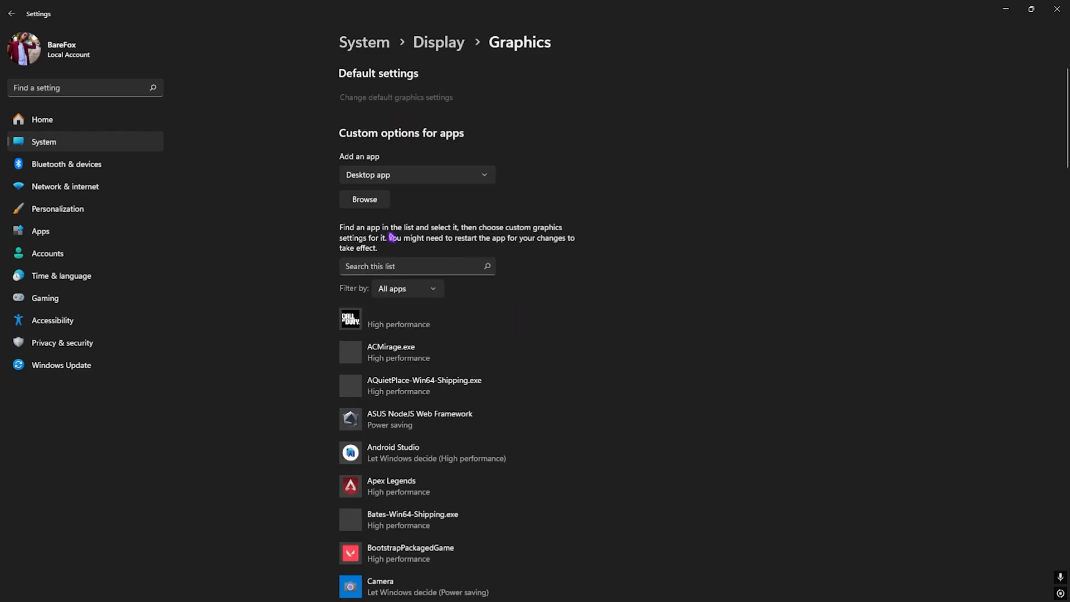
Add Spider-Man2.exe to the per-app graphics list and save it as High performance
click(363, 198)
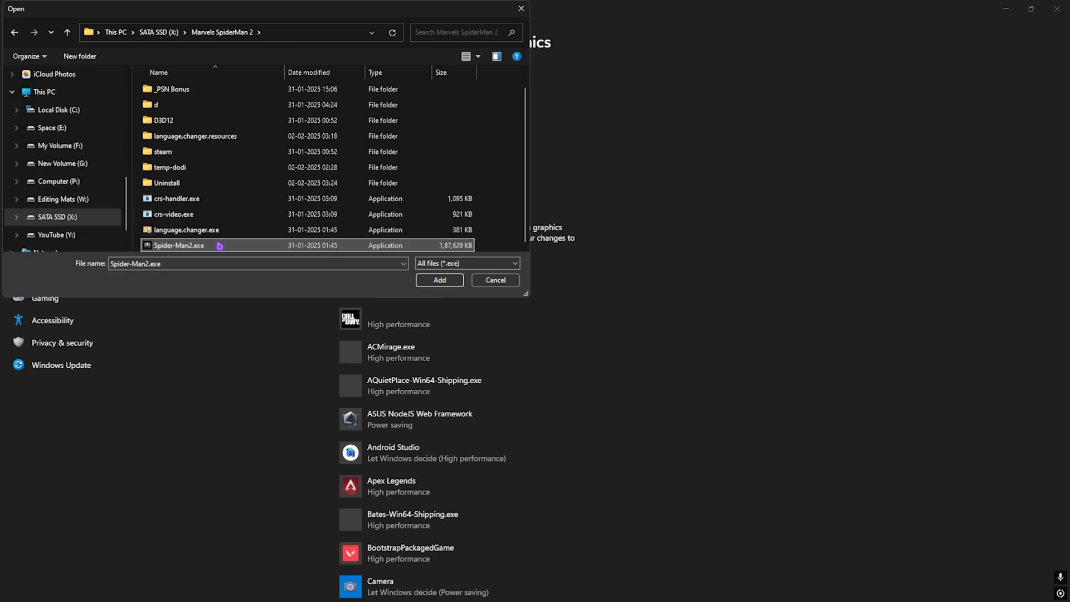
mouse_move(439, 280)
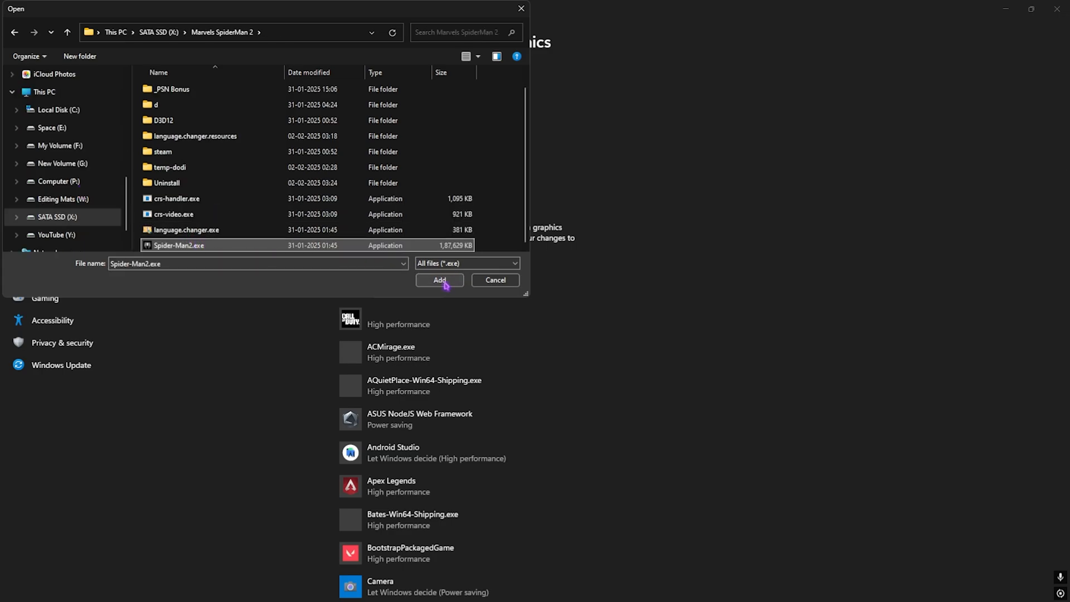
click(439, 280)
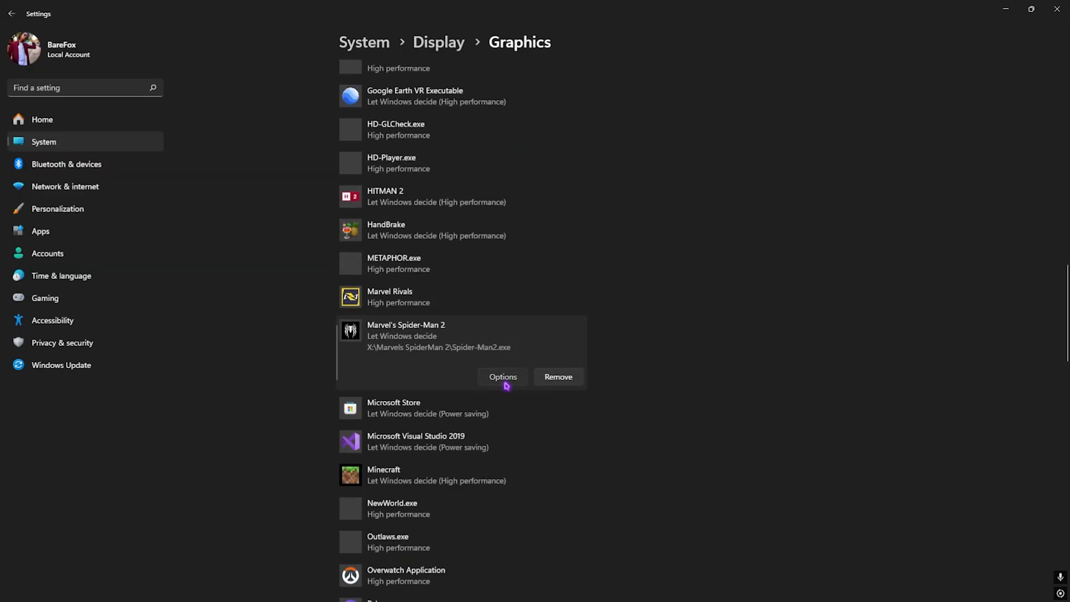
click(503, 377)
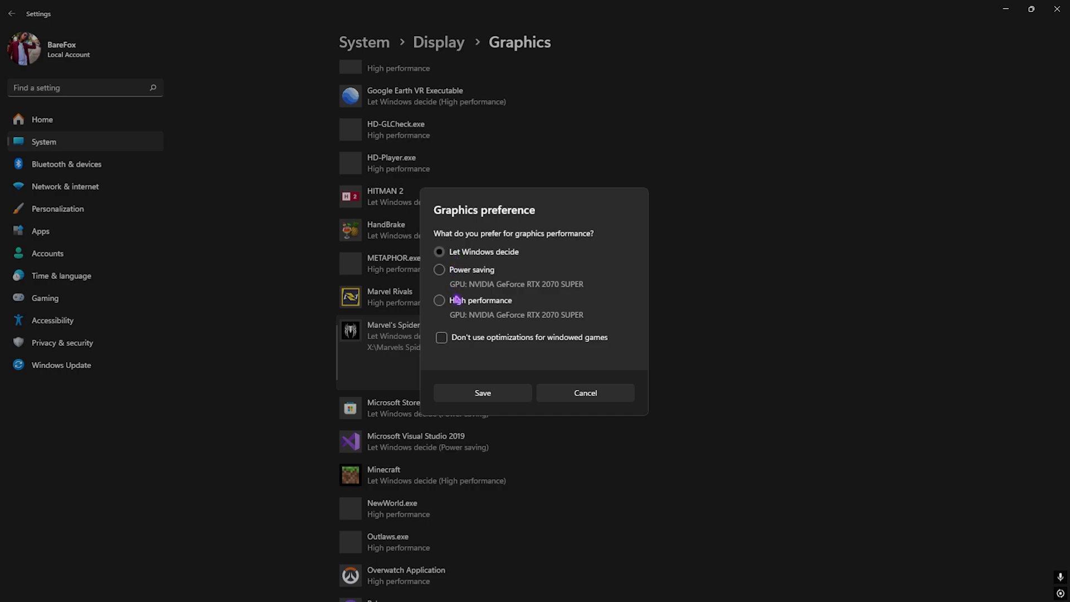
click(440, 300)
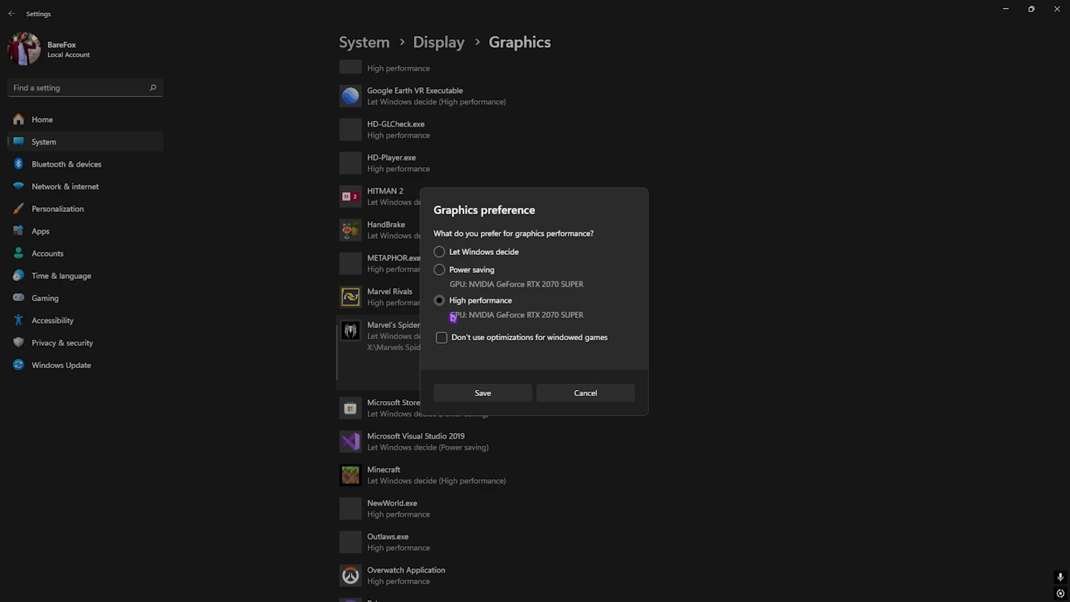
click(482, 393)
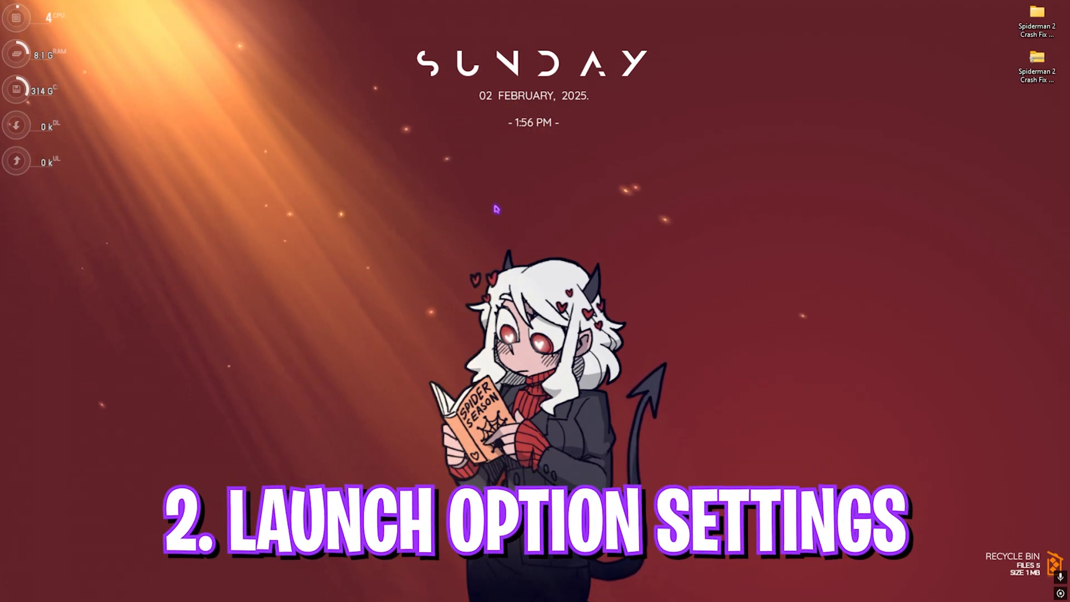
Create a new text document commandline.txt in the Marvels SpiderMan 2 install folder
click(372, 589)
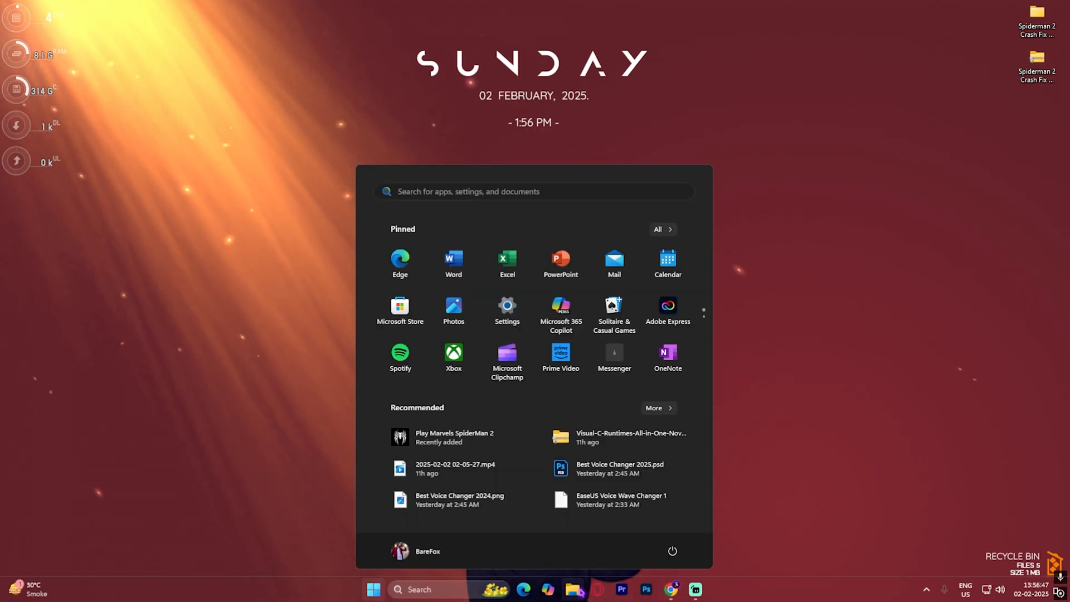
click(454, 436)
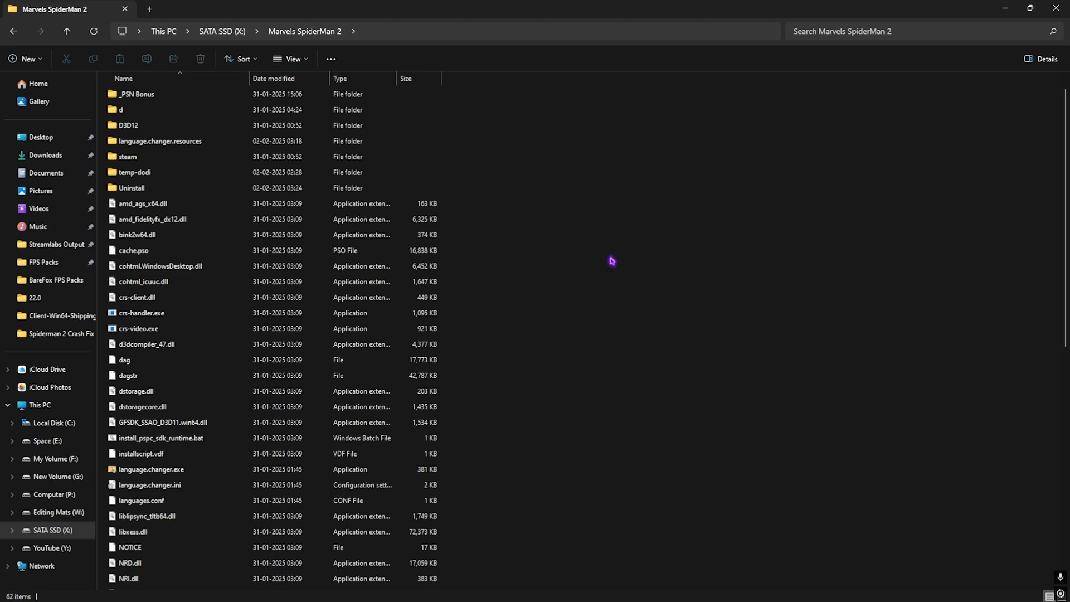
right_click(613, 266)
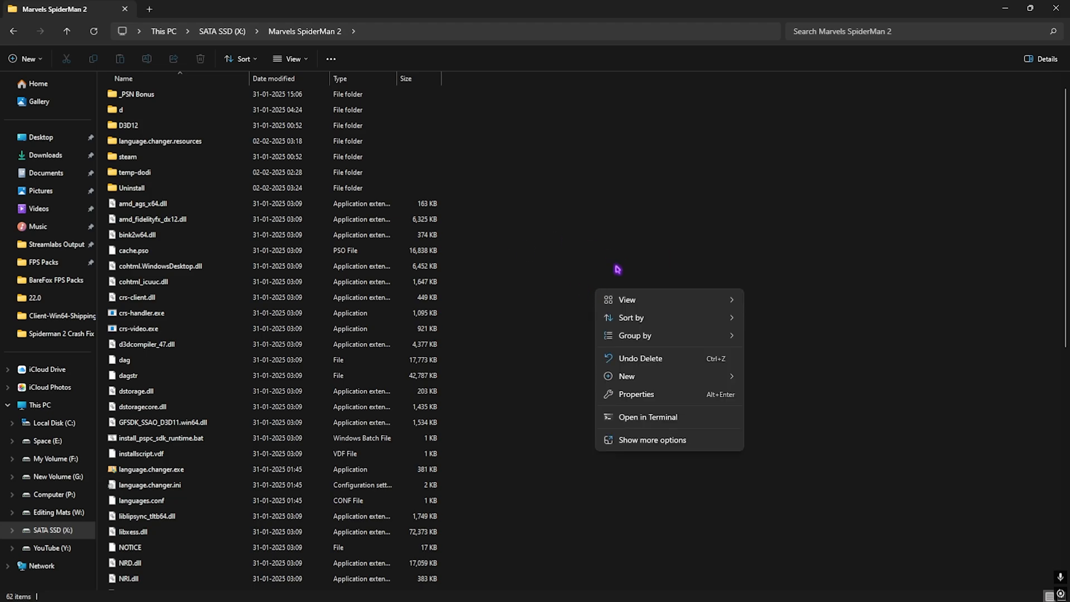
click(626, 376)
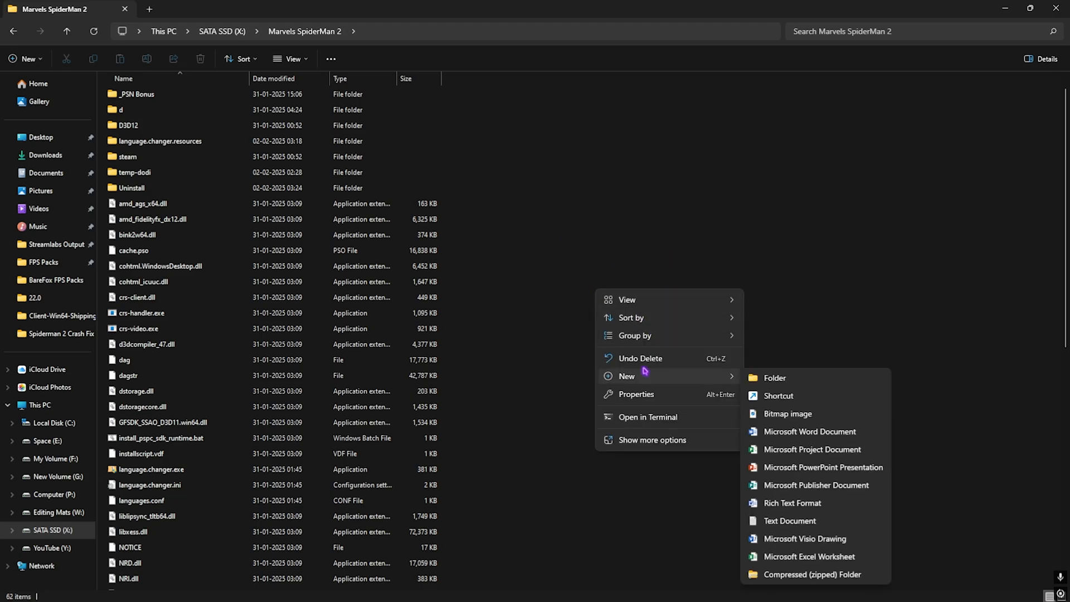
mouse_move(790, 521)
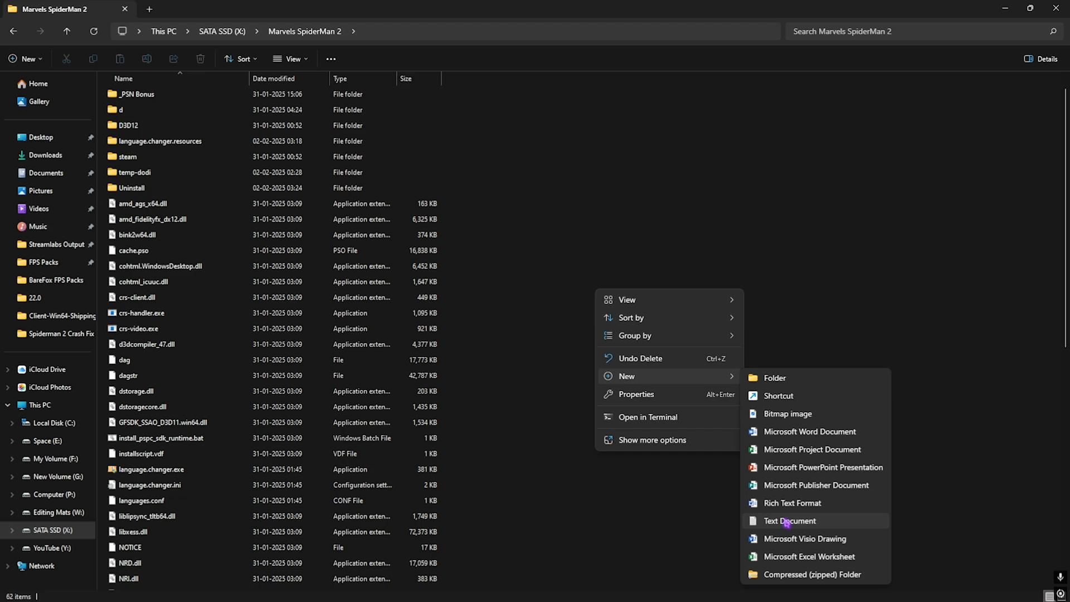
click(792, 520)
text(commandline.txt)
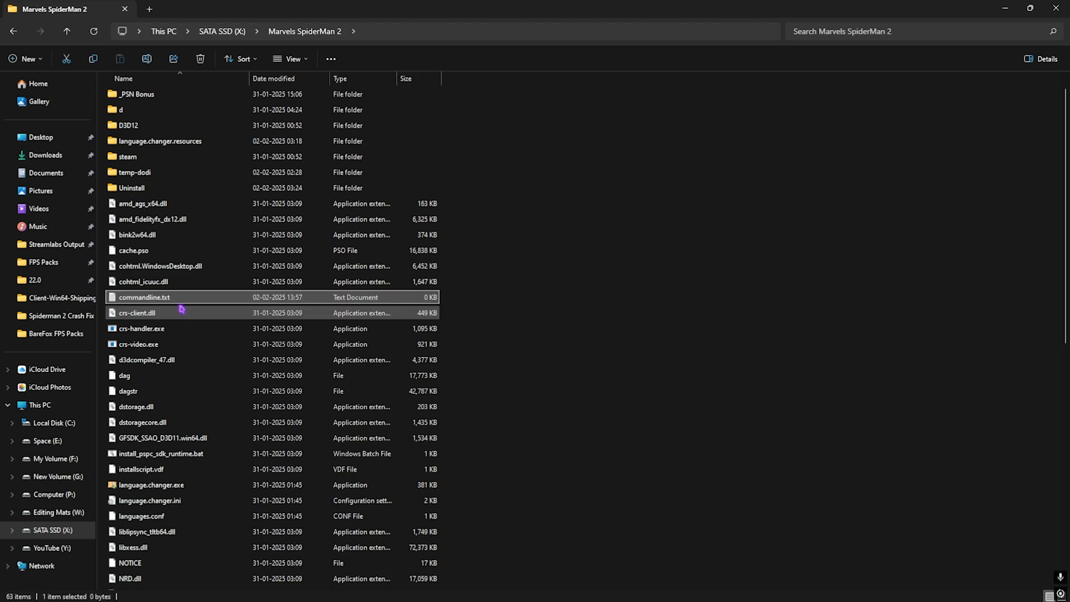
Put the launch option -dx11 into commandline.txt in Notepad
double_click(144, 297)
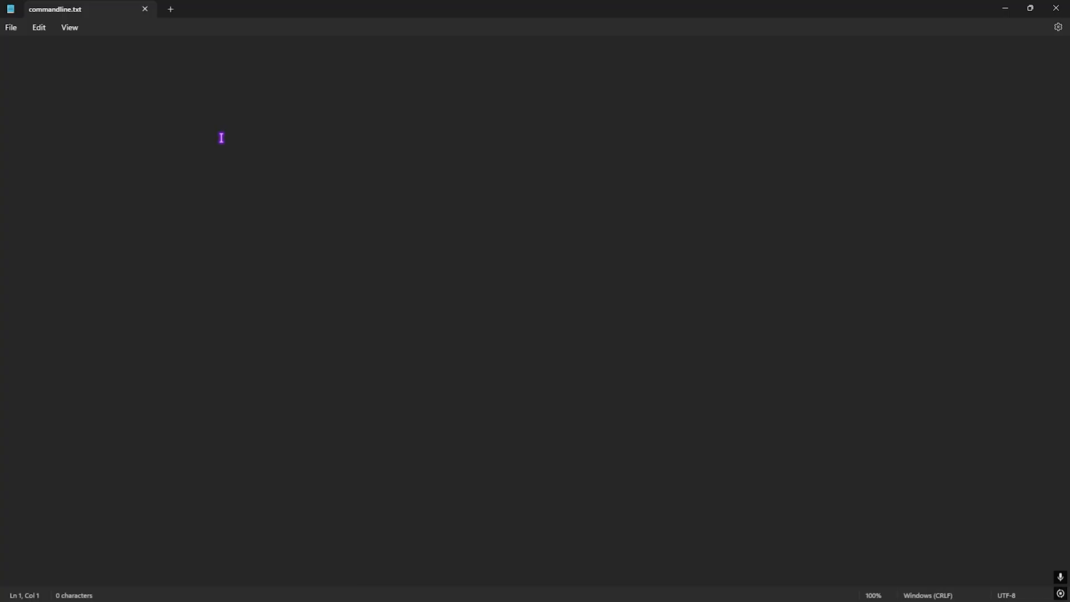
text(-d)
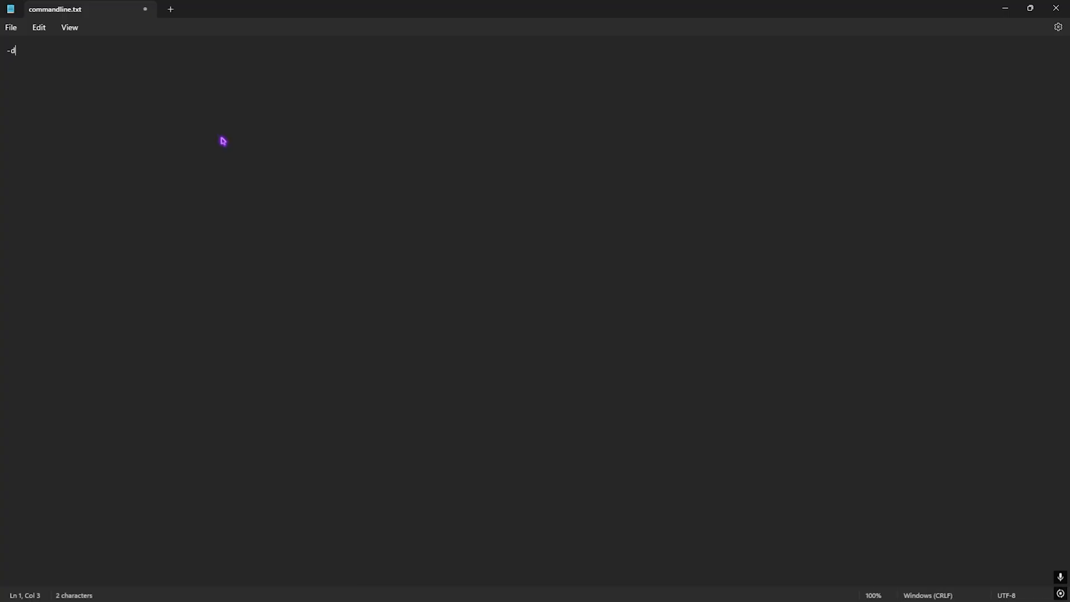
text(x11)
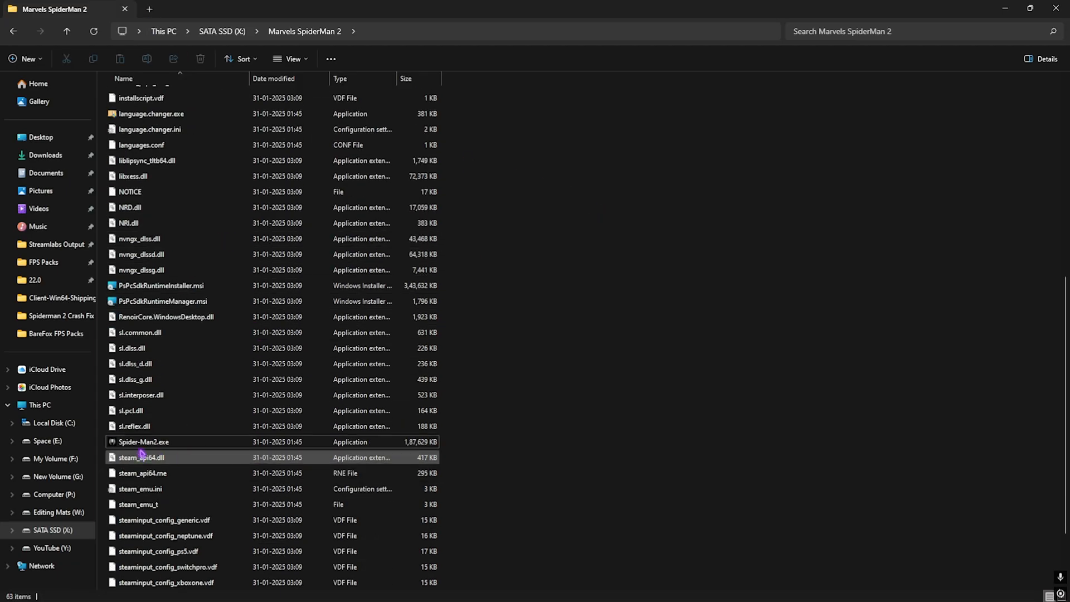
Set Spider-Man2.exe to Windows 8 compatibility mode, fullscreen optimizations disabled, run as administrator
click(144, 442)
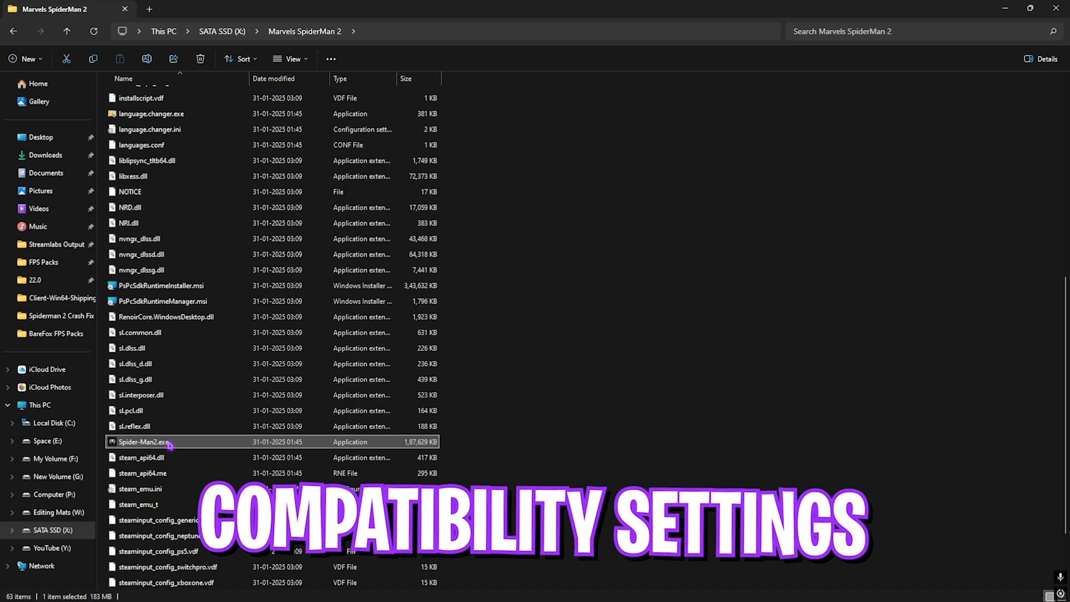
right_click(140, 441)
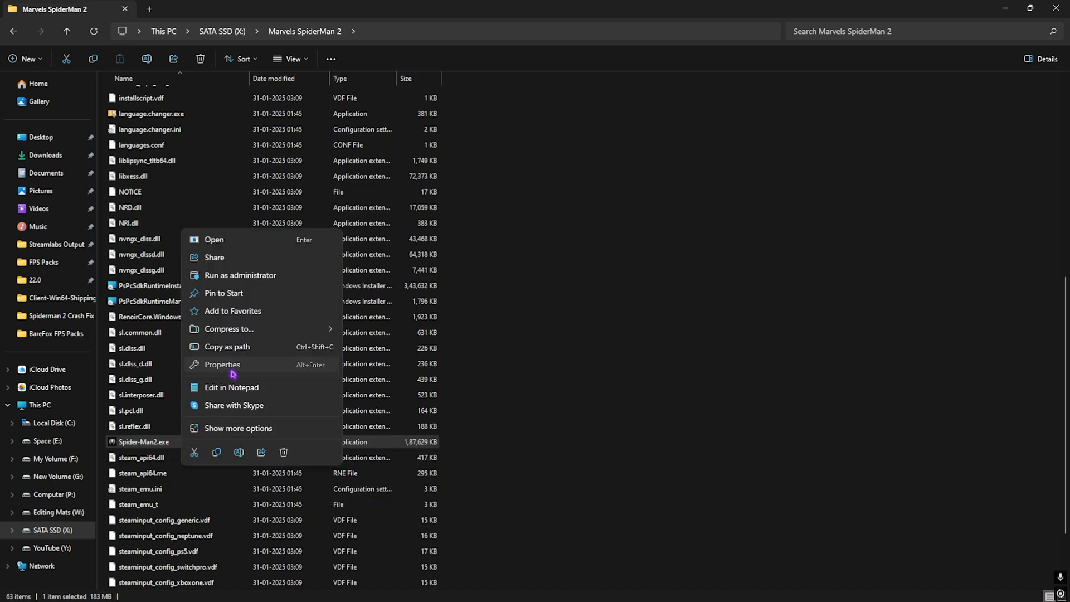
click(221, 363)
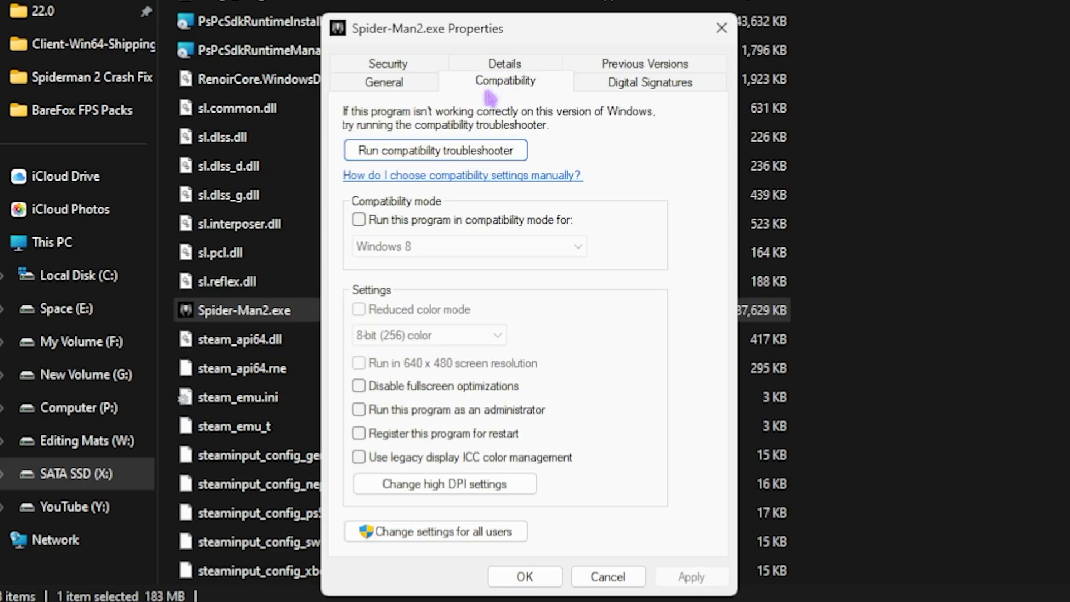
click(359, 220)
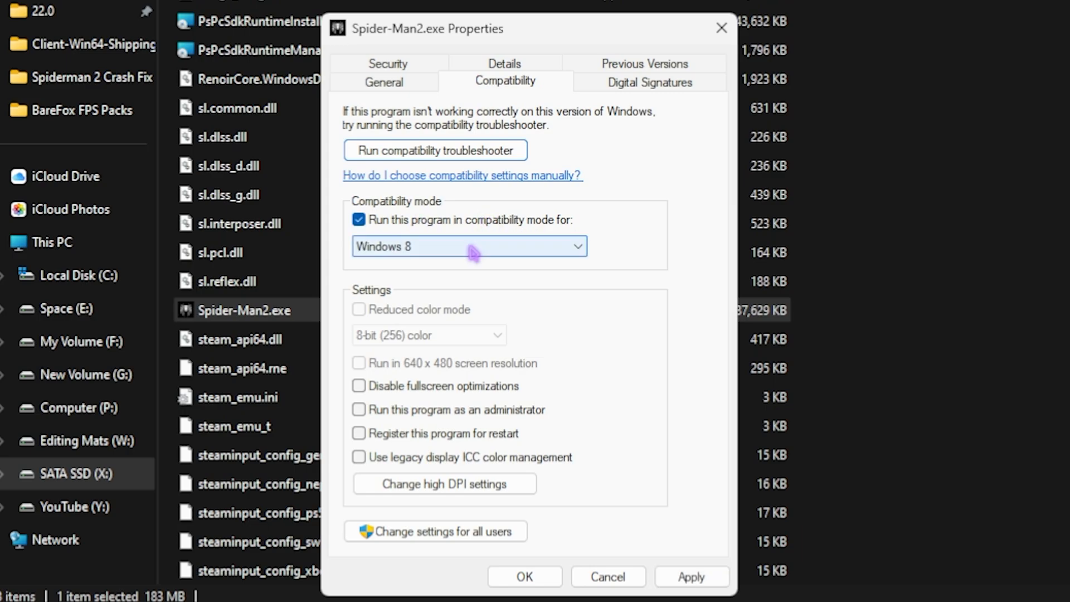
click(359, 386)
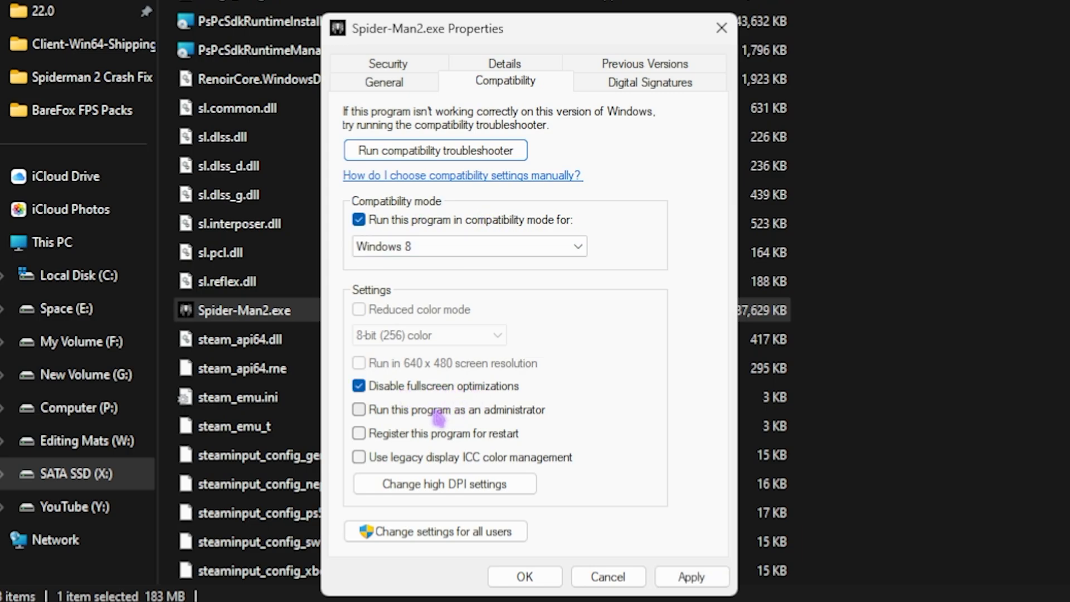
click(360, 410)
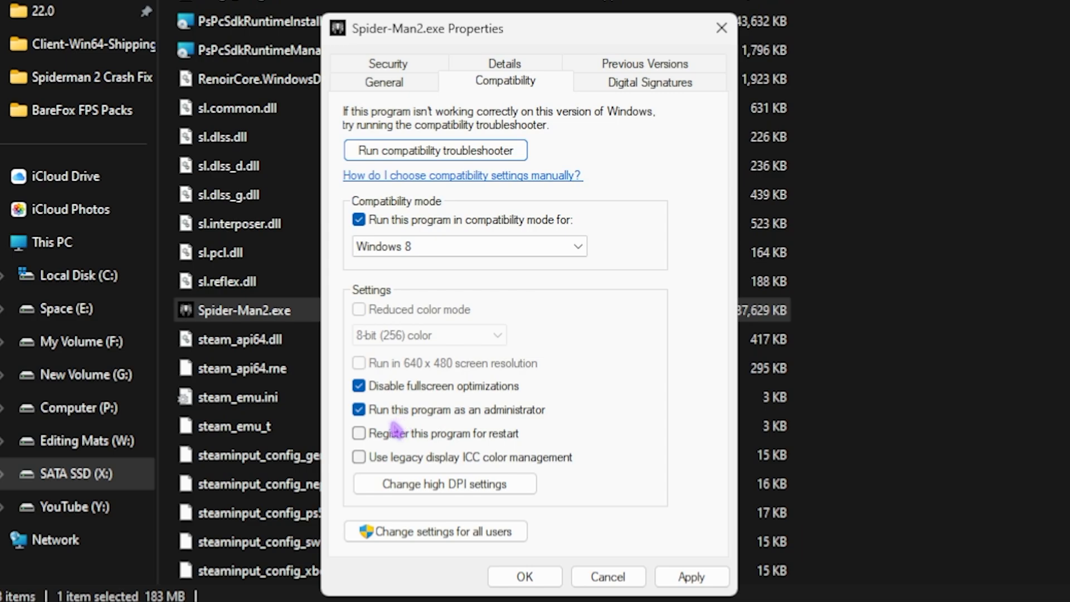
Override high DPI scaling behavior for Spider-Man2.exe and confirm
click(443, 483)
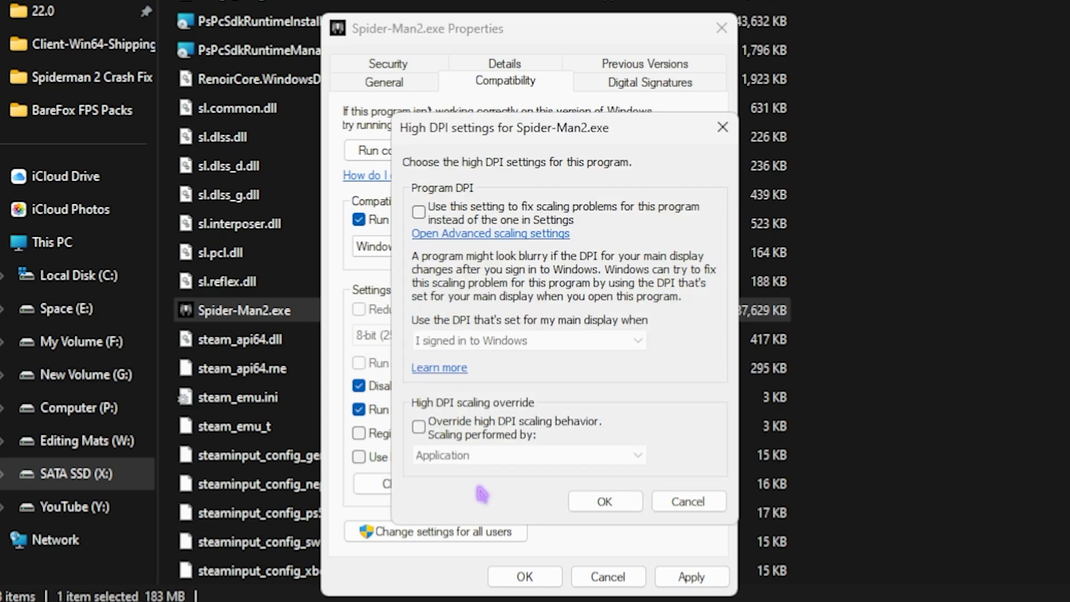
click(418, 426)
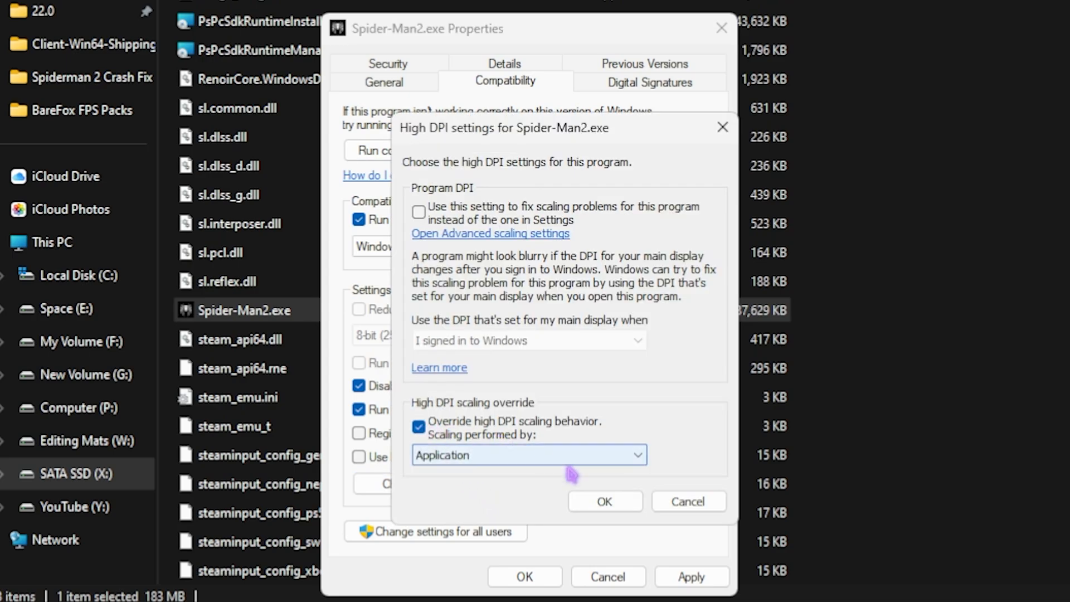
click(603, 501)
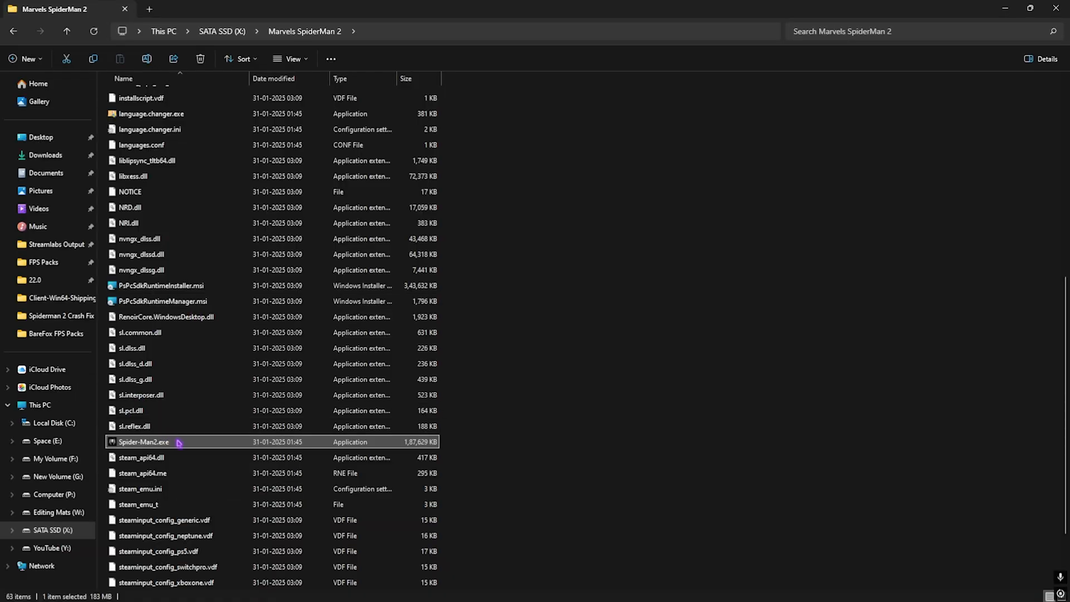
Launch the game and set the launcher to exclusive fullscreen at 800 x 600, aspect ratio Auto
double_click(144, 442)
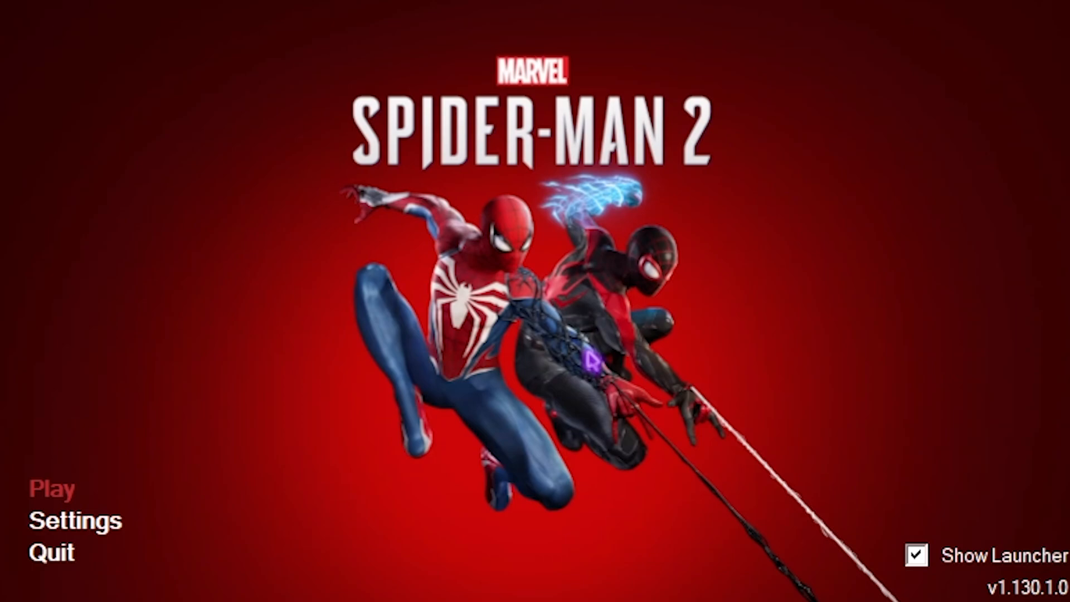
mouse_move(110, 540)
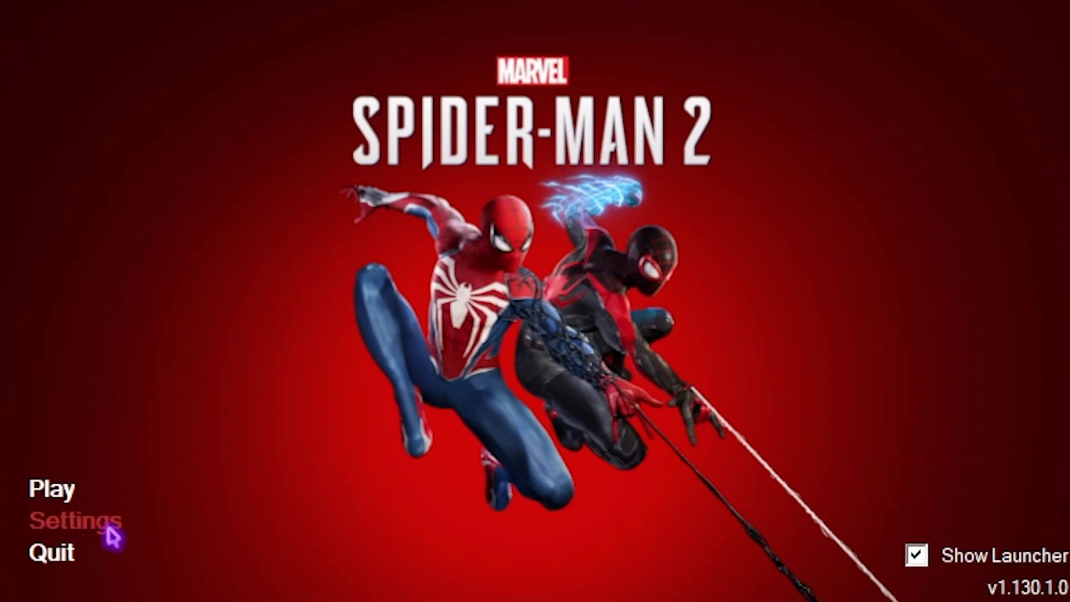
click(75, 519)
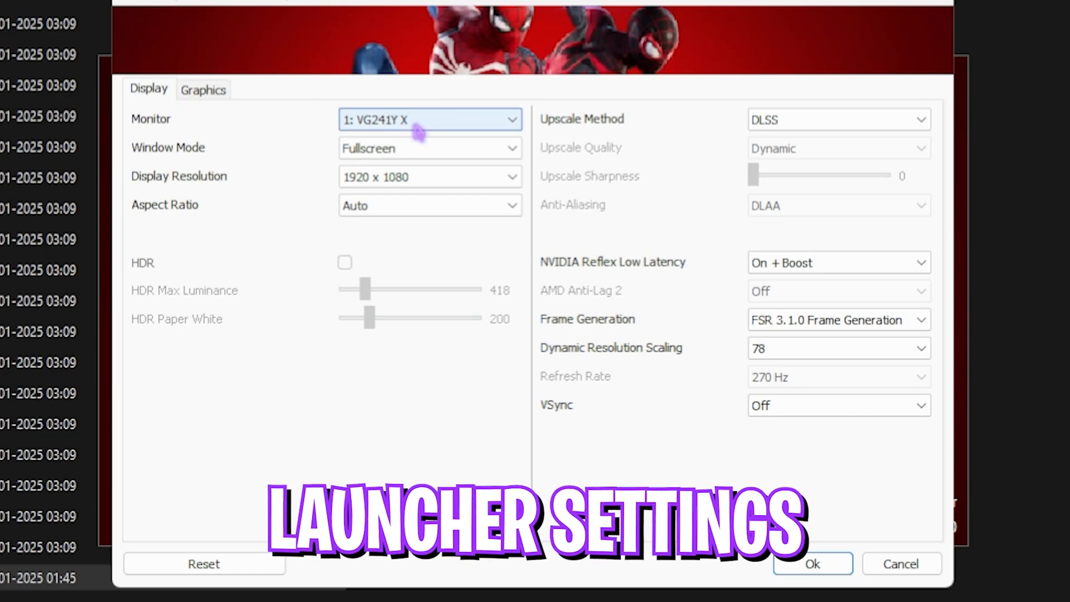
click(428, 148)
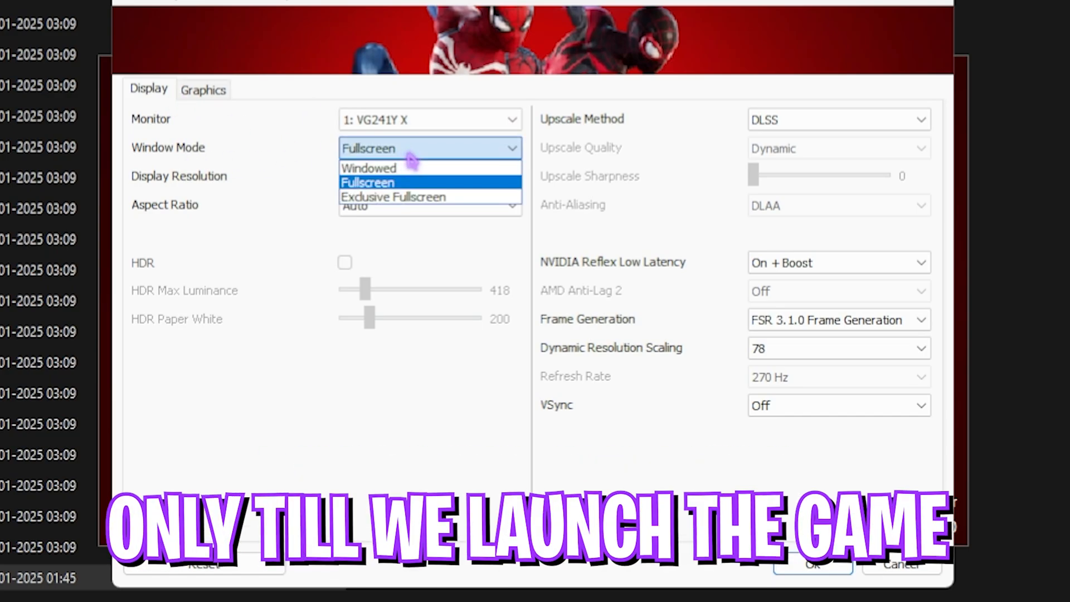
click(393, 196)
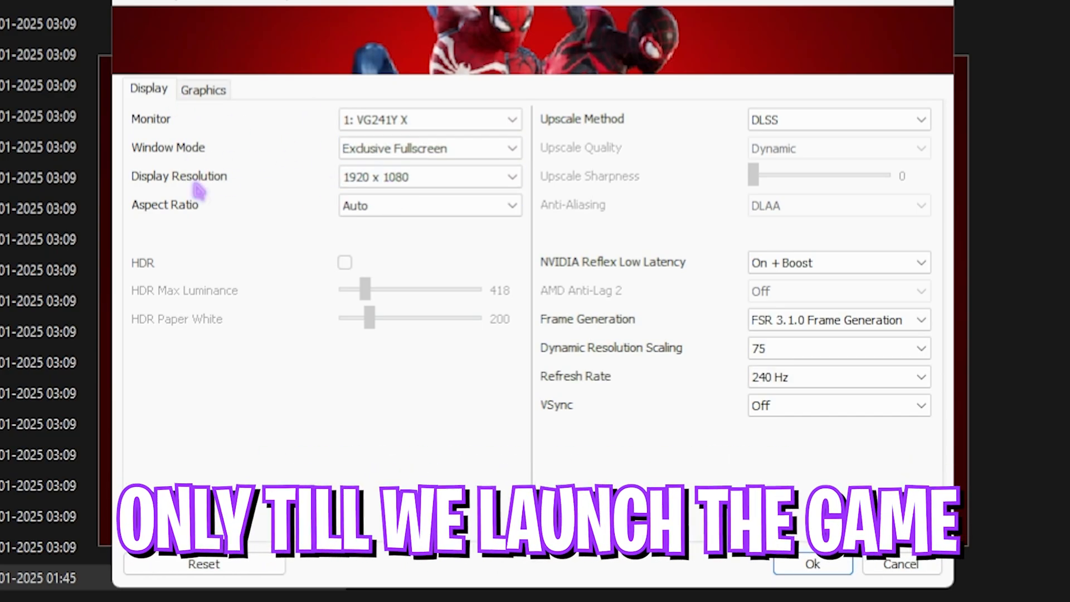
click(428, 176)
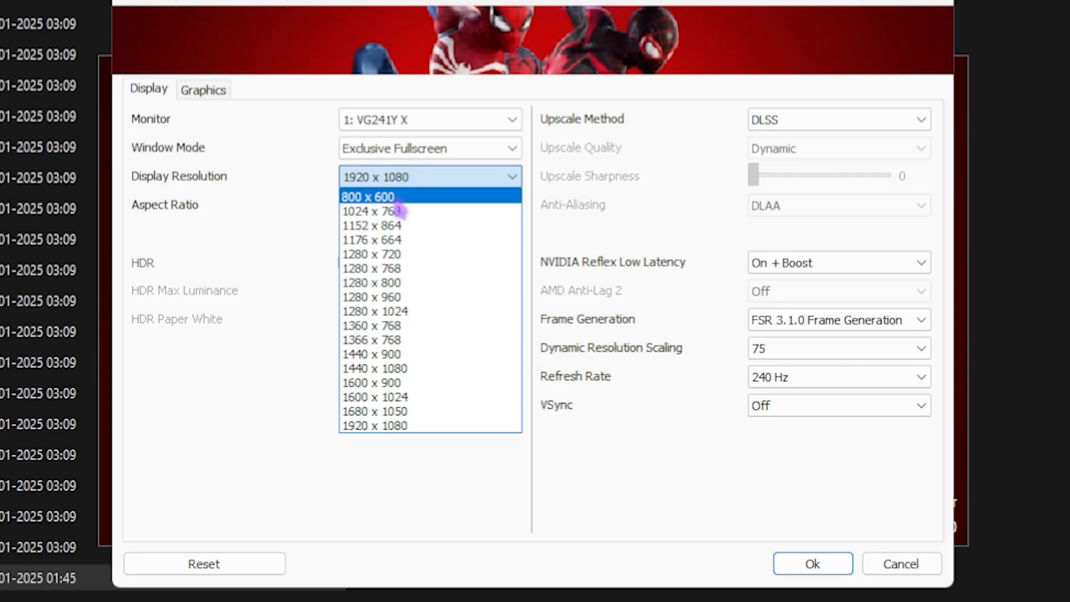
click(367, 197)
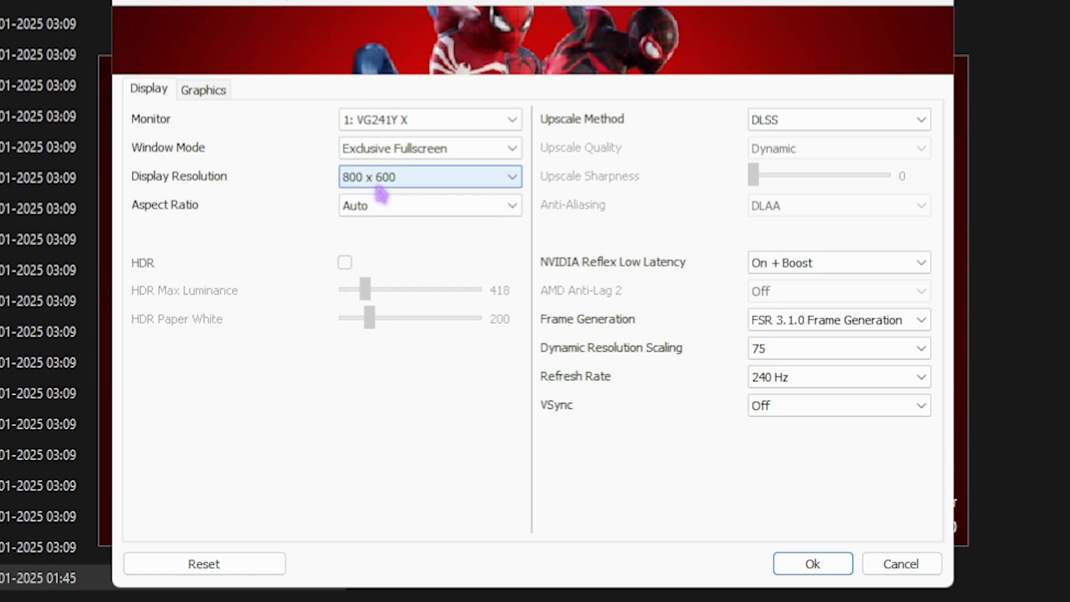
click(431, 205)
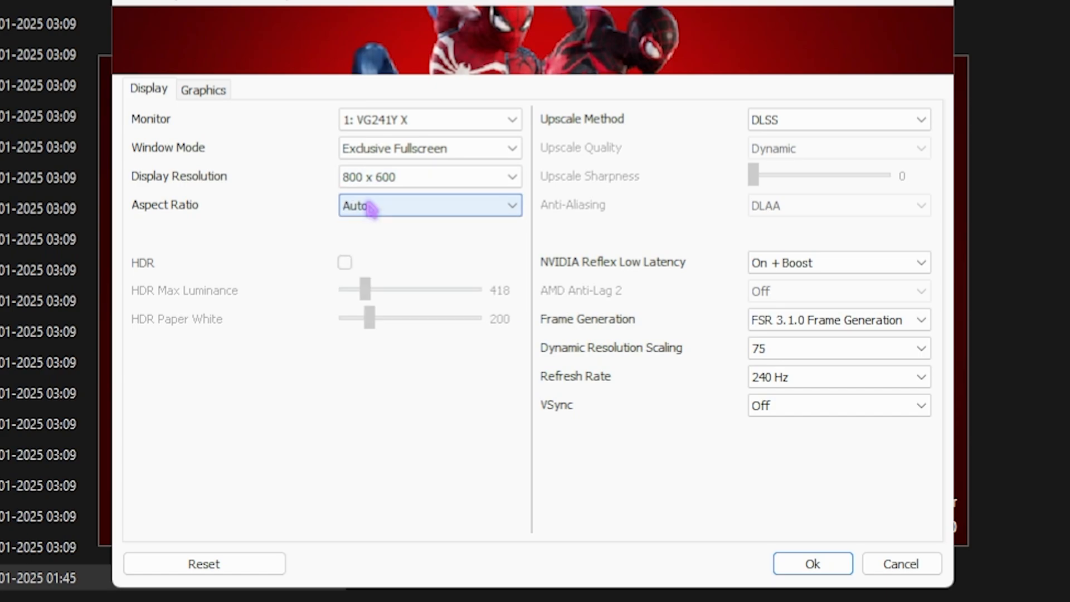
click(839, 119)
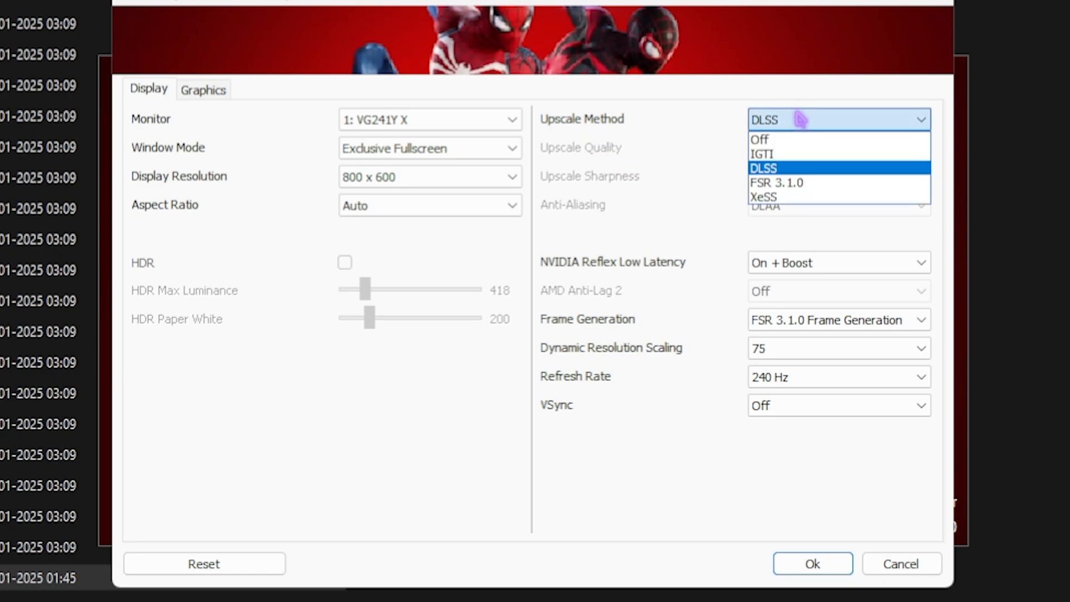
Turn upscaling and frame generation off, keep Reflex On + Boost, dynamic resolution scaling 60
click(763, 167)
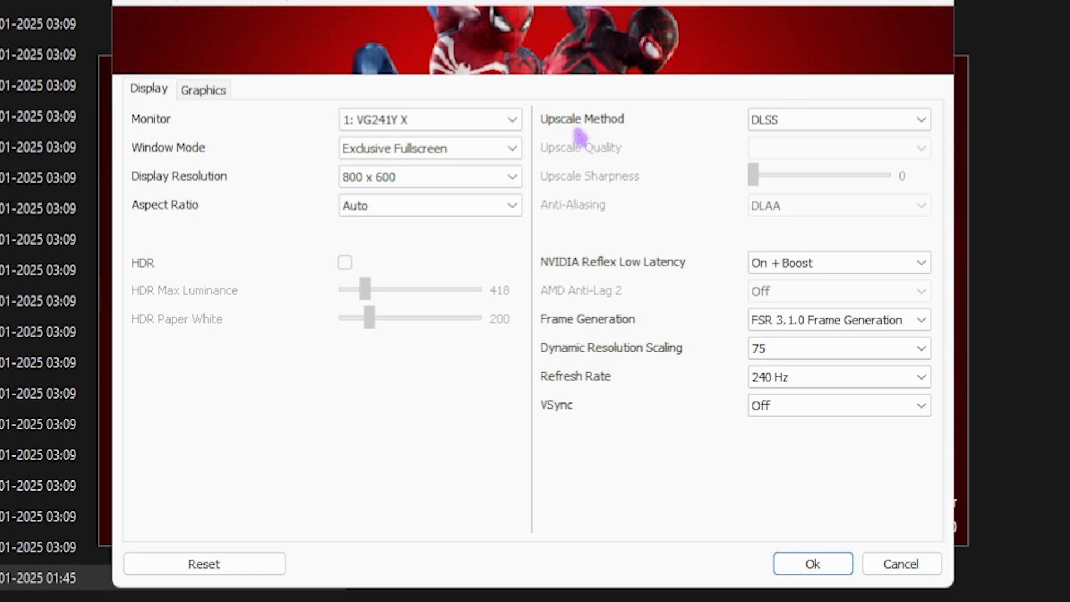
click(838, 120)
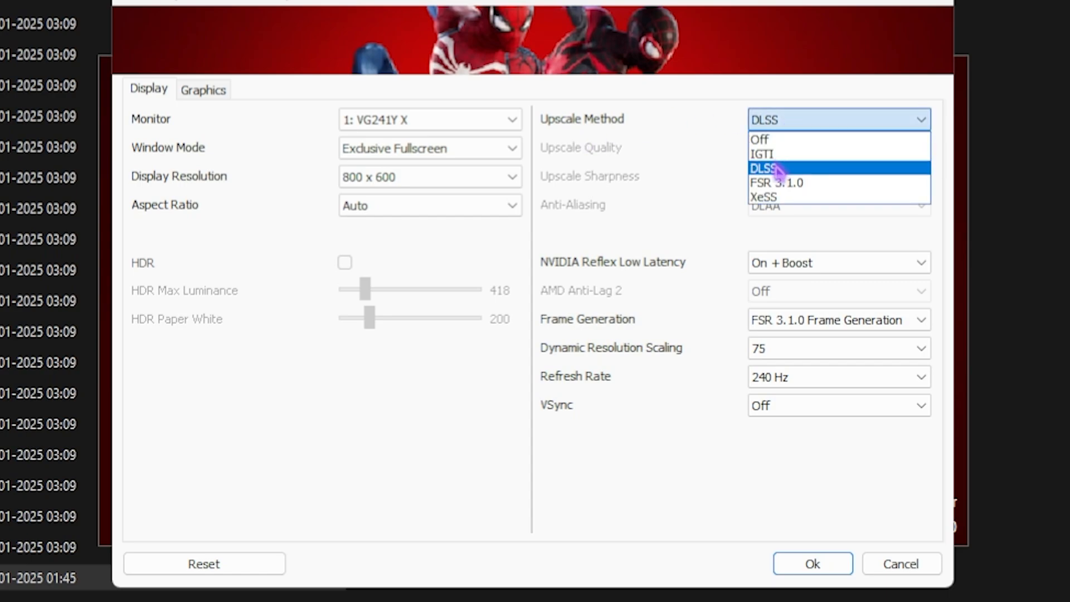
mouse_move(765, 140)
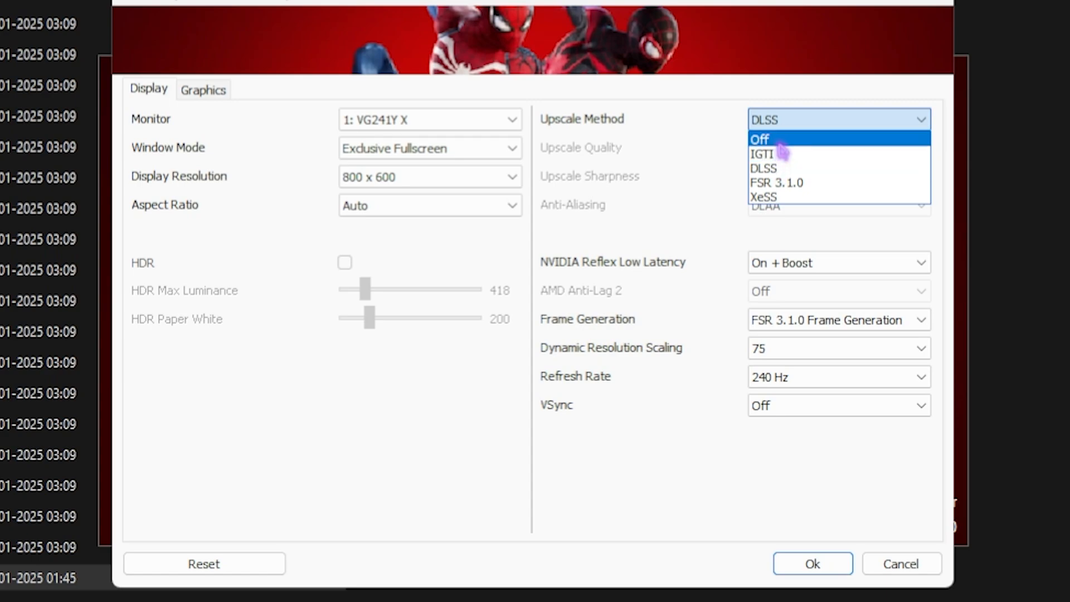
click(759, 139)
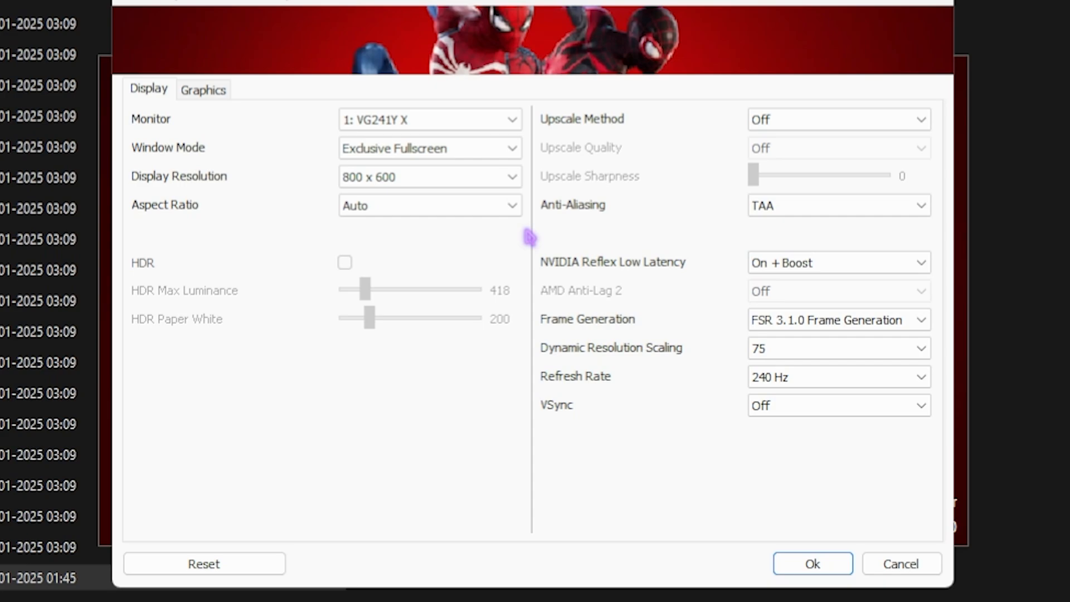
mouse_move(751, 235)
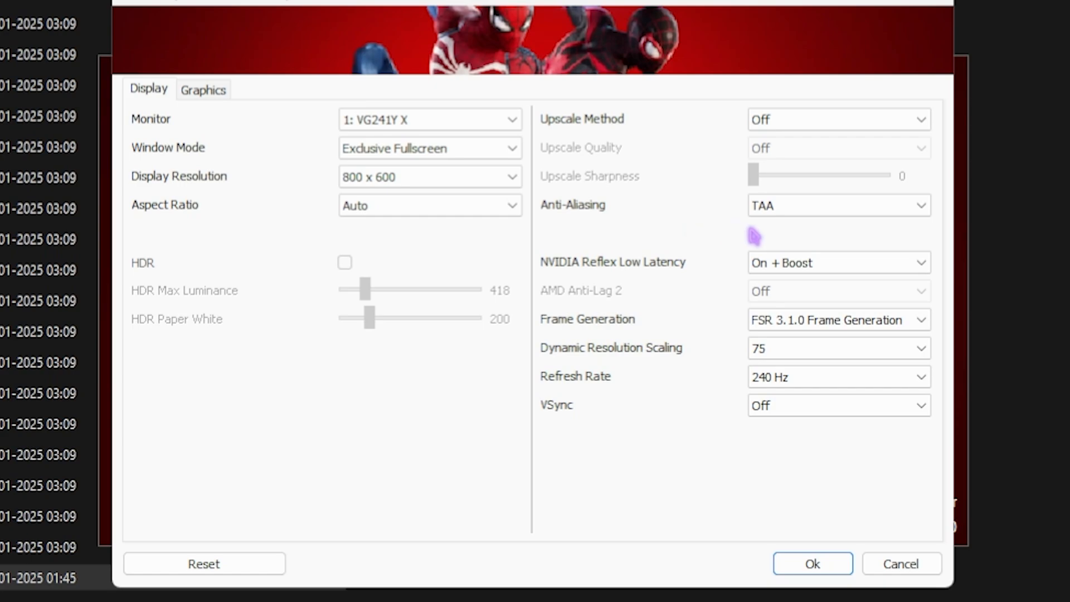
mouse_move(707, 273)
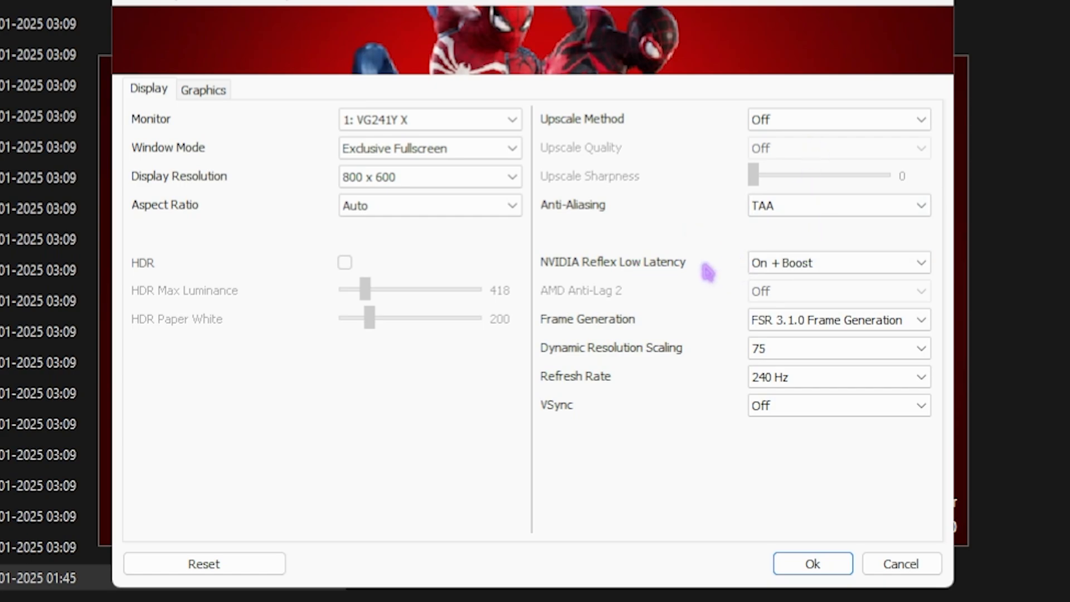
click(838, 263)
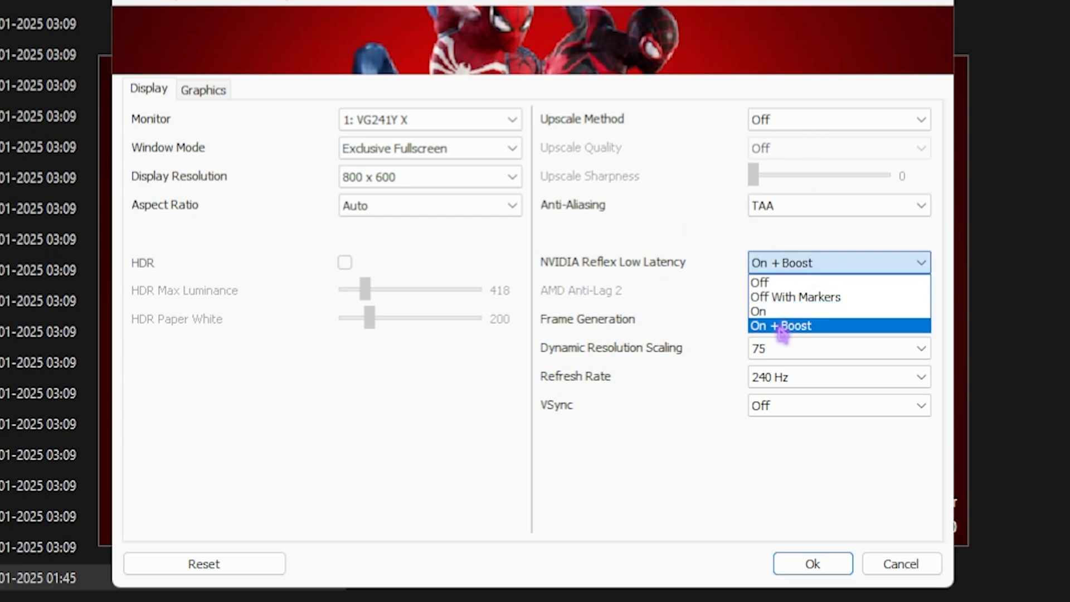
click(780, 325)
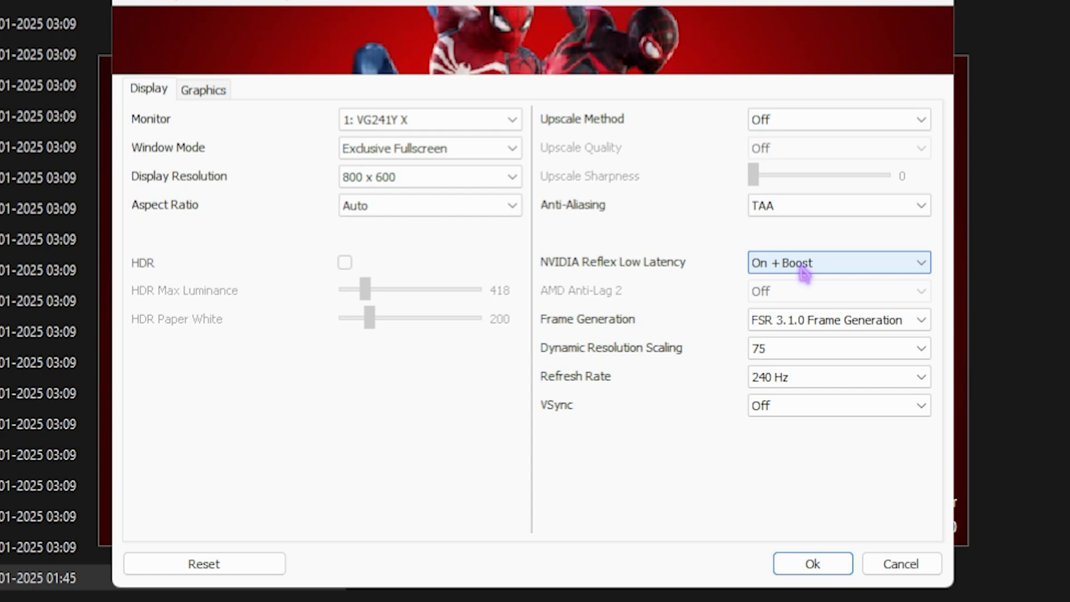
click(838, 320)
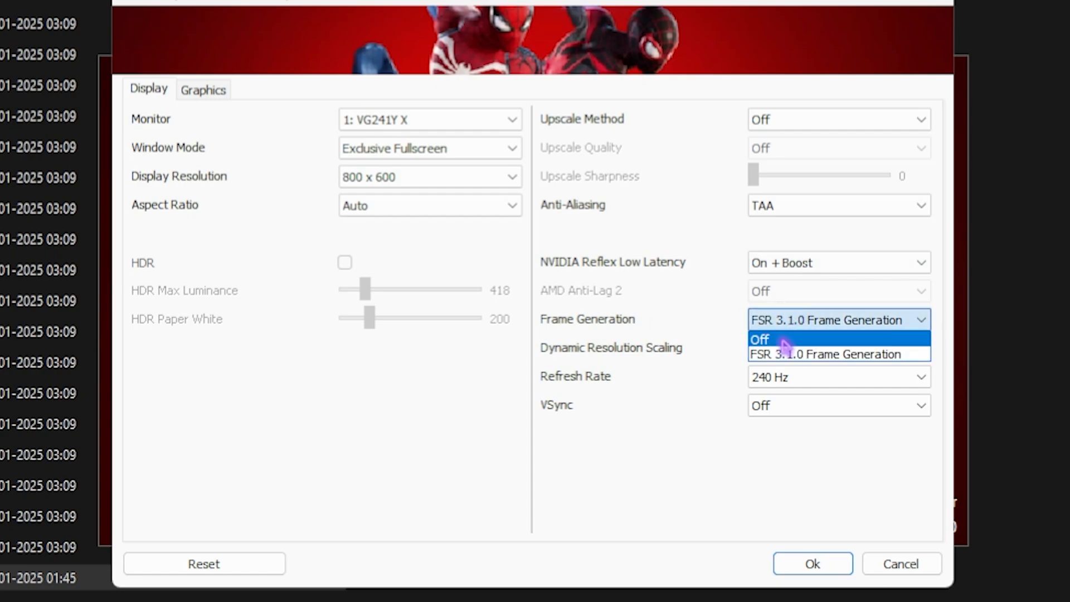
click(760, 339)
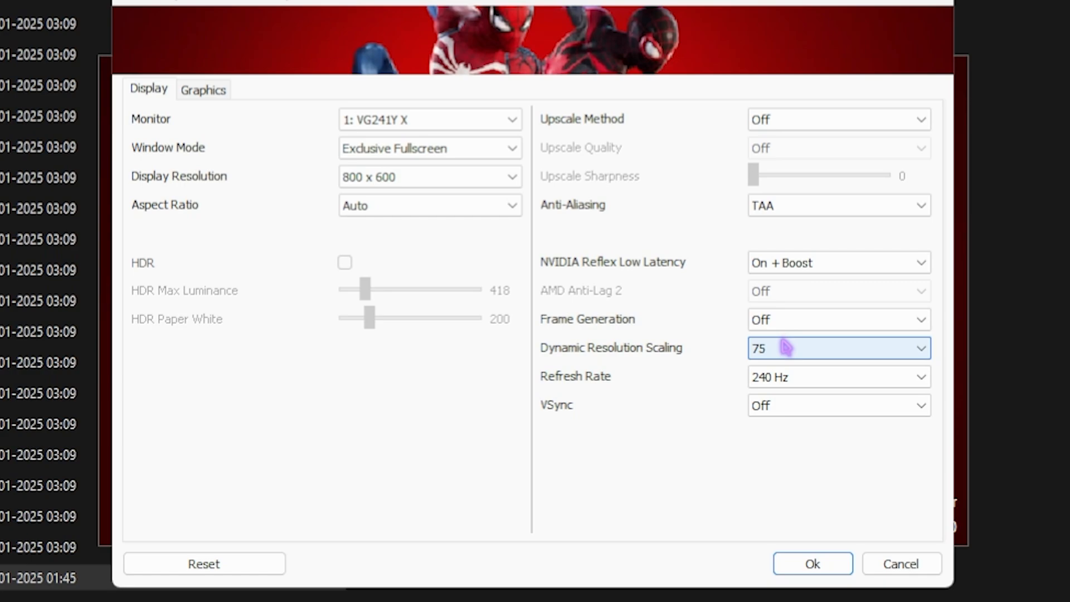
click(918, 348)
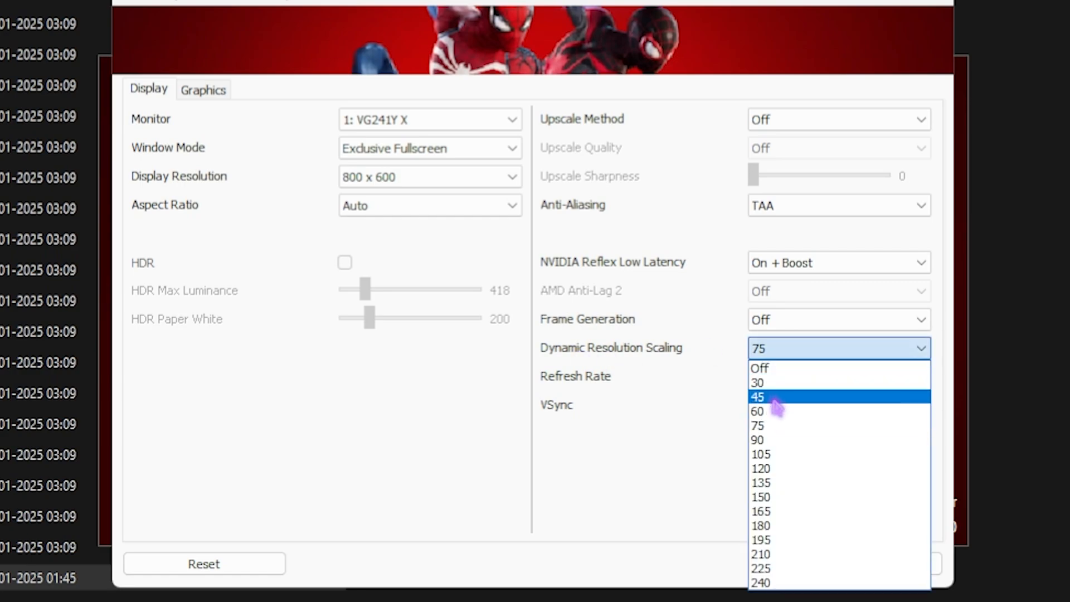
click(758, 412)
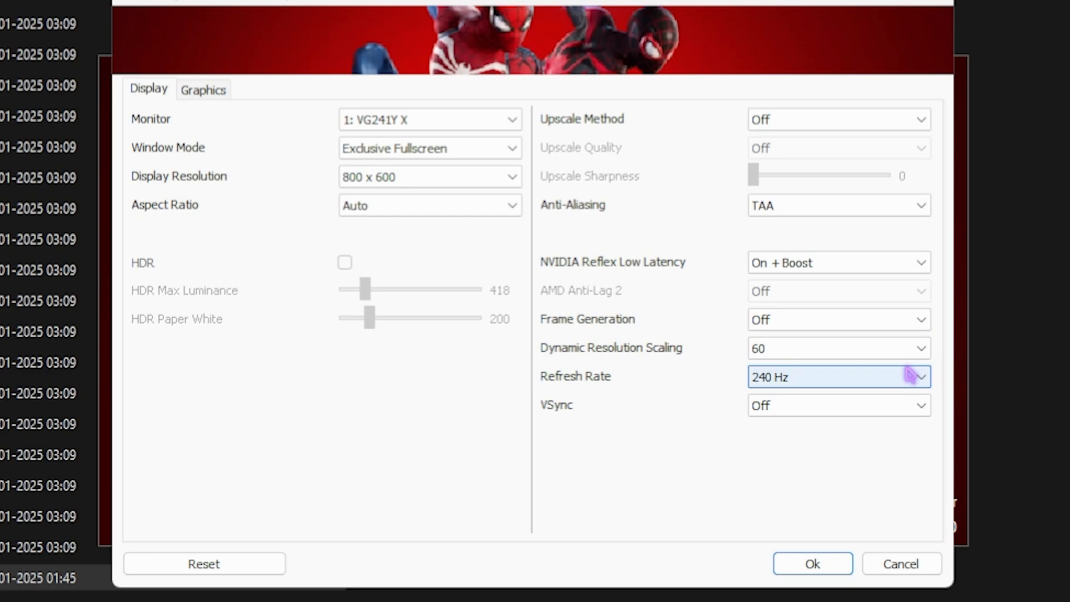
mouse_move(801, 406)
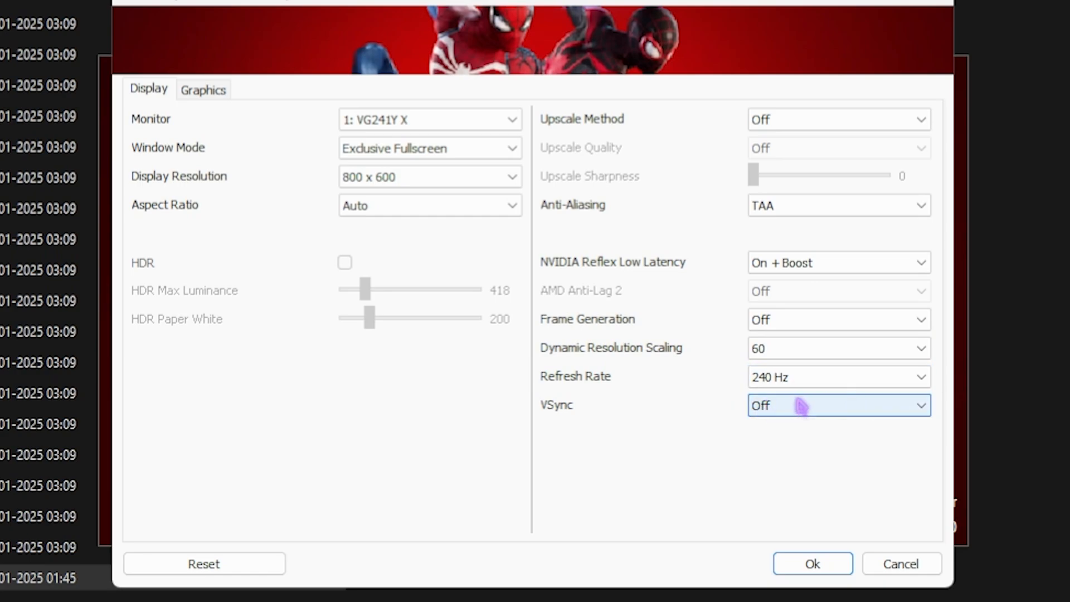
mouse_move(849, 354)
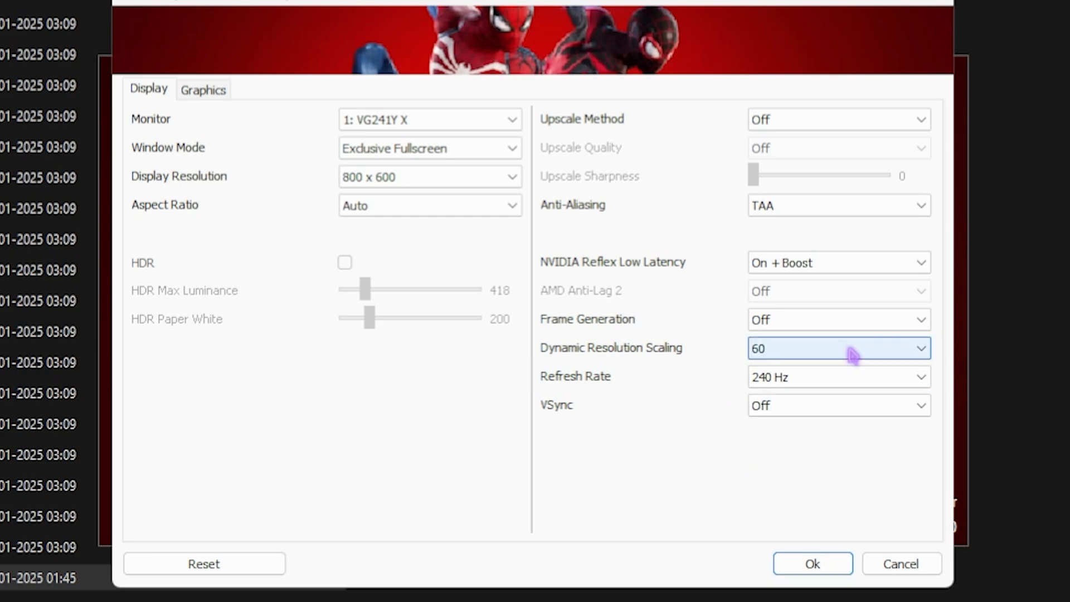
click(203, 89)
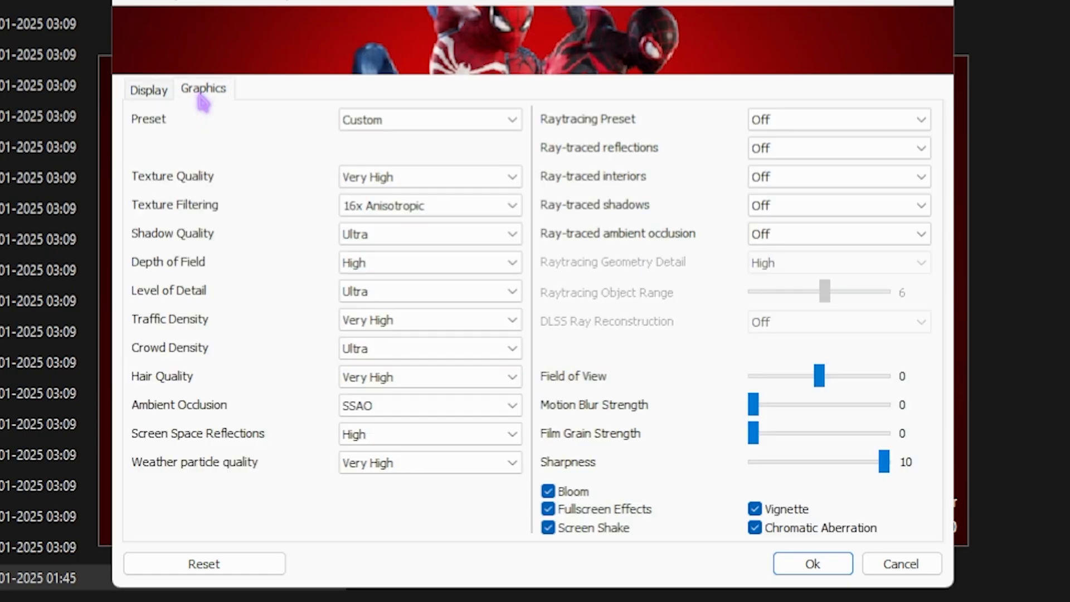
Apply the Very Low graphics preset and save the launcher settings with Ok
click(429, 120)
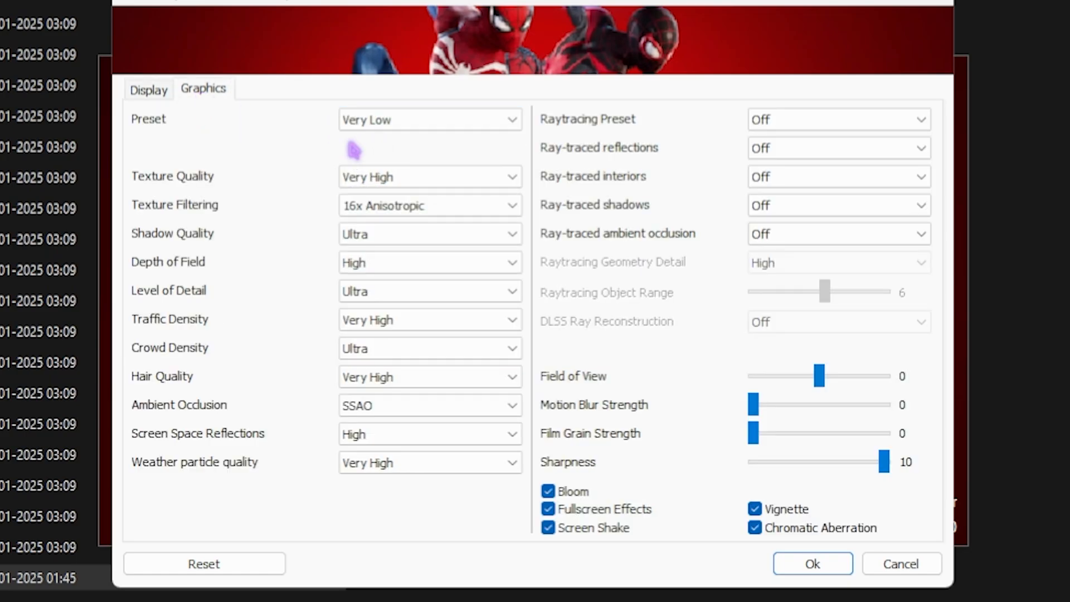
click(431, 120)
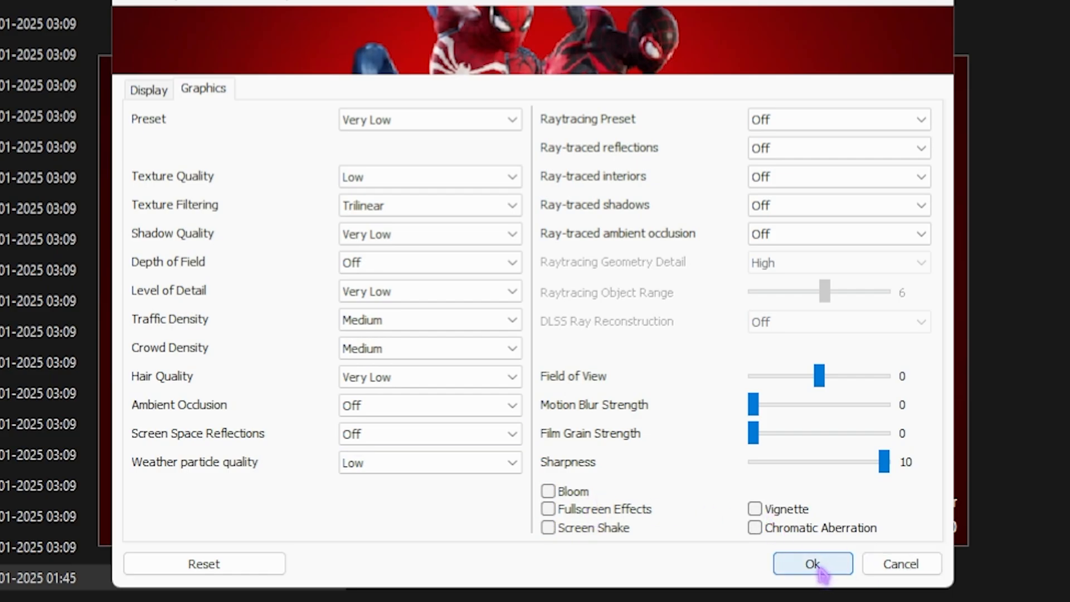
click(812, 565)
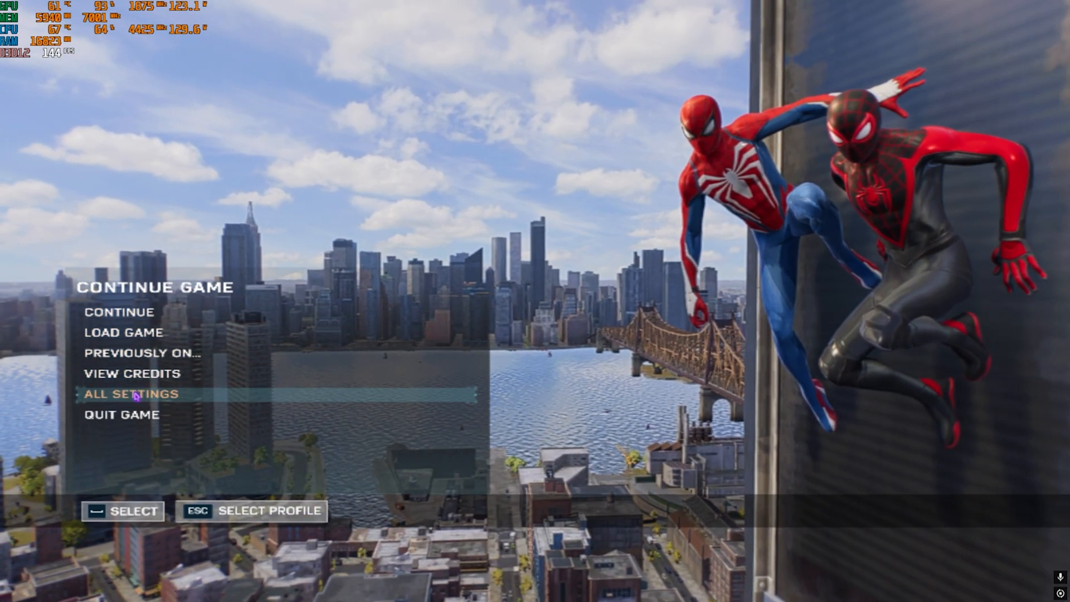
Raise the in-game display resolution to 1920x1080 and apply the change
click(131, 394)
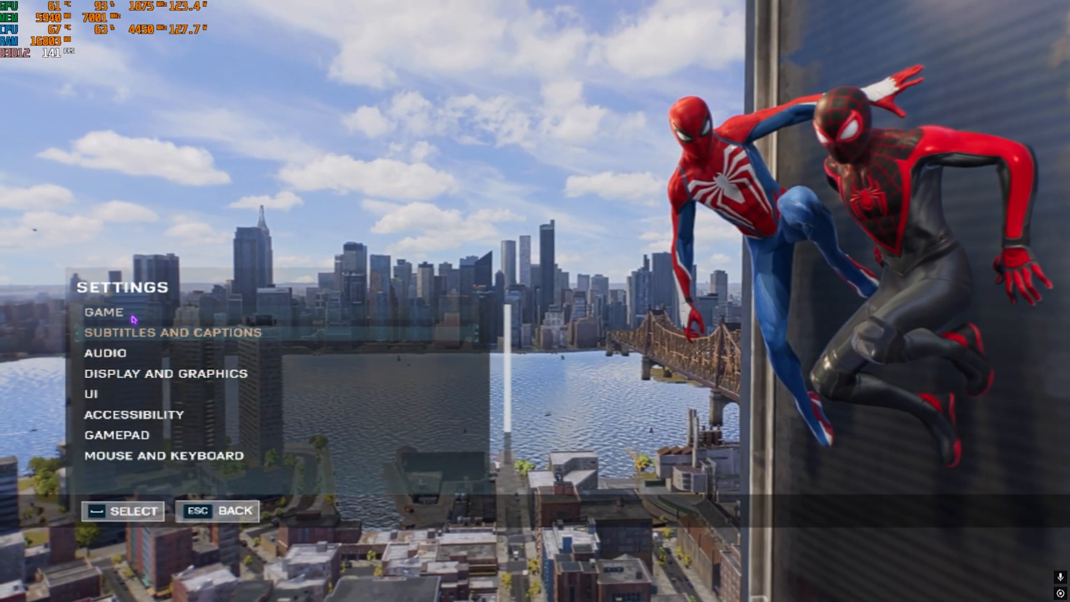
click(165, 373)
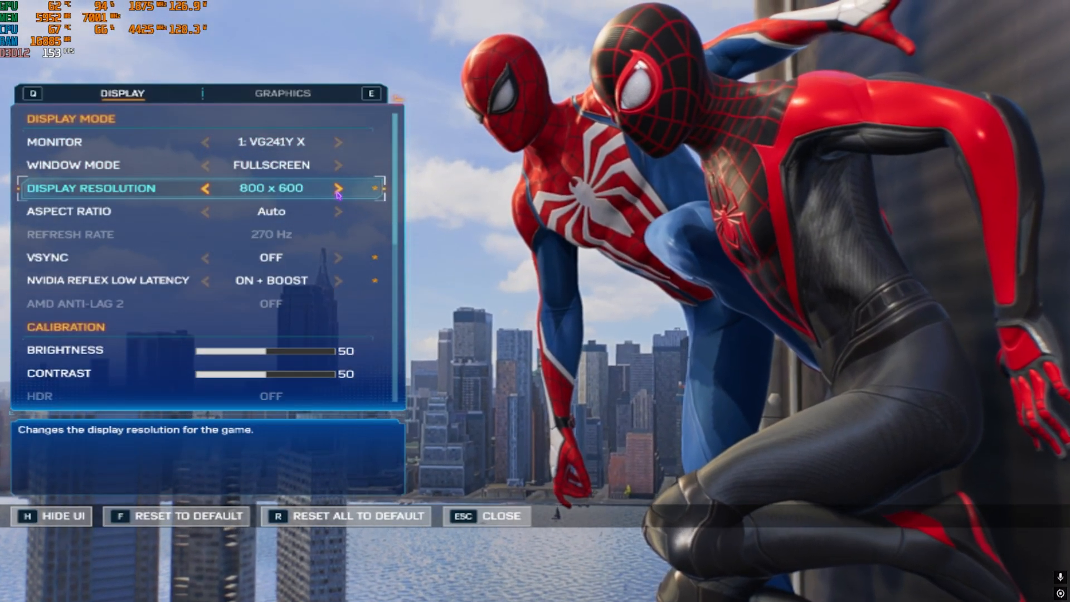
click(339, 189)
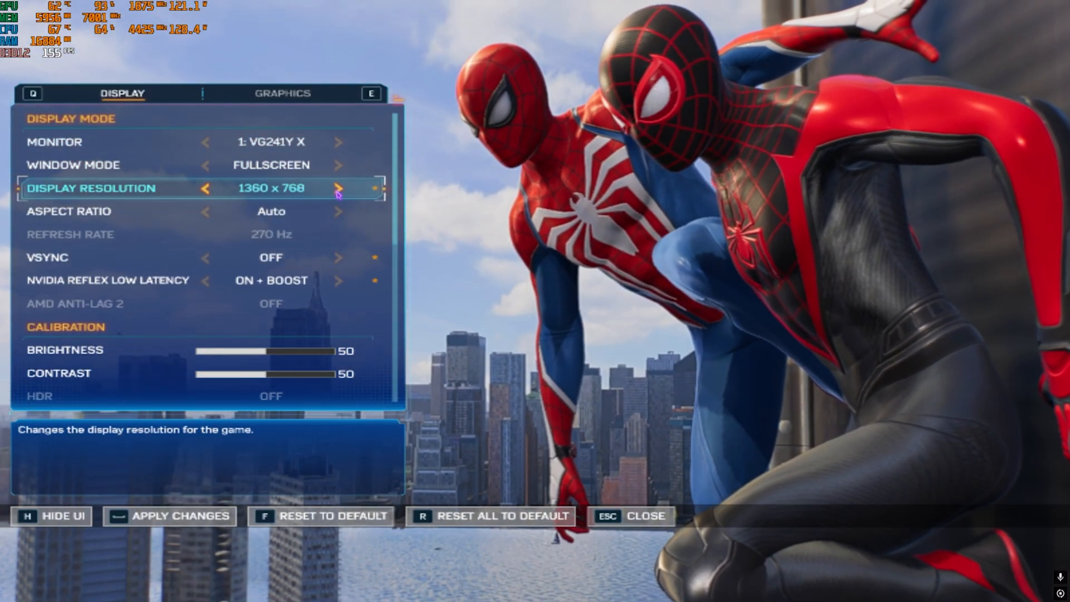
click(339, 189)
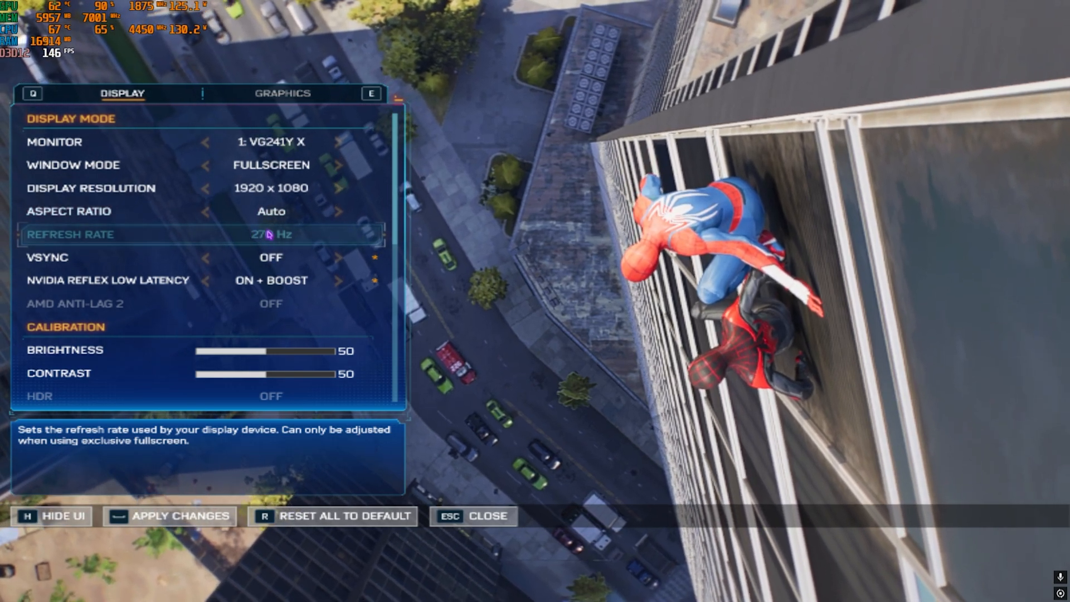
click(180, 516)
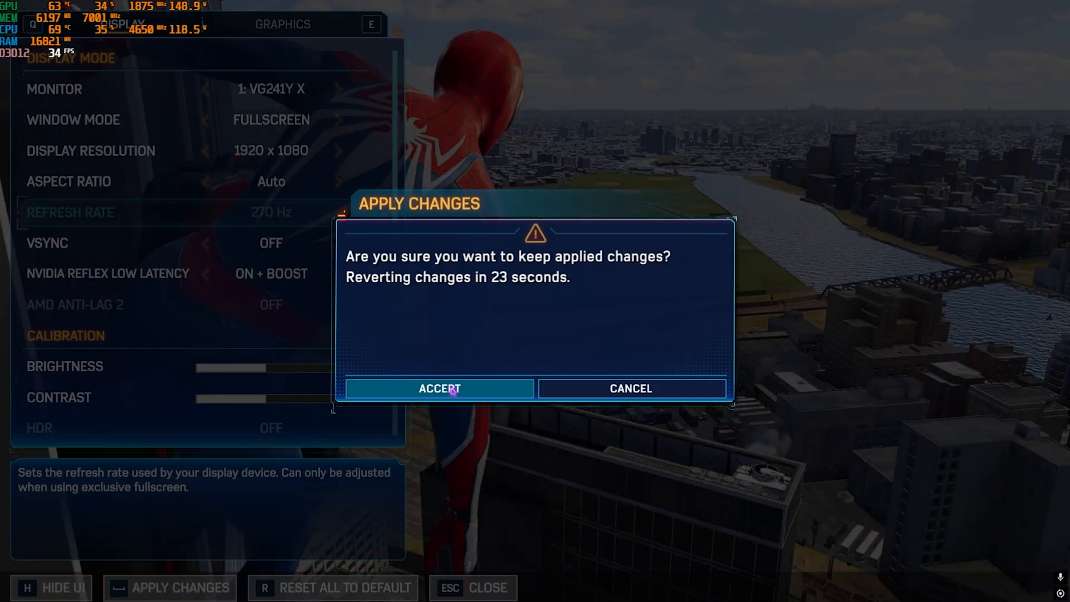
click(439, 388)
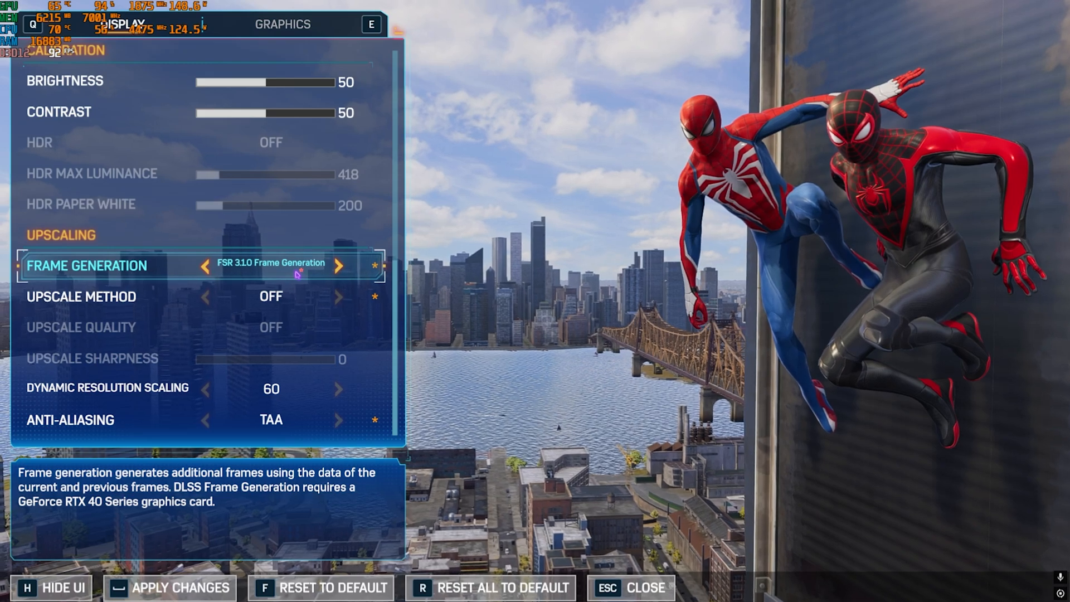
Switch the upscale method to DLSS and set dynamic resolution scaling to 60
click(339, 297)
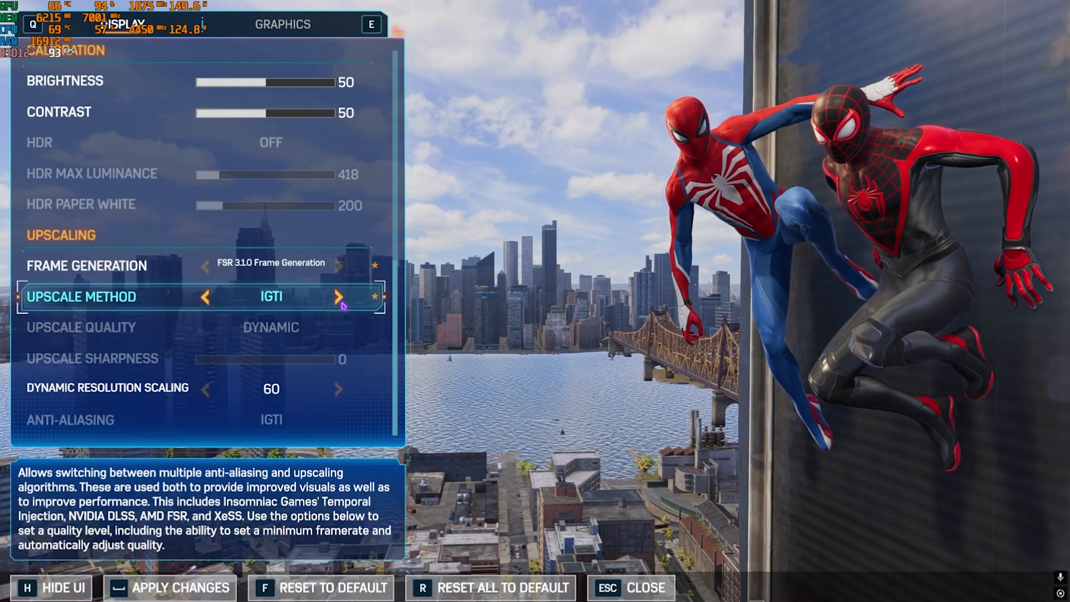
click(339, 297)
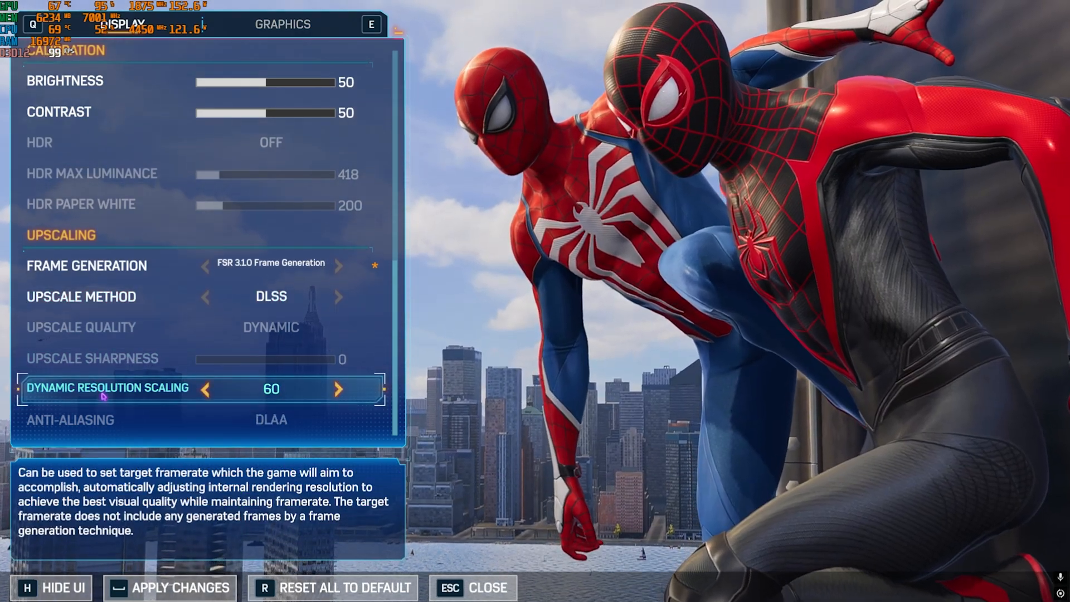
click(339, 389)
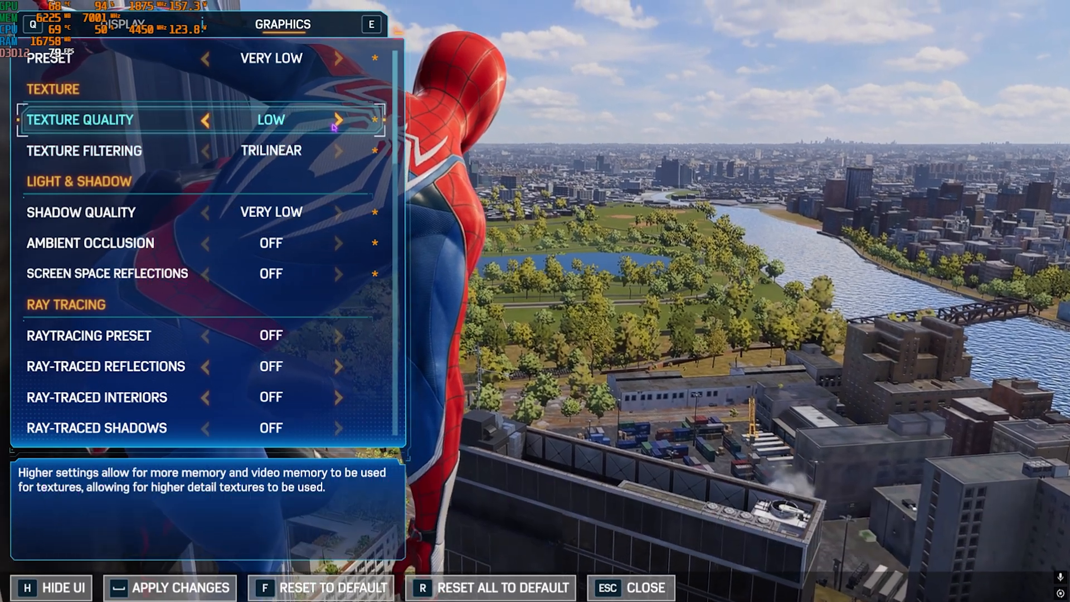
Raise texture quality and level of detail to Medium and turn chromatic aberration on
click(339, 120)
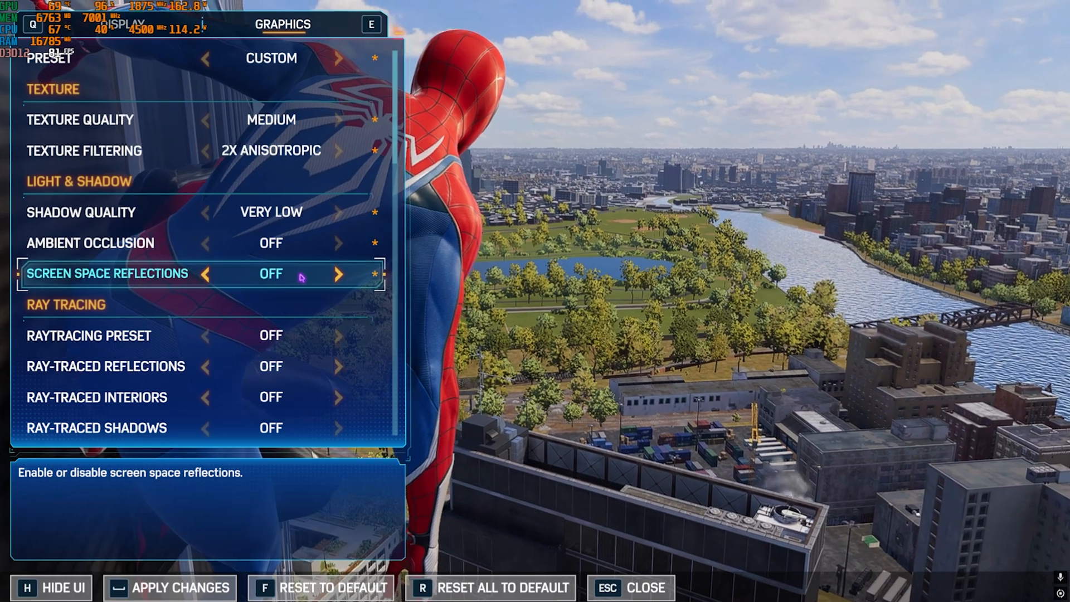
scroll(down, 3)
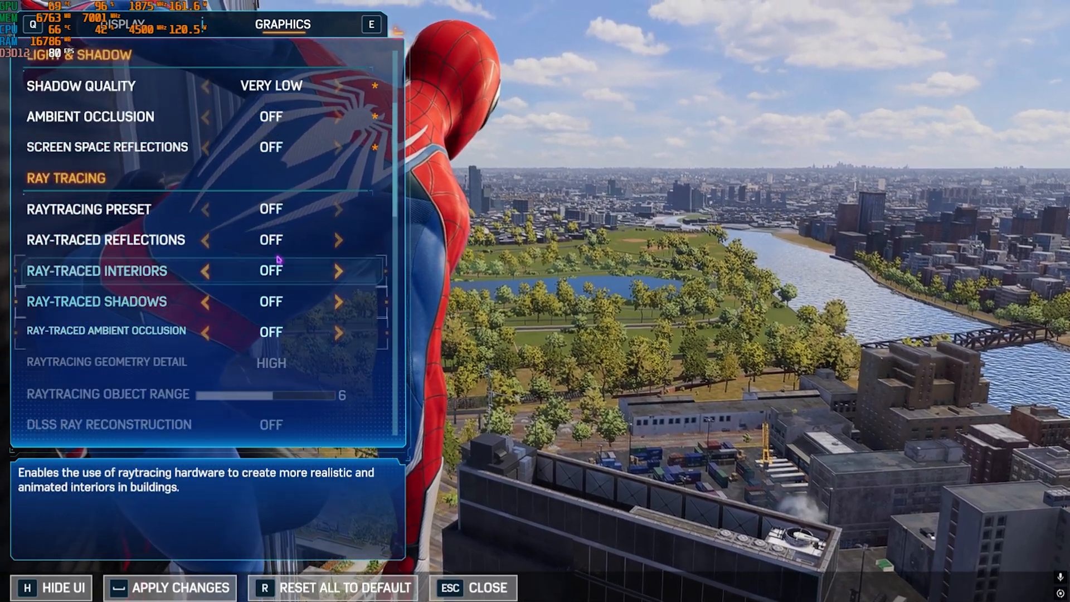
scroll(down, 3)
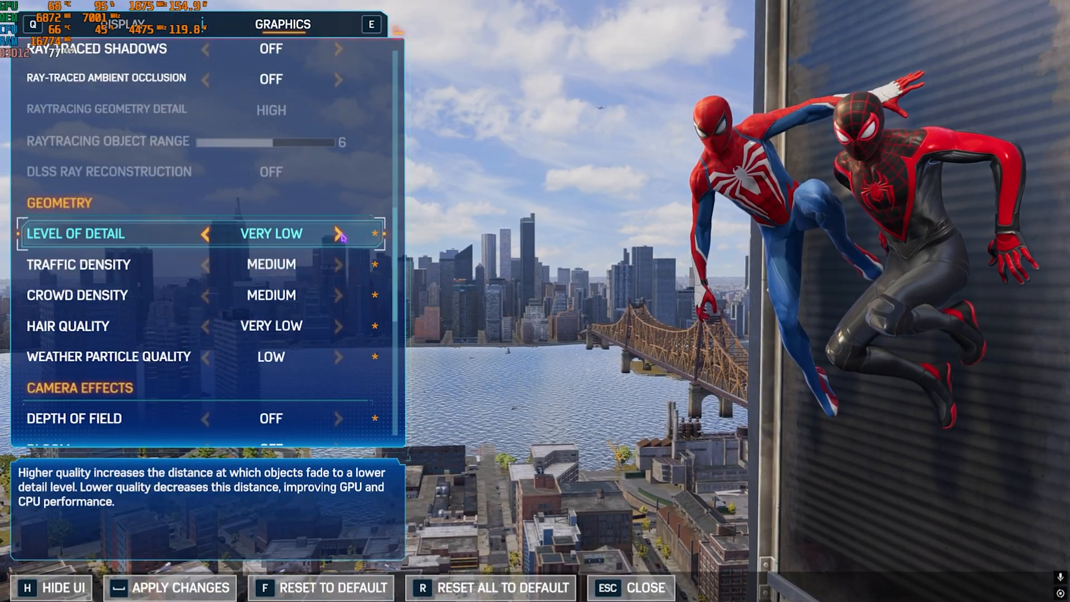
click(339, 233)
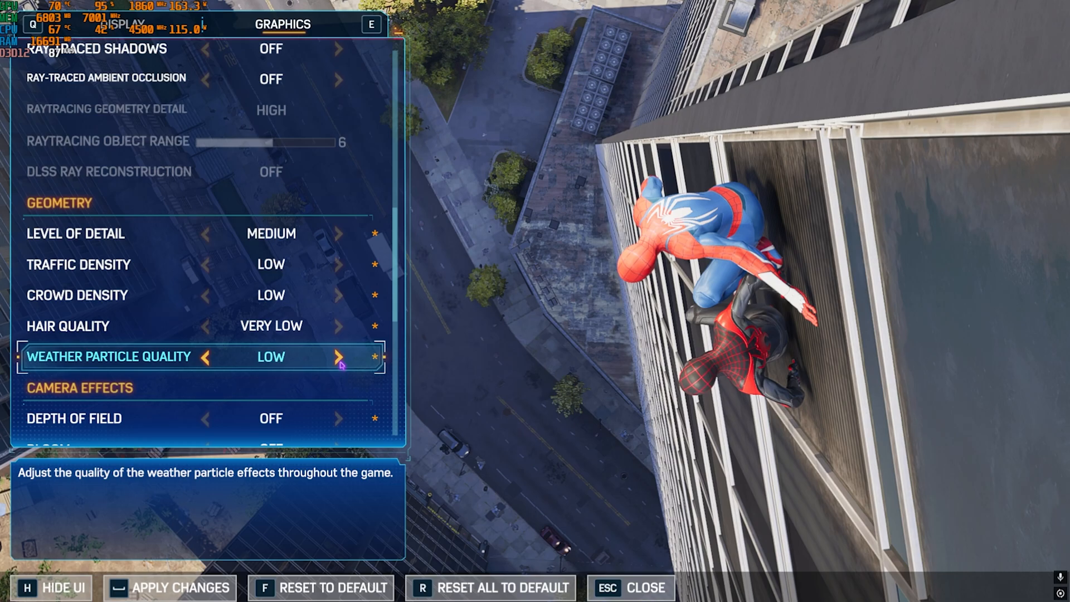
scroll(down, 3)
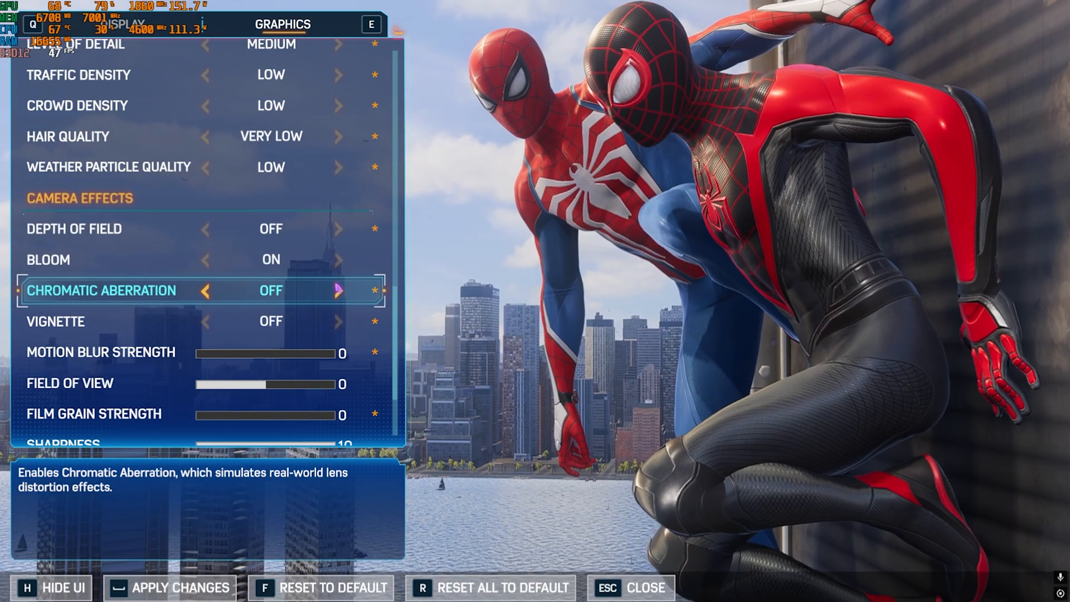
click(339, 290)
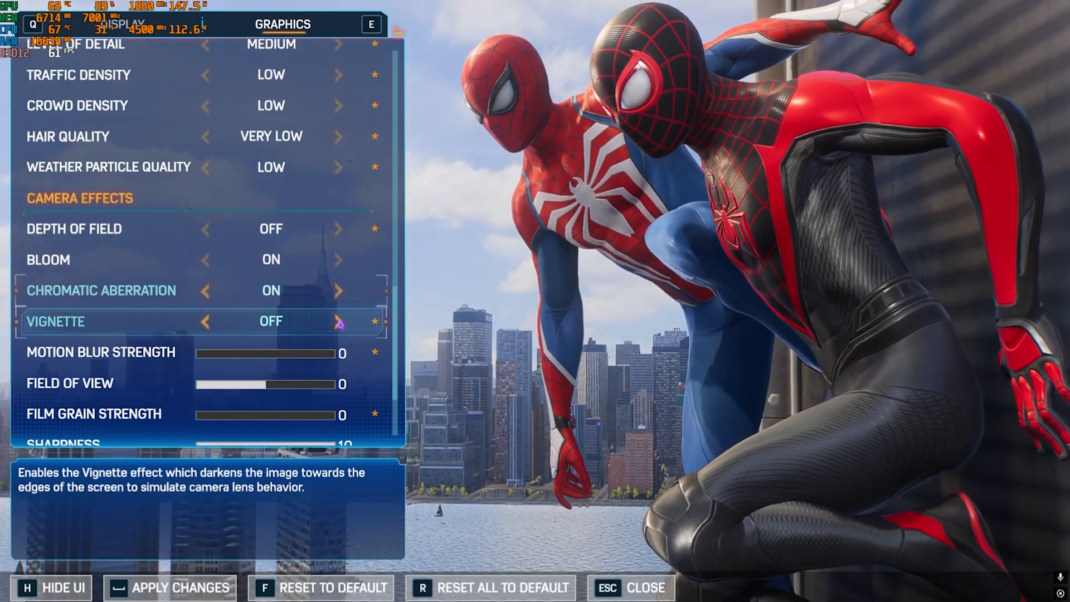
scroll(down, 3)
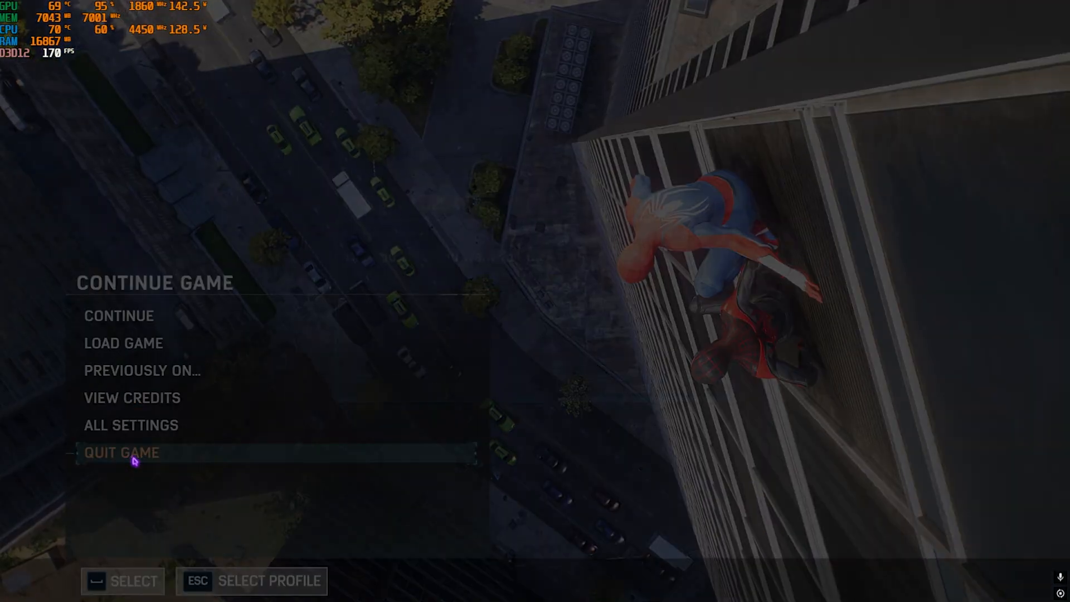
Quit Marvel's Spider-Man 2 from the main menu
click(122, 452)
text(a)
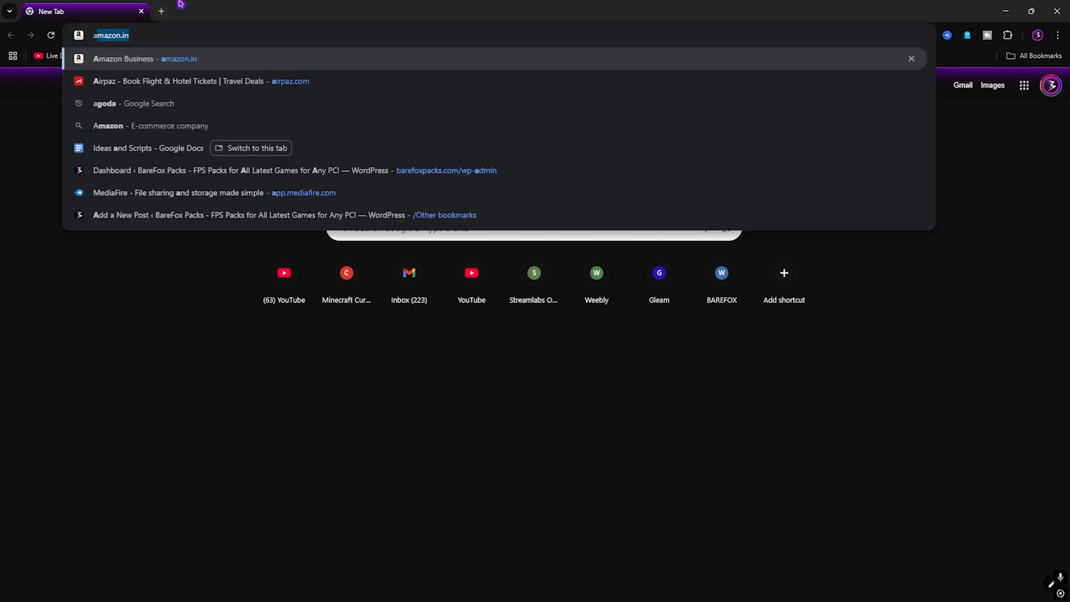
Search 'amd drivers' and visit AMD's Drivers and Support page
key(Return)
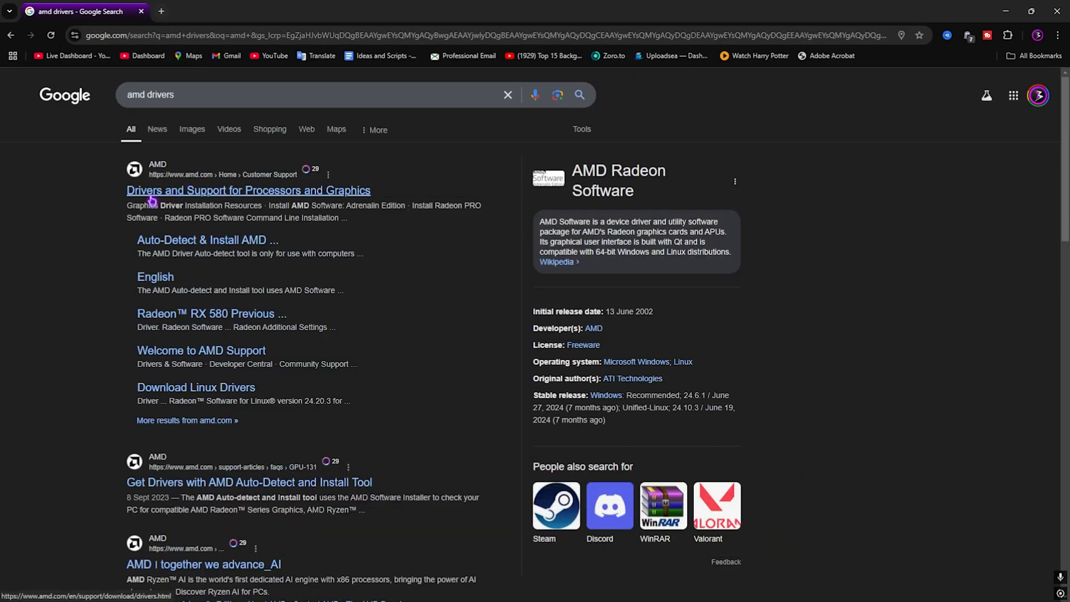
click(248, 190)
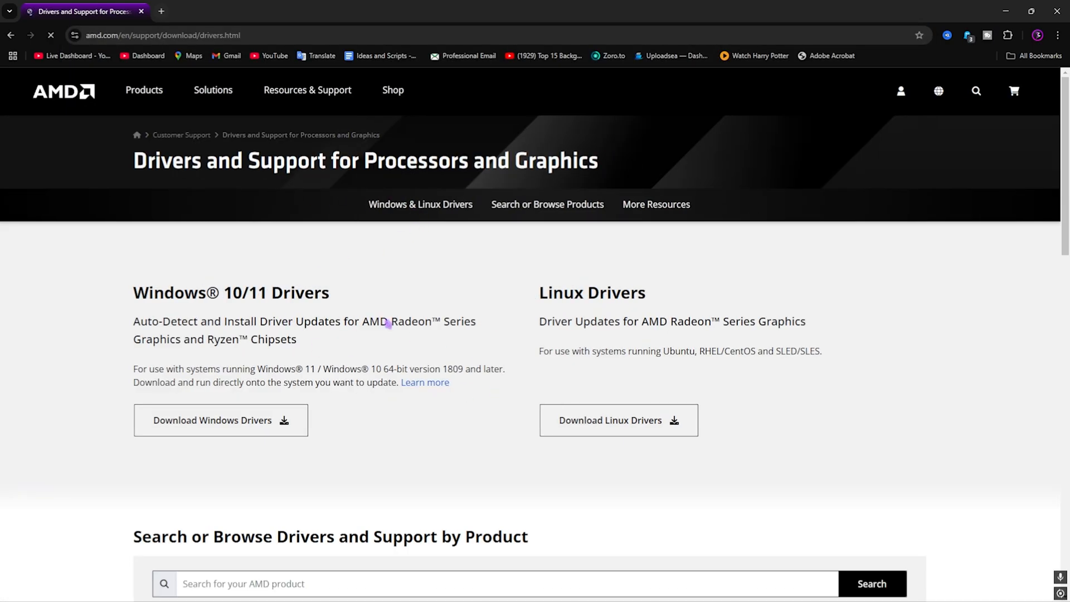
scroll(down, 3)
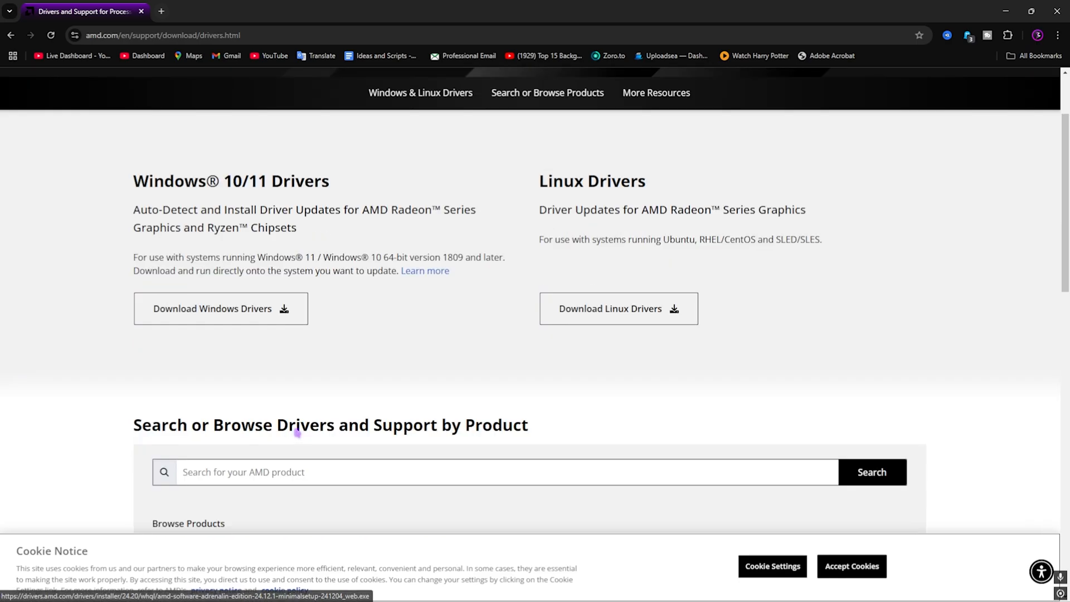
scroll(up, 3)
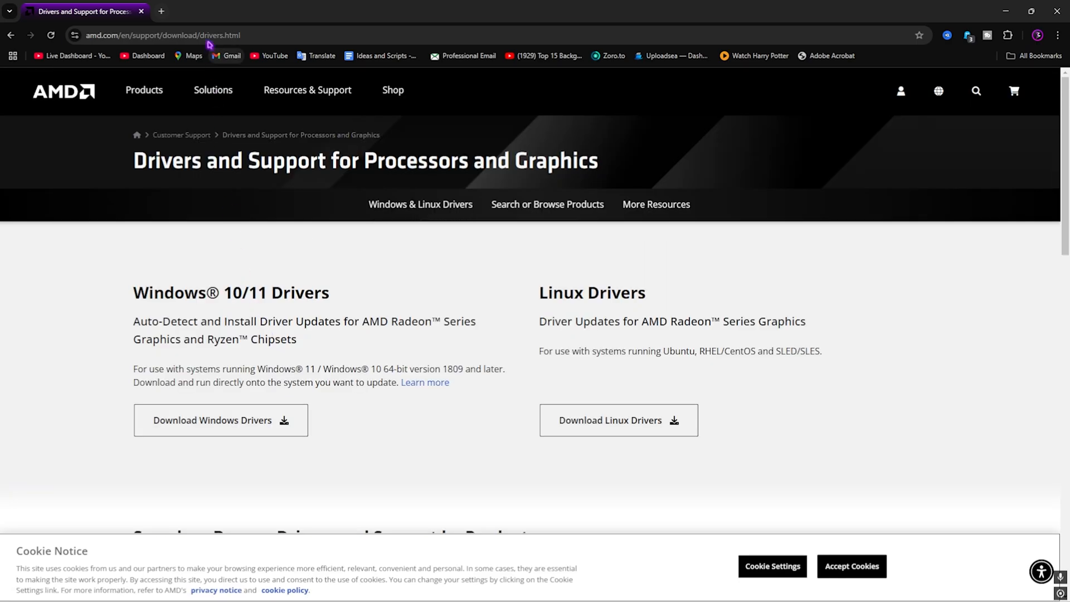
Search 'geforce experience' from the address bar and open the GeForce Experience result
click(160, 35)
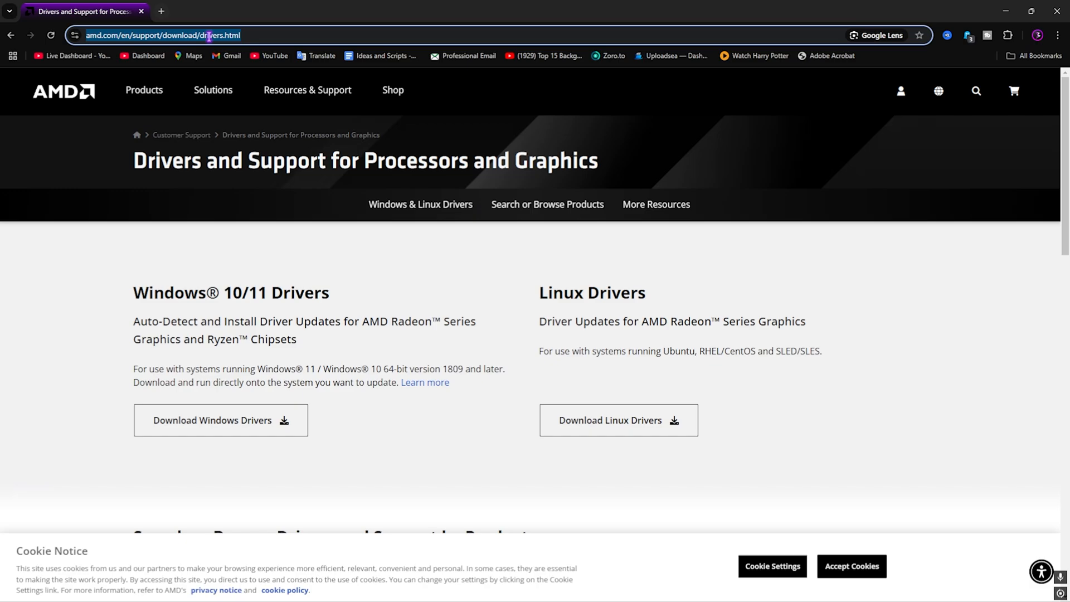
text(h)
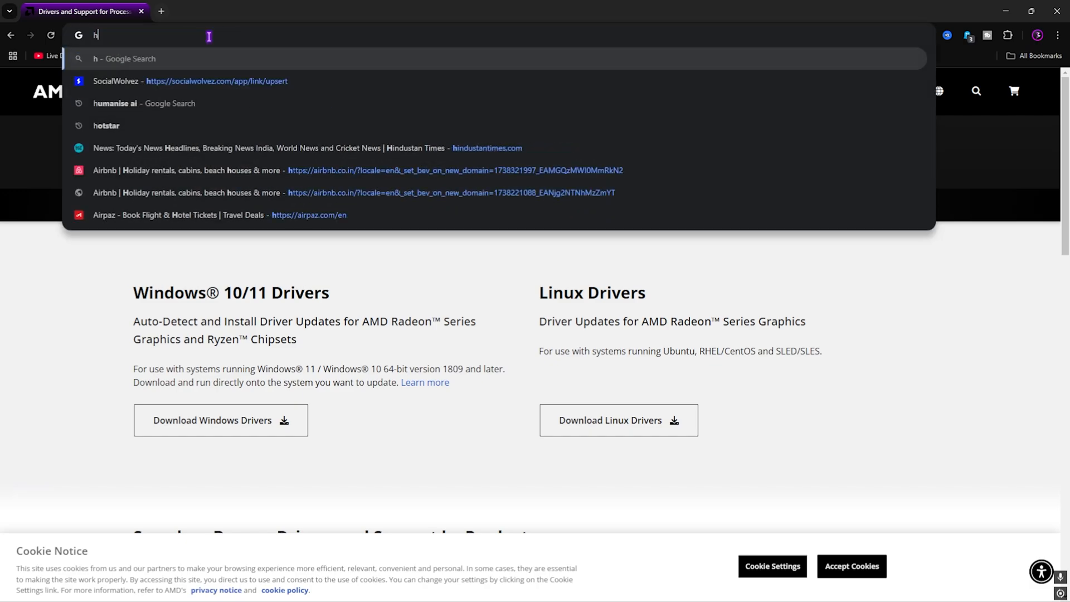
text(gefpr)
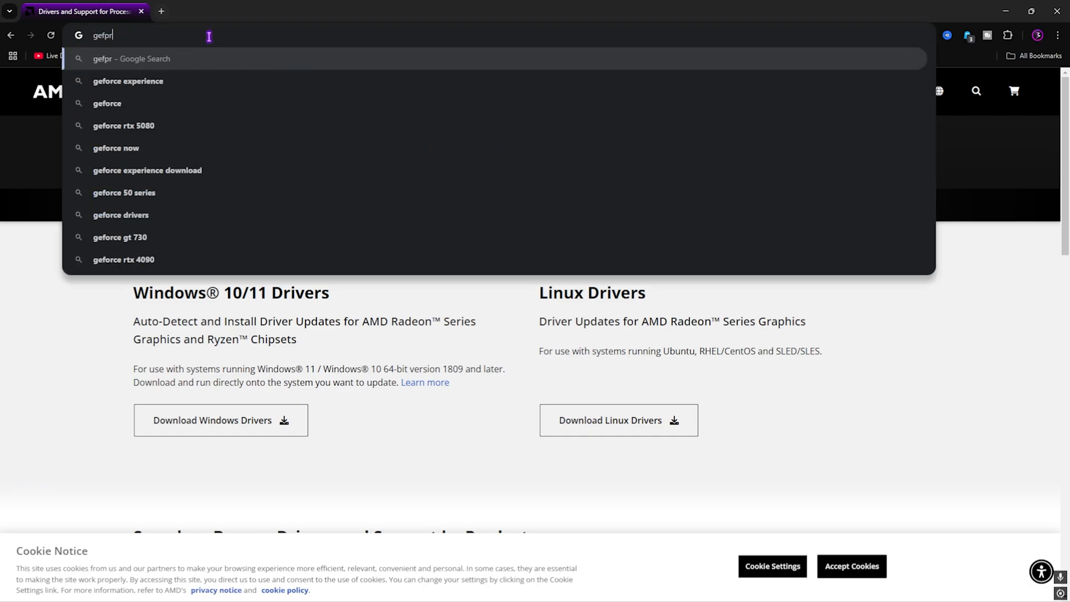
click(127, 80)
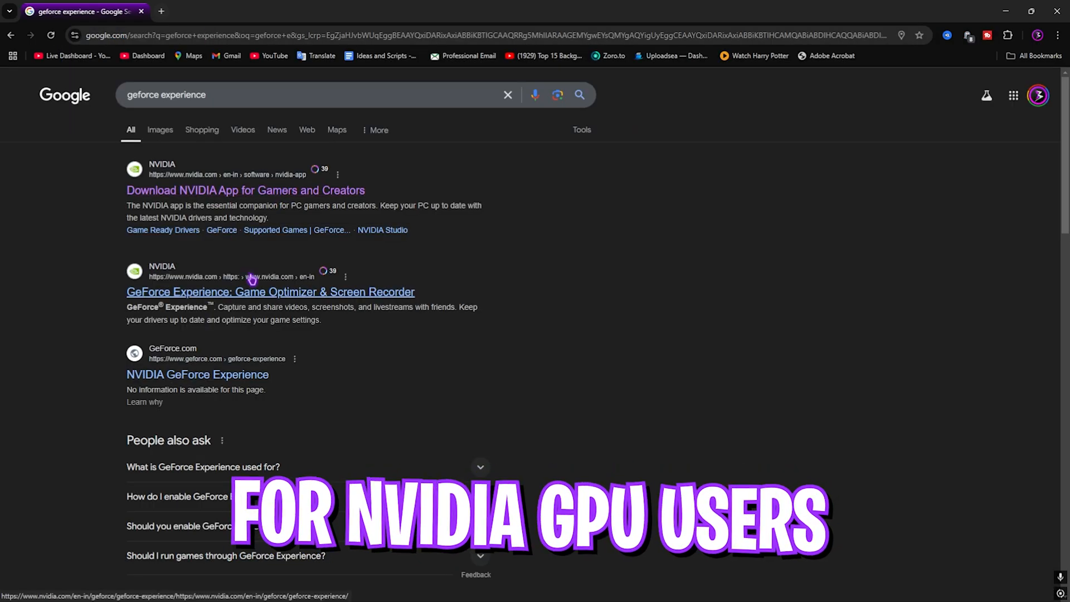
click(372, 589)
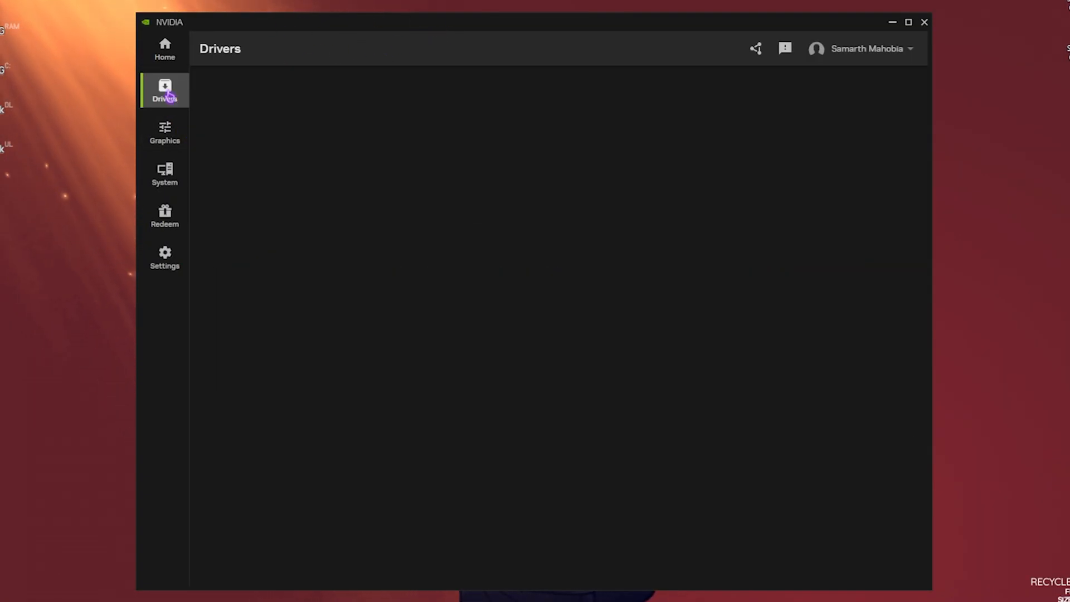
Show the NVIDIA app Drivers page with Game Ready Driver 572.16 available
click(165, 91)
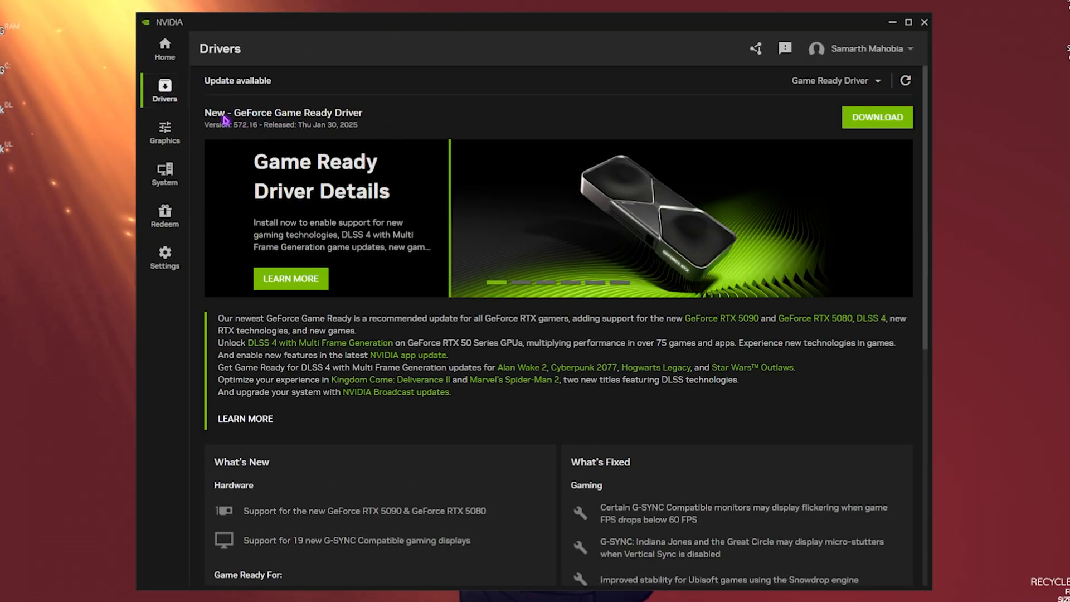
mouse_move(331, 116)
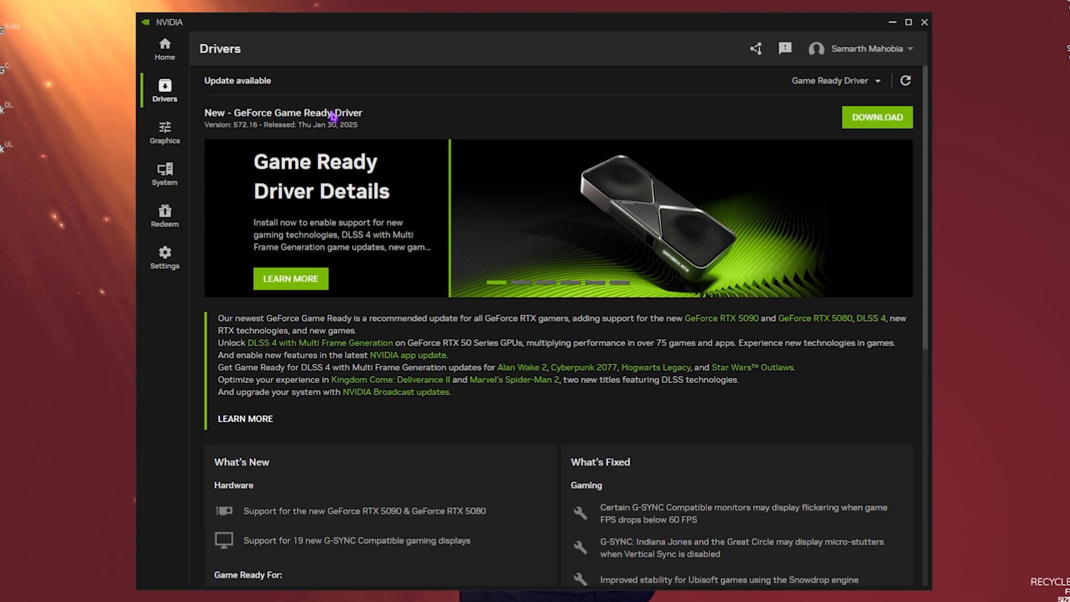
click(878, 117)
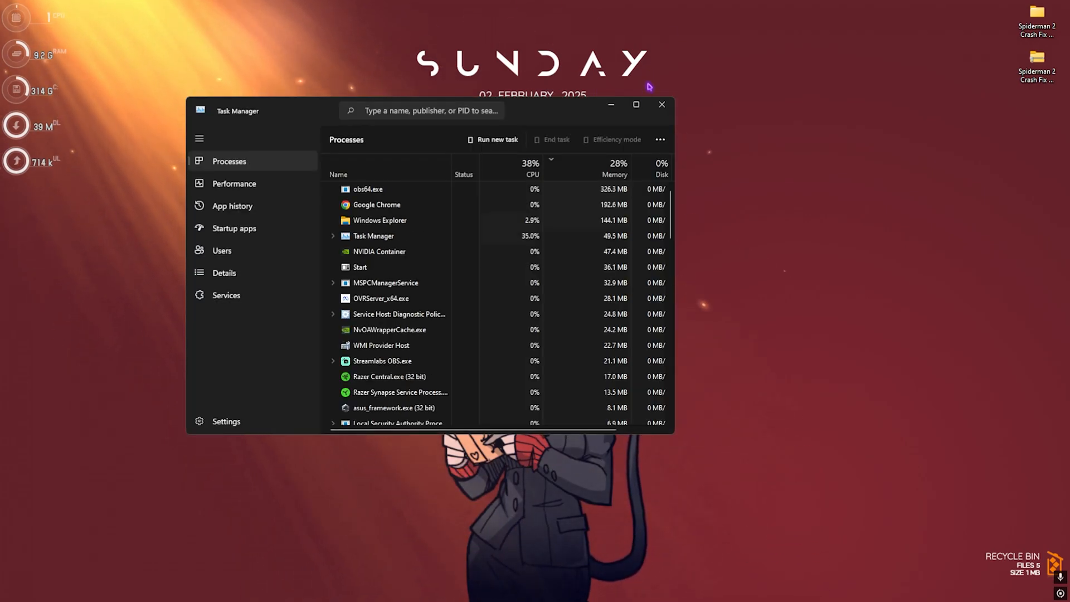
Maximize Task Manager and sort processes by memory use, largest first
click(636, 105)
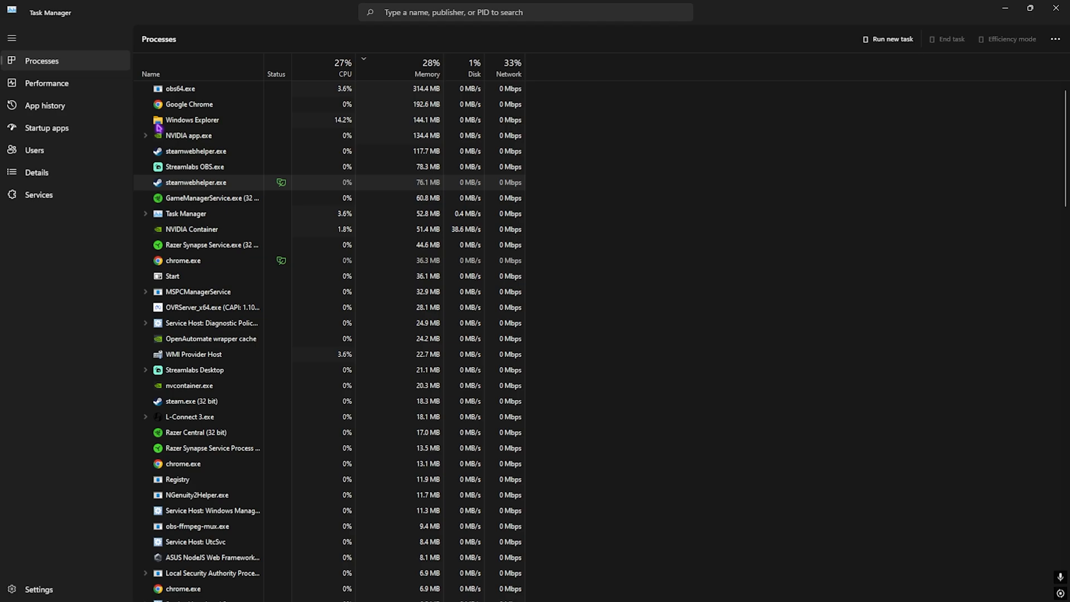
click(428, 68)
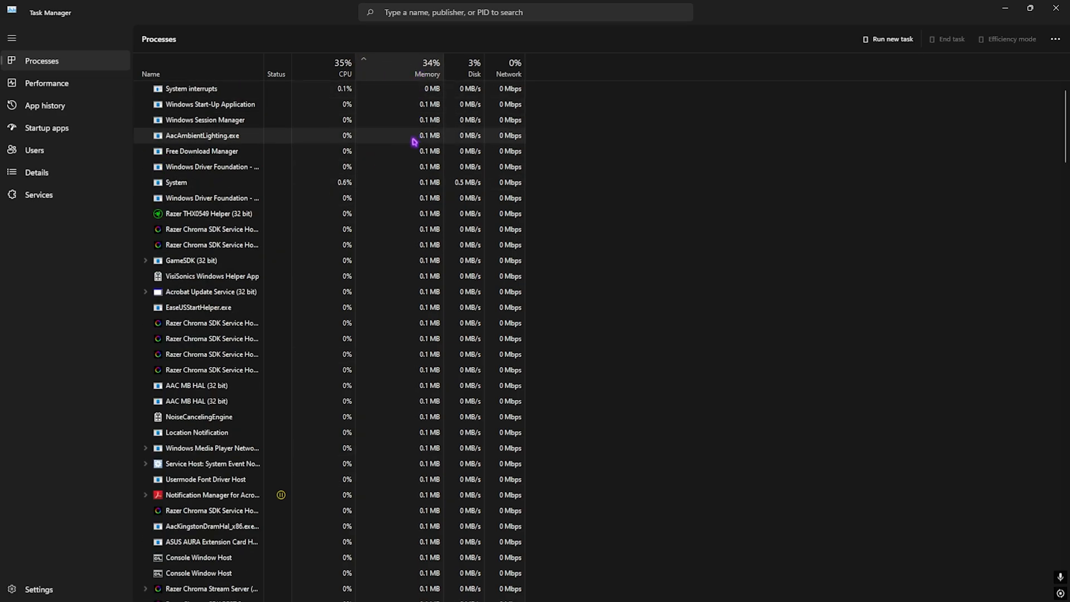
click(427, 73)
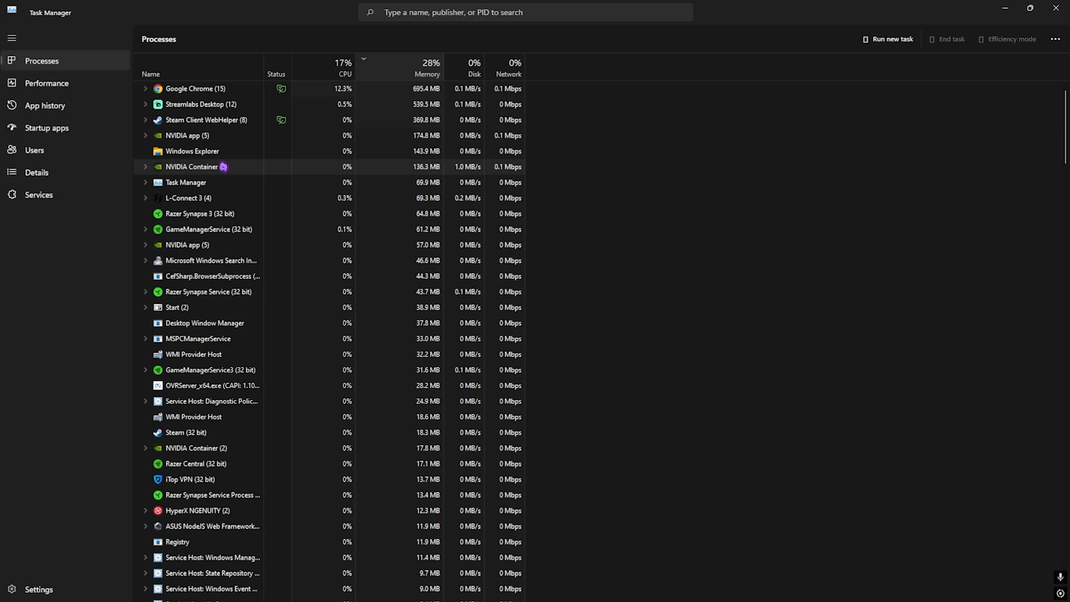
End the Google Chrome process to free memory
right_click(194, 88)
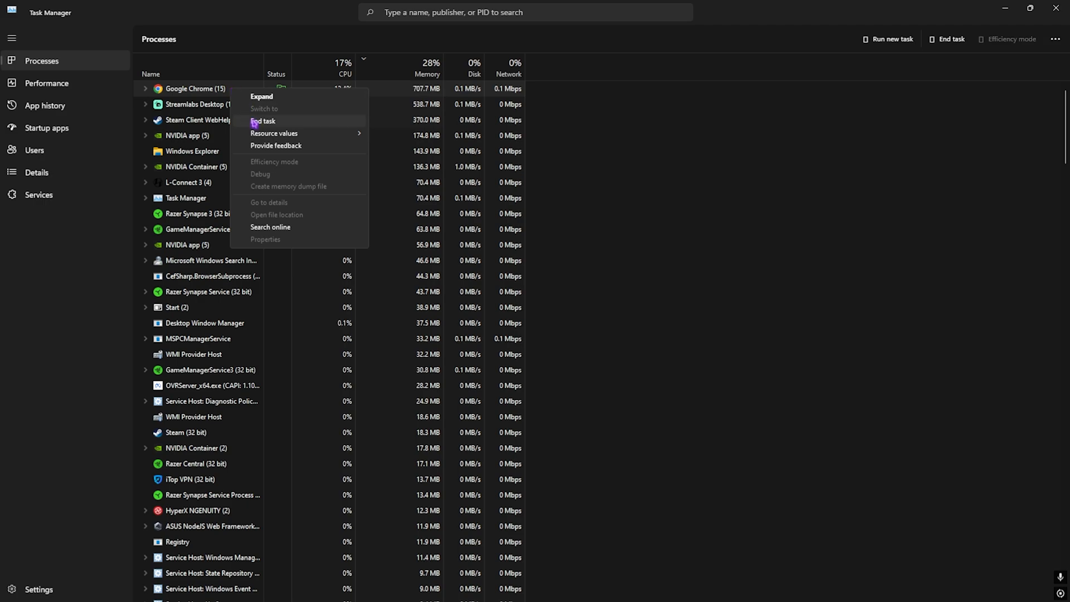
click(615, 129)
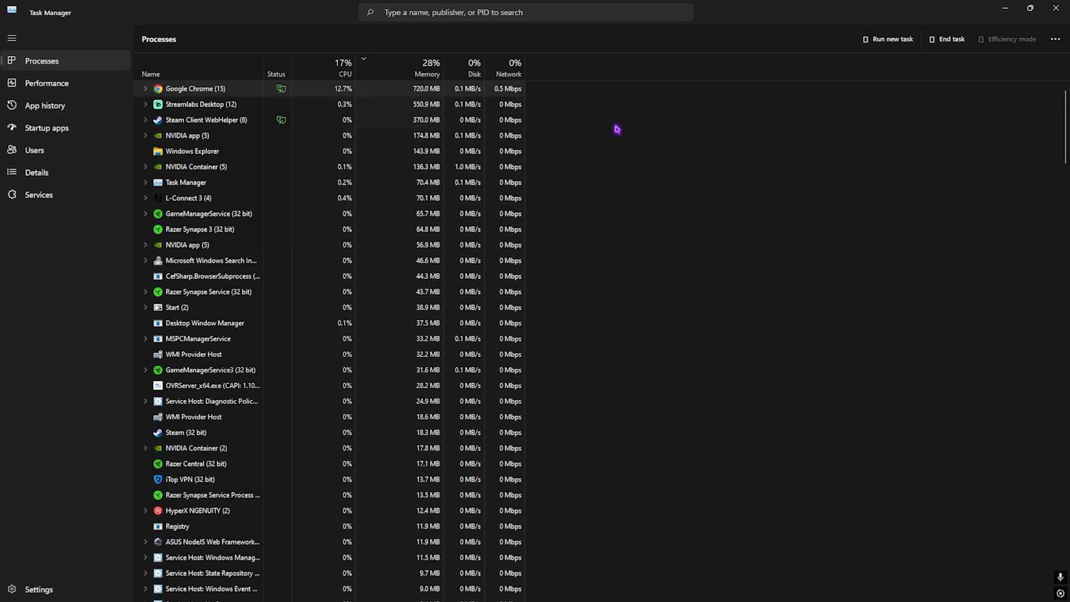
mouse_move(694, 154)
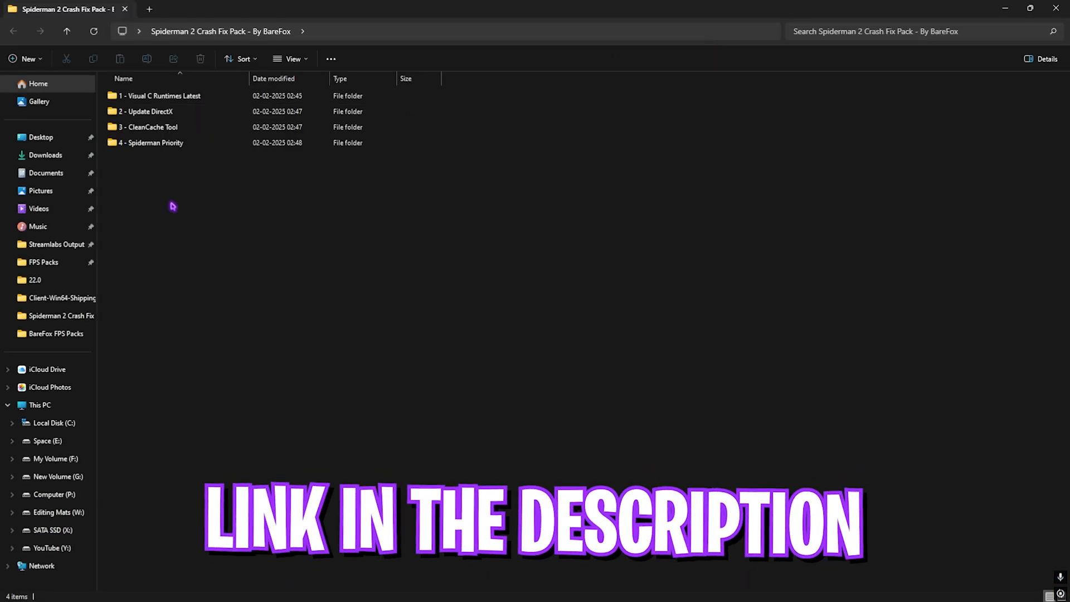
Enter '1 - Visual C Runtimes Latest' and launch install_all.bat from its context menu
click(151, 127)
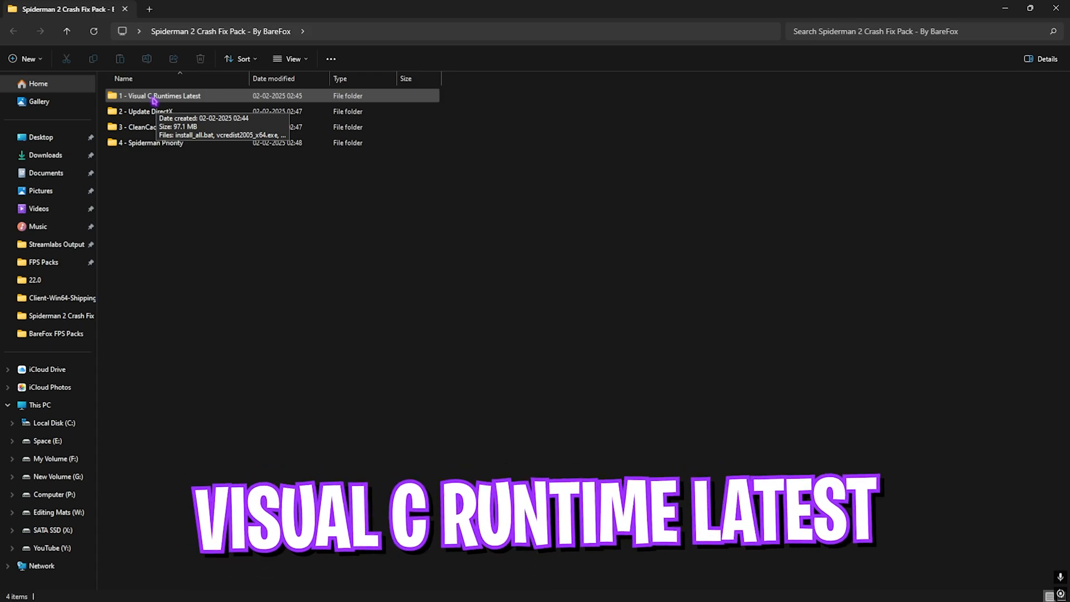
double_click(161, 96)
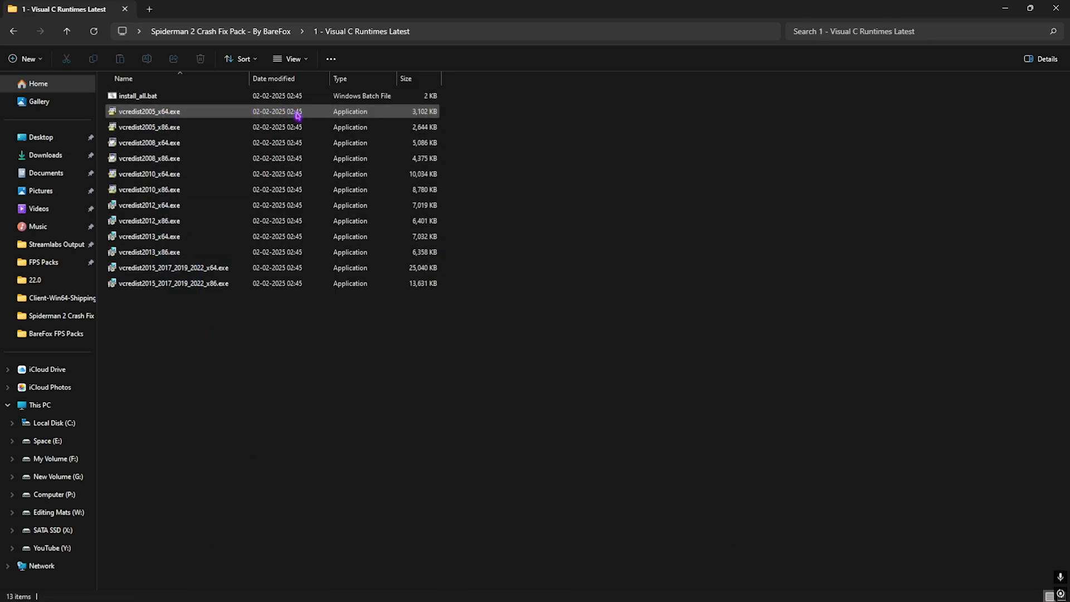
click(137, 96)
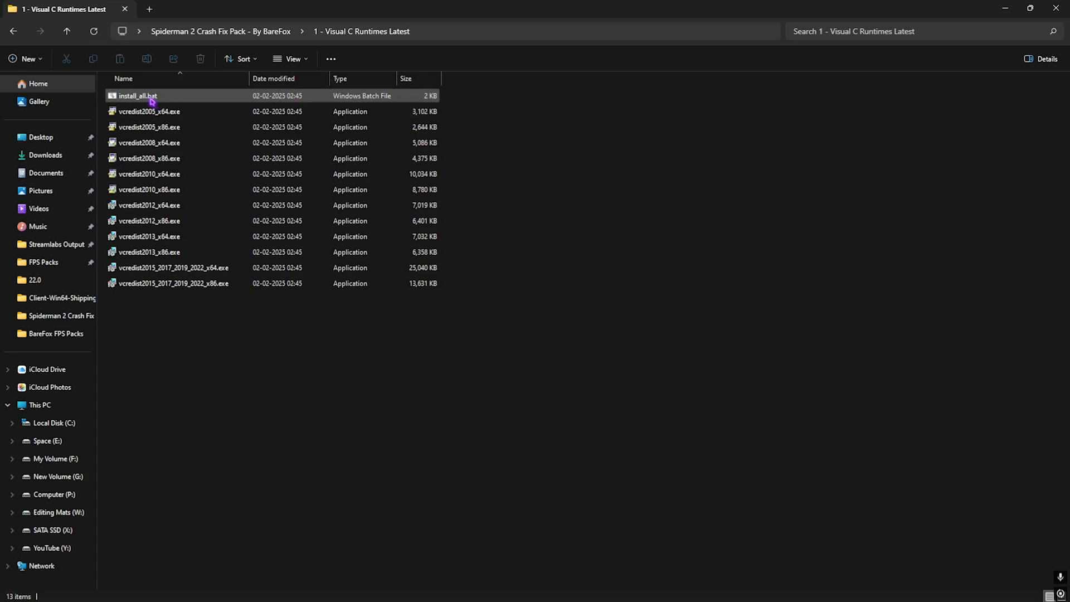
right_click(137, 96)
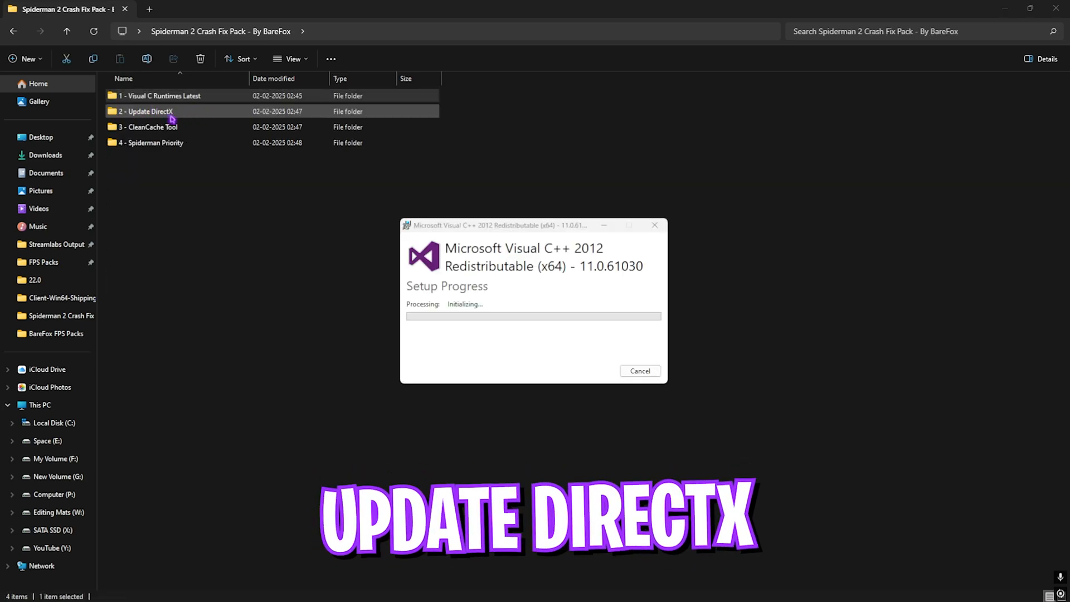
Enter '2 - Update DirectX' and launch DirectXsetup.exe
double_click(145, 112)
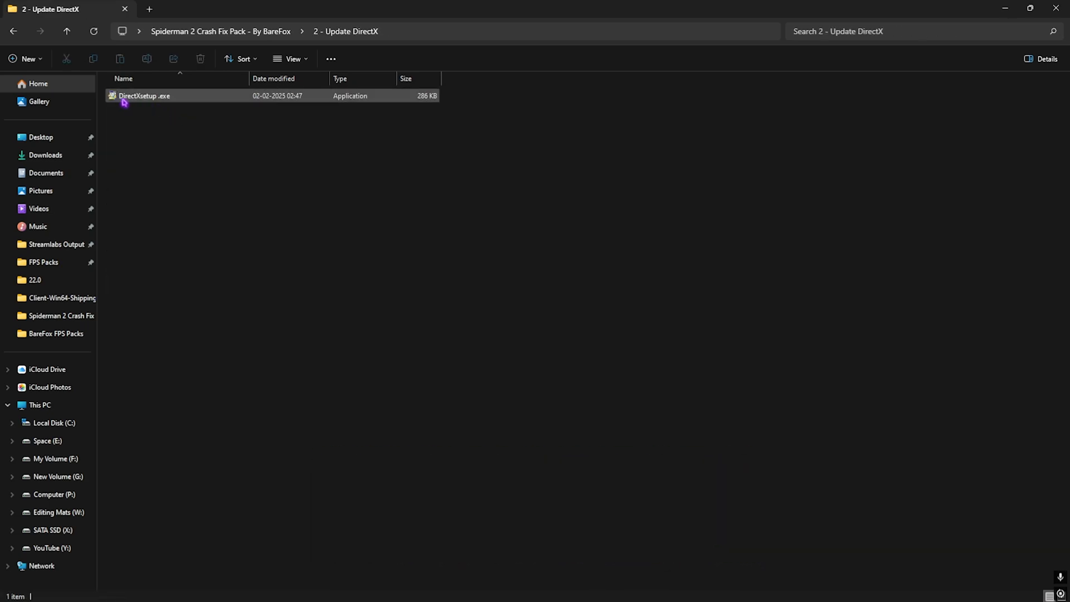
mouse_move(144, 96)
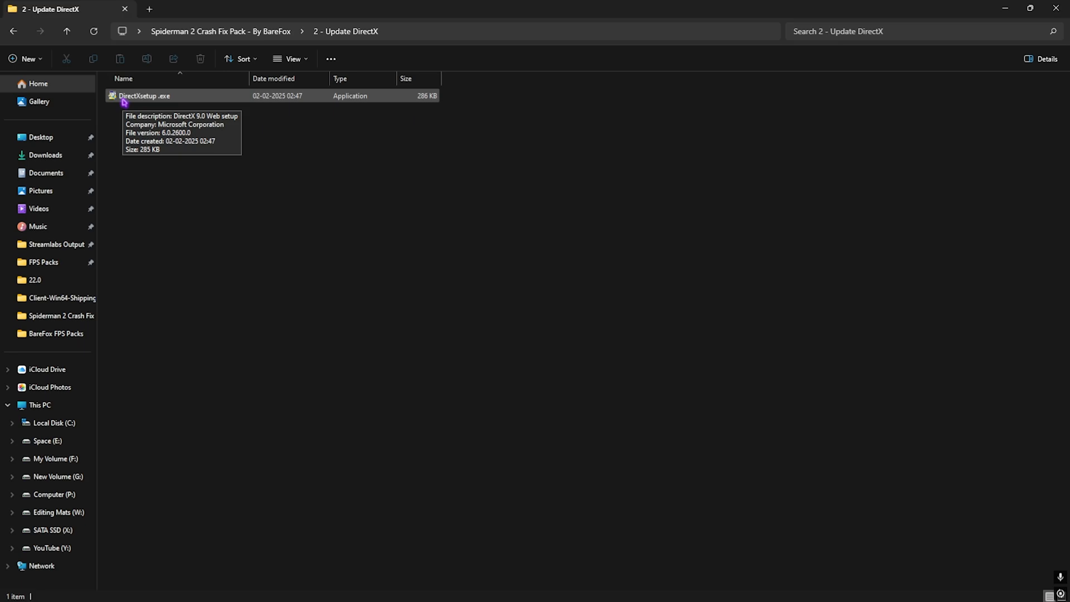
right_click(144, 96)
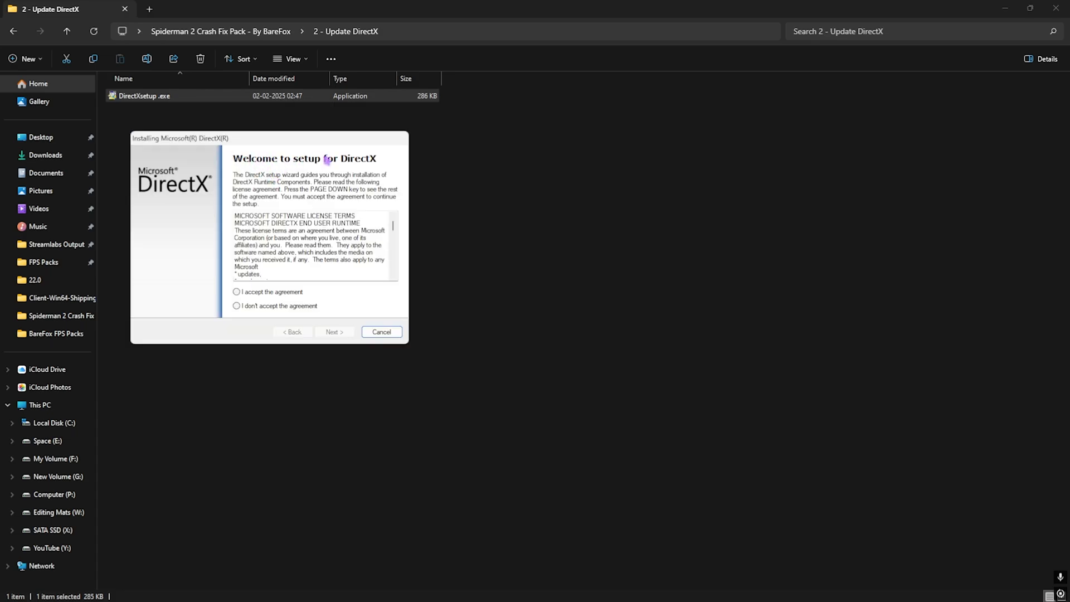
Complete DirectX setup: accept the agreement, decline the Bing Bar, finish
click(236, 291)
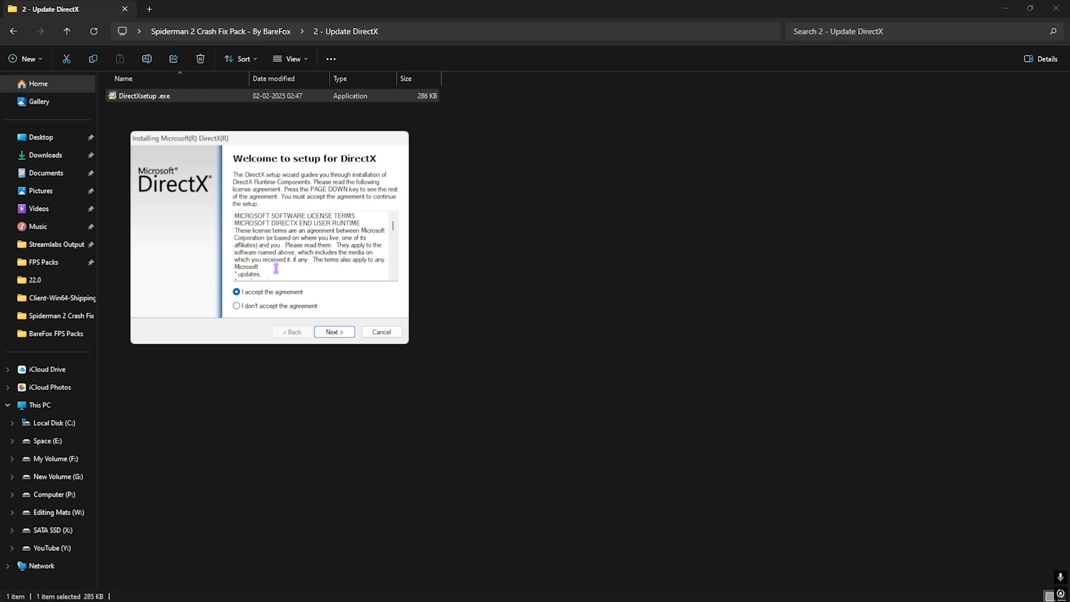
click(334, 333)
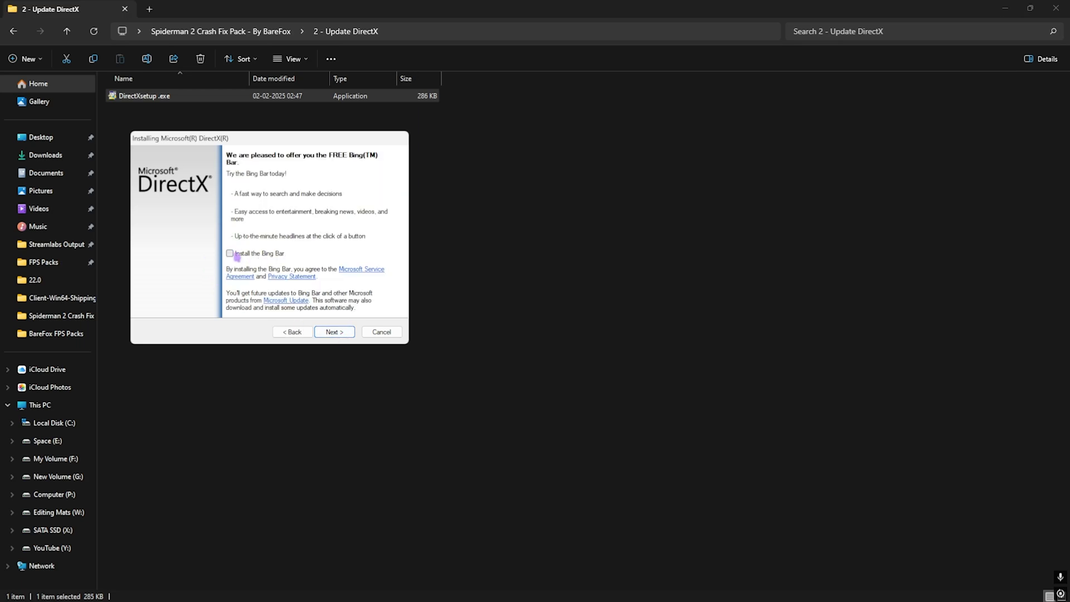
click(334, 332)
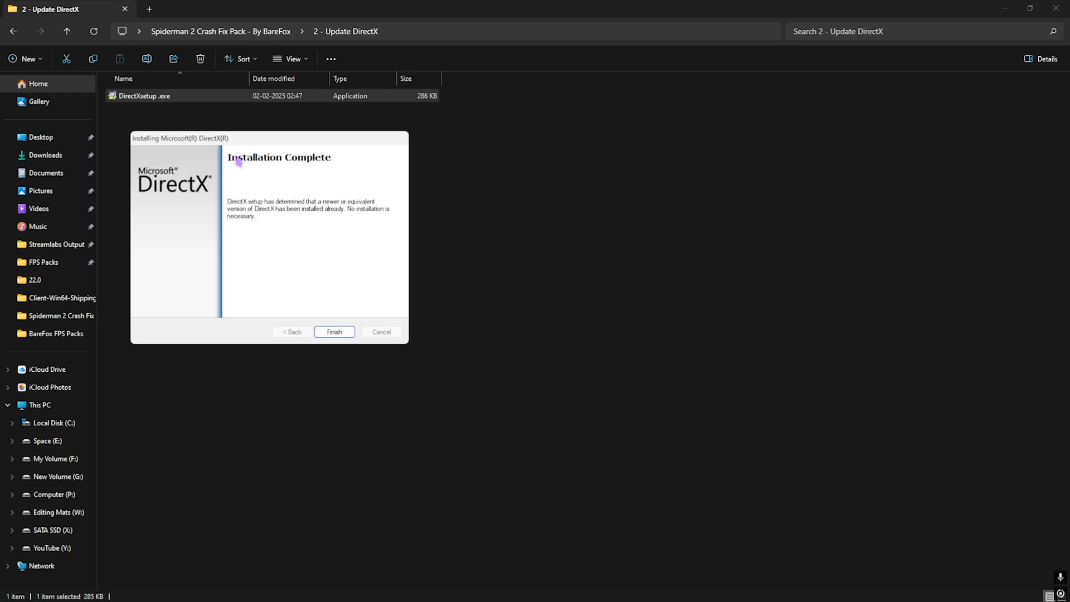
click(333, 333)
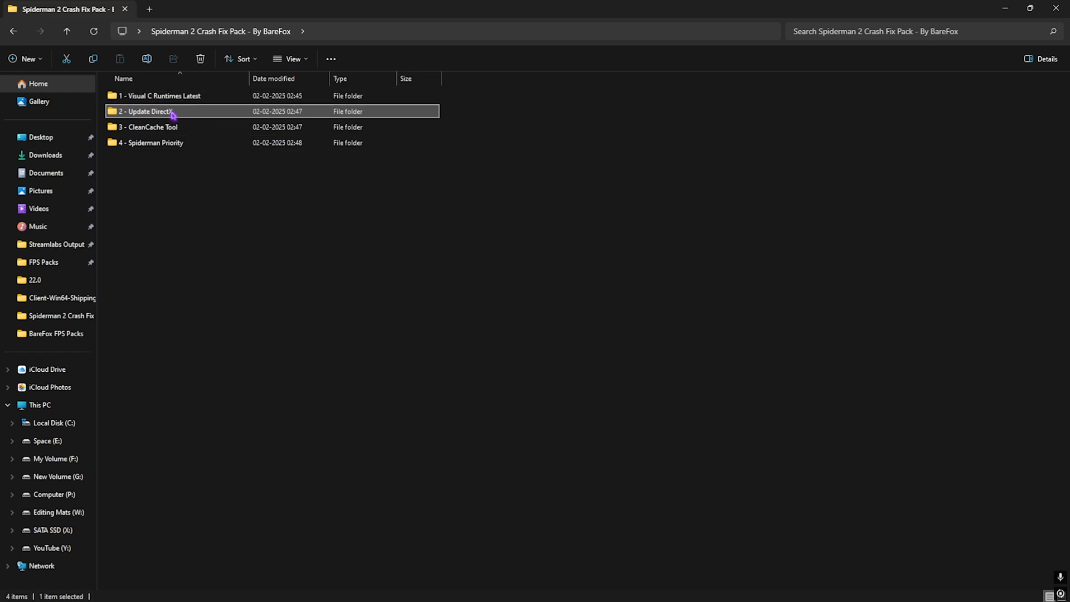
Run Clean Temporary Files.bat from '3 - CleanCache Tool' as administrator and close the console
click(147, 127)
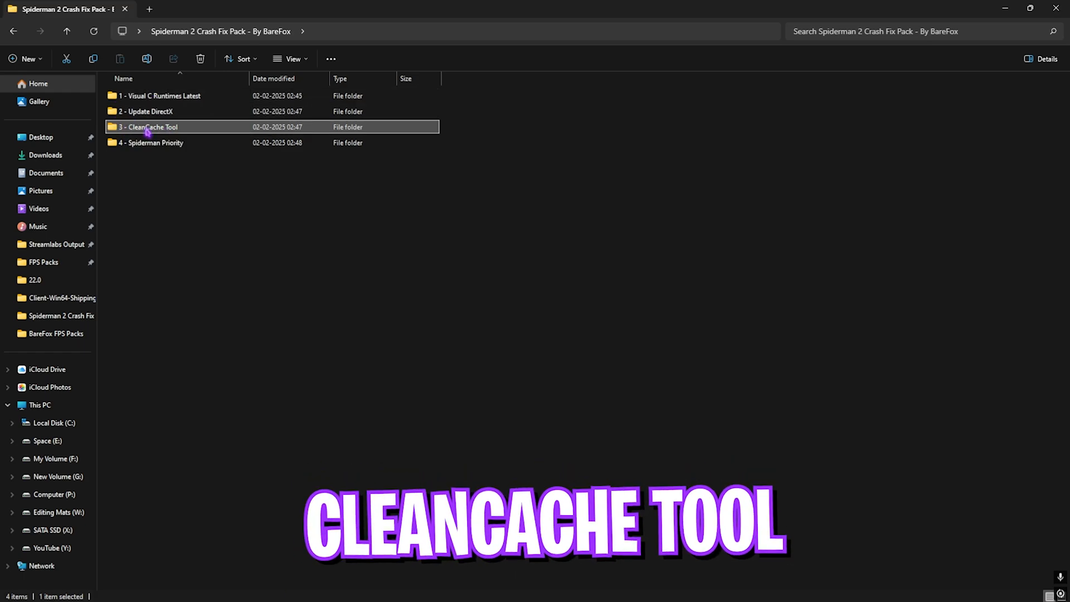
double_click(147, 127)
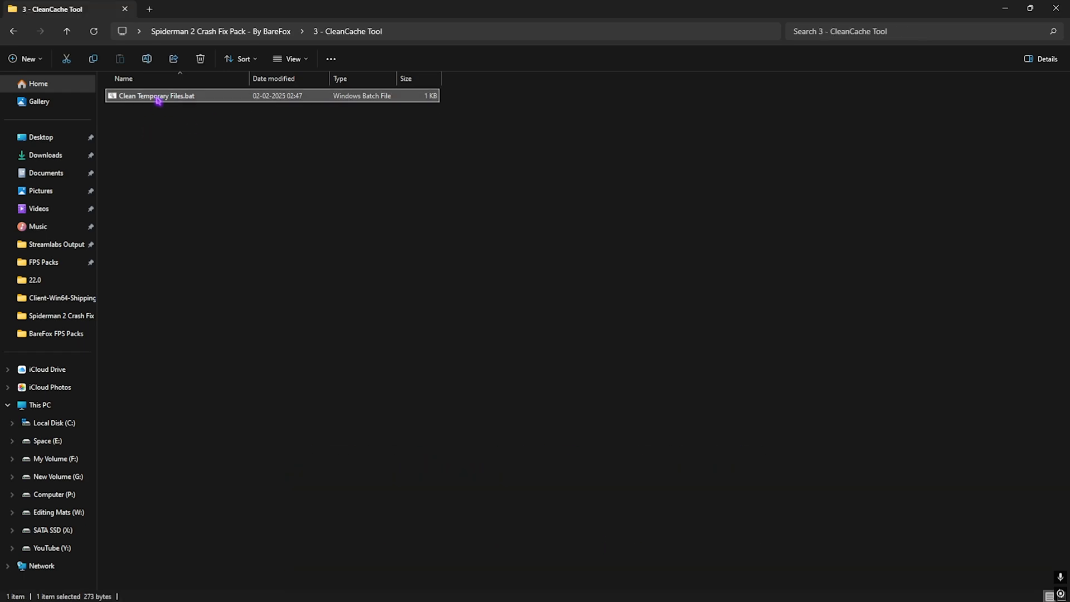
right_click(156, 96)
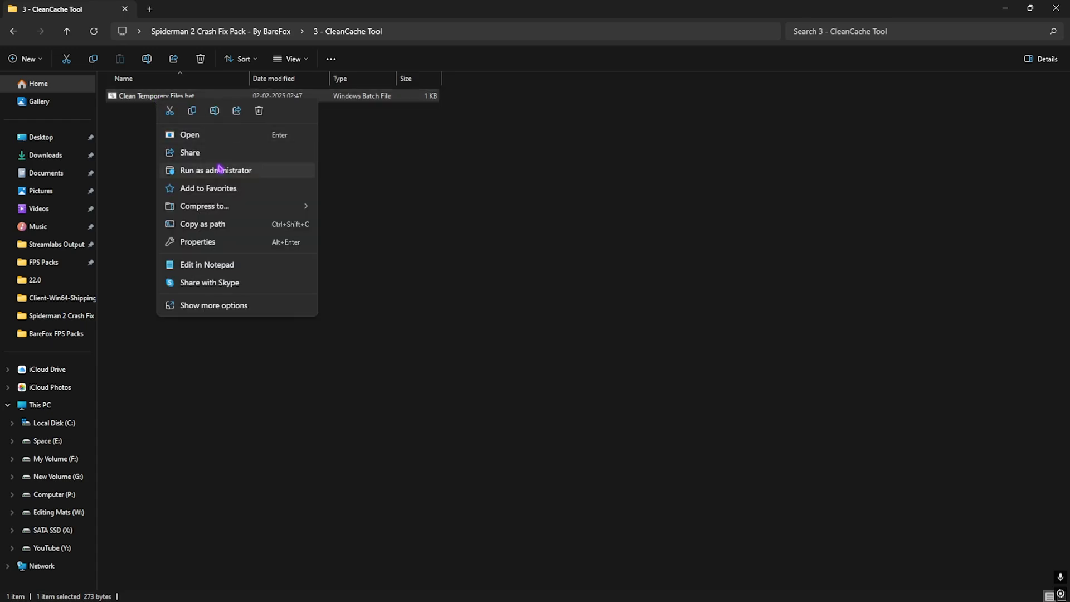
click(215, 170)
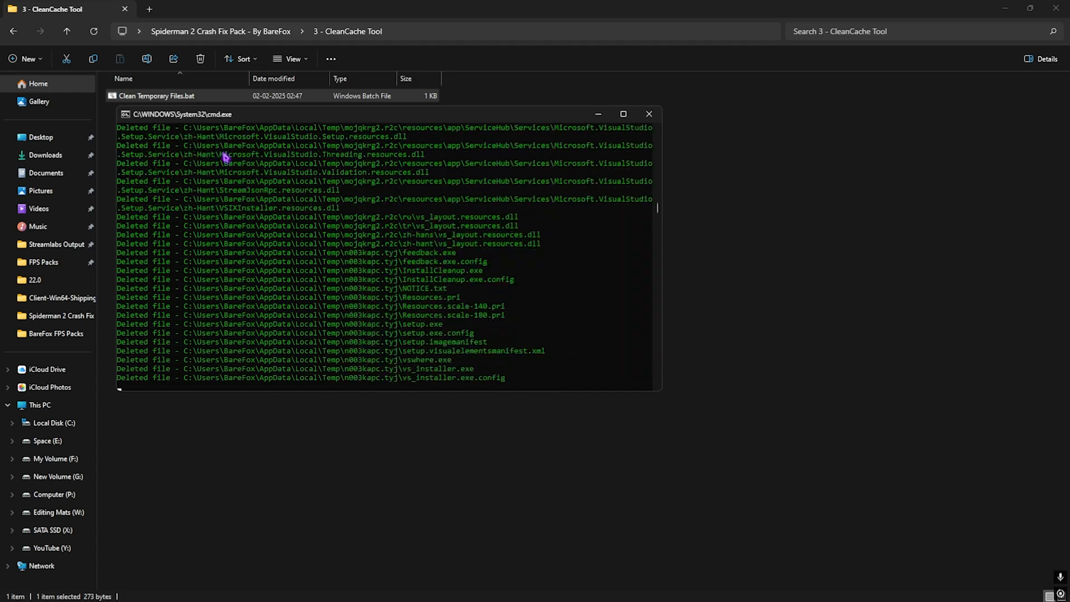
click(648, 113)
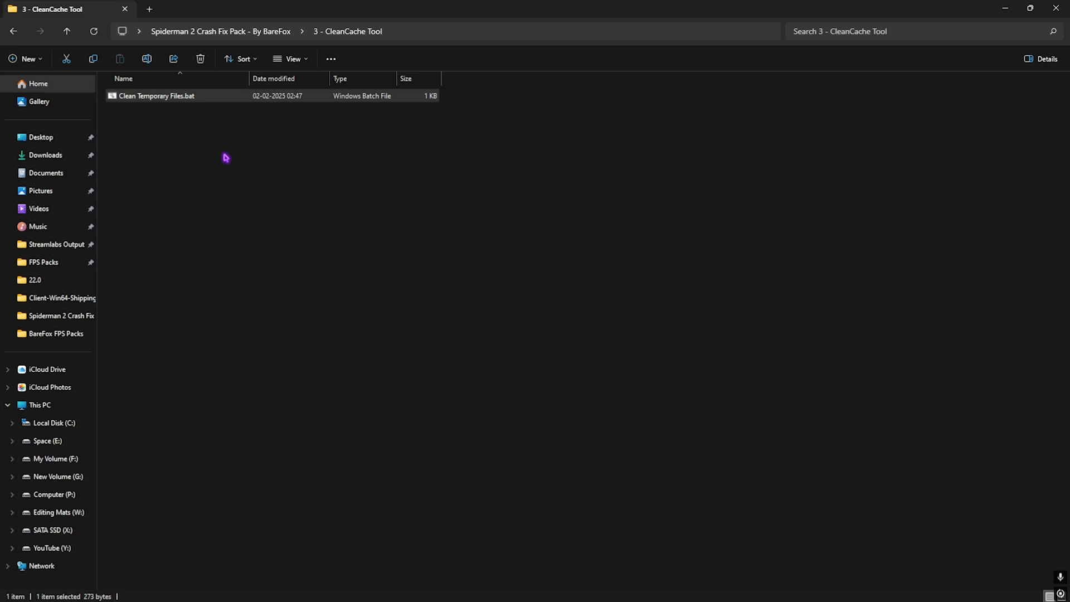
click(66, 31)
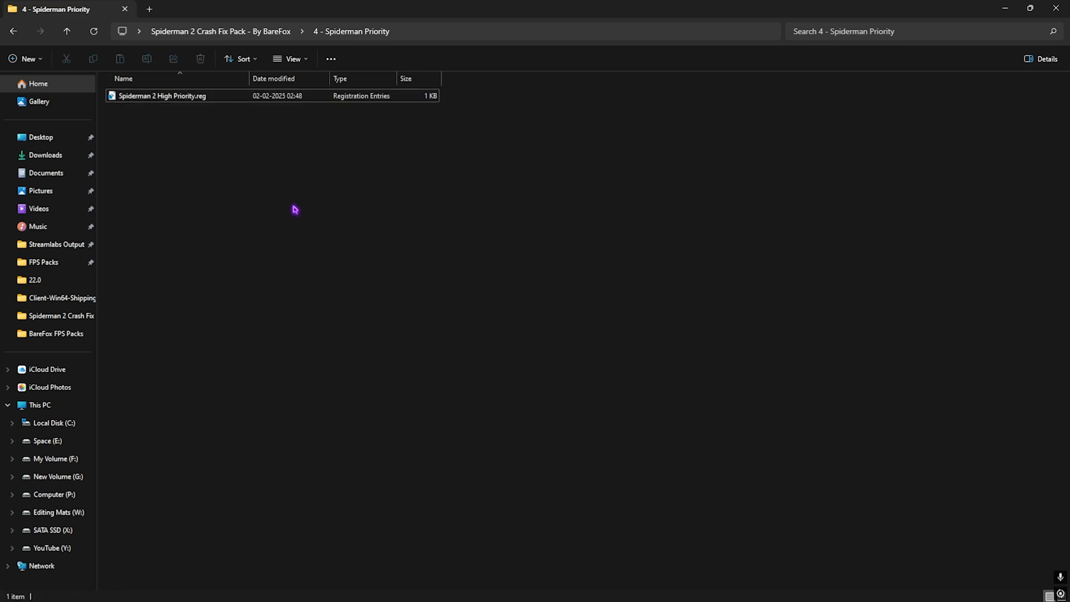
mouse_move(250, 102)
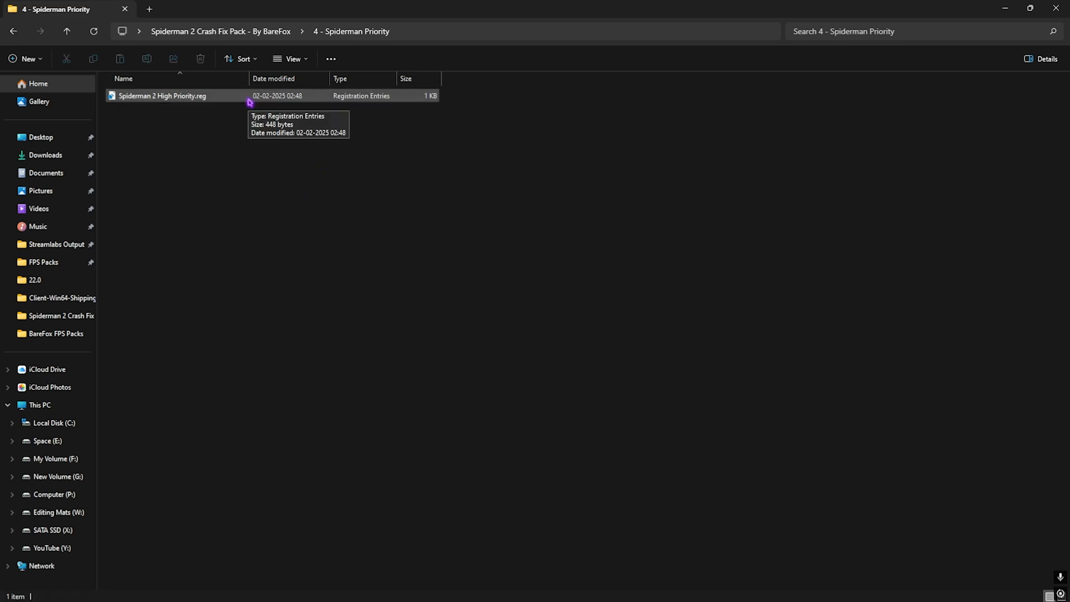
mouse_move(250, 74)
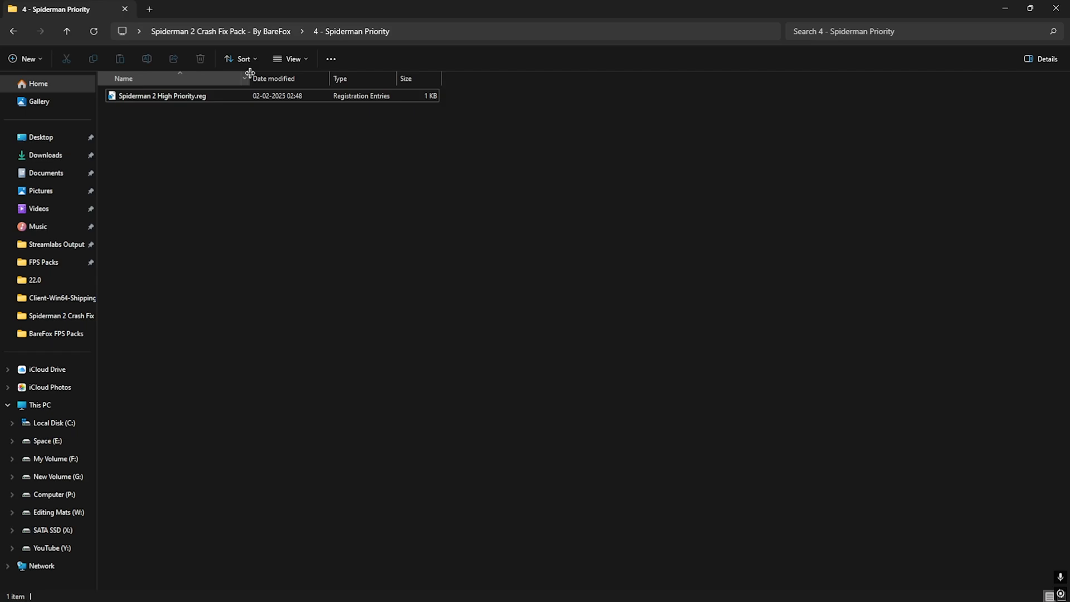
Leave the Spiderman Priority folder and close File Explorer
click(66, 31)
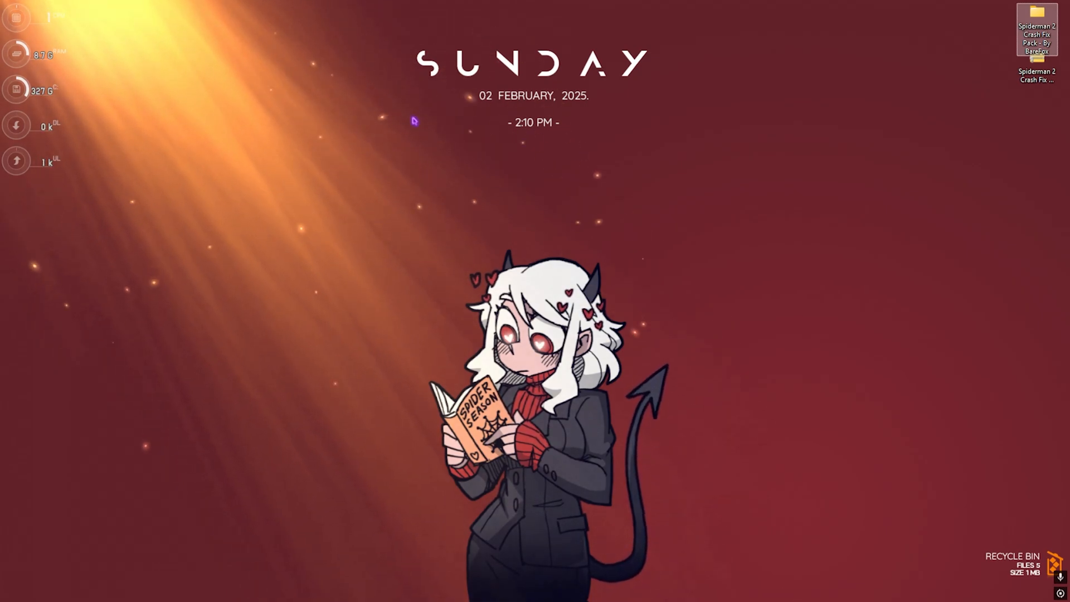
Check for updates in Windows Update, starting the Defender security intelligence download
click(361, 589)
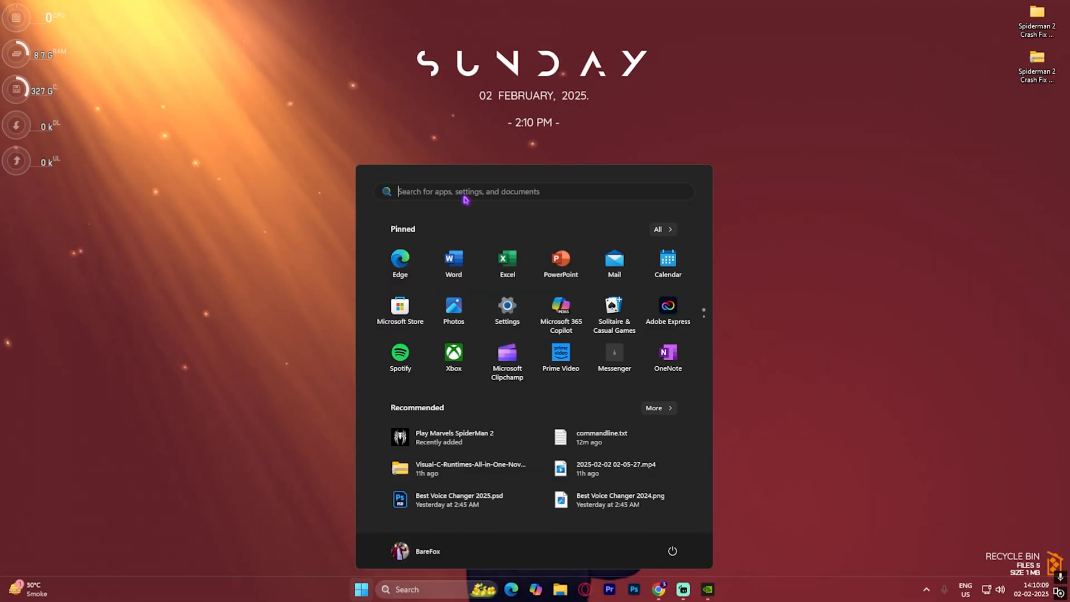
click(507, 306)
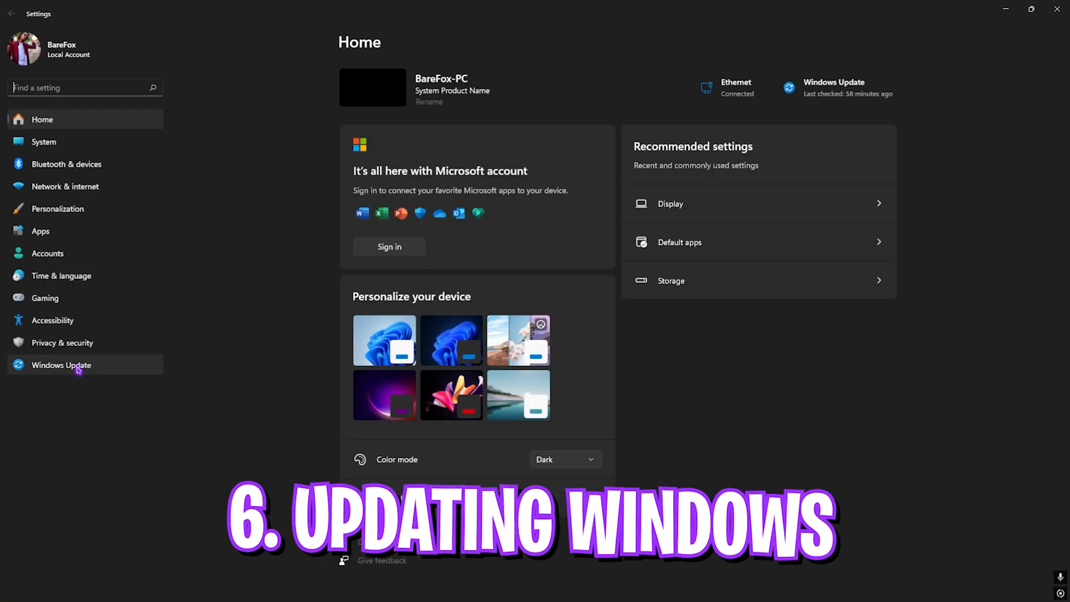
click(60, 364)
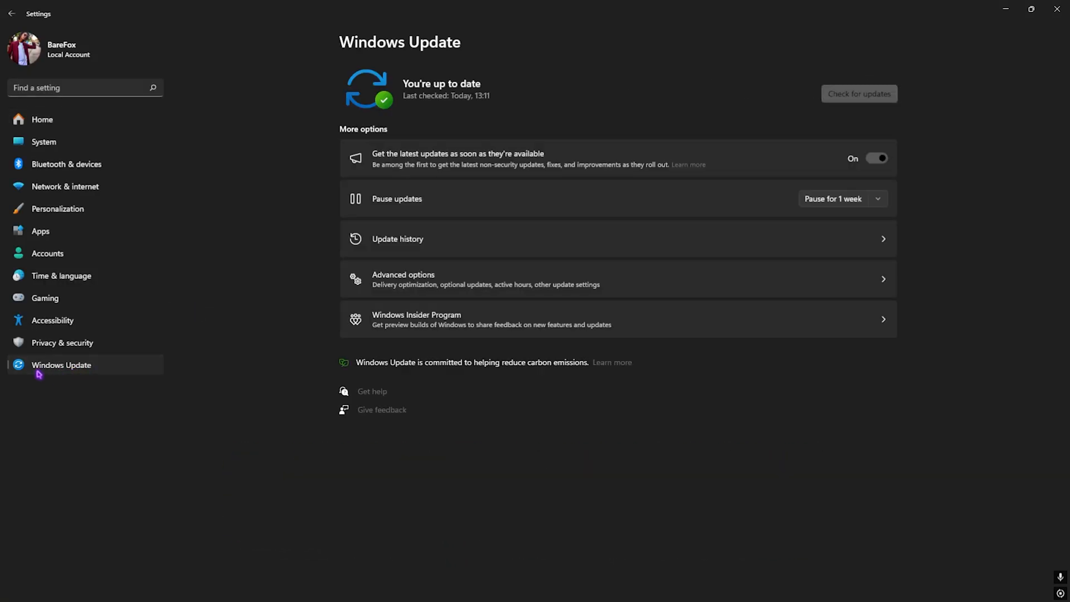
click(859, 94)
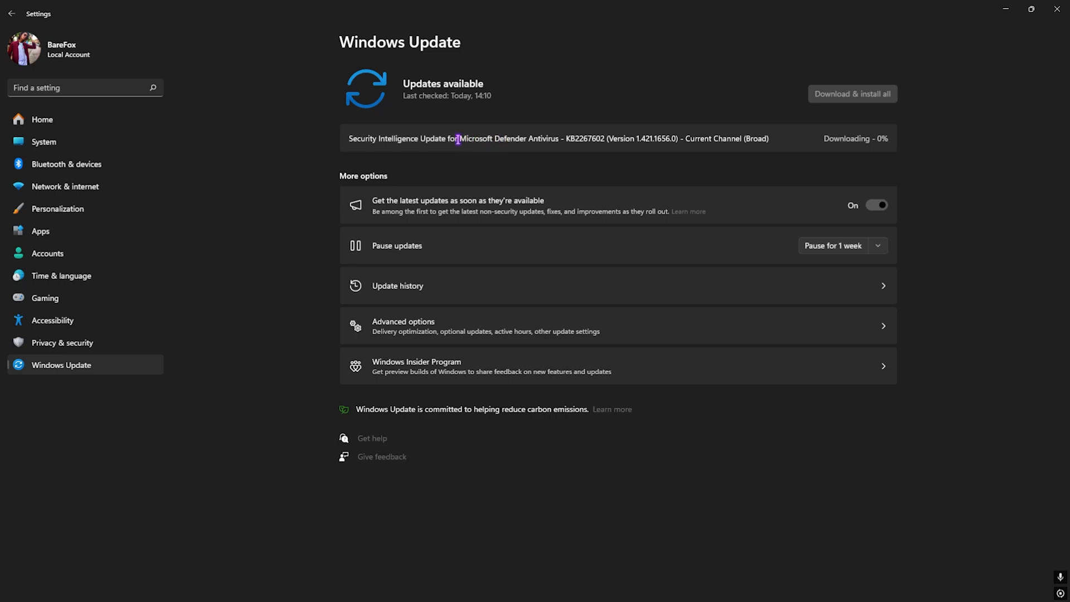
mouse_move(649, 150)
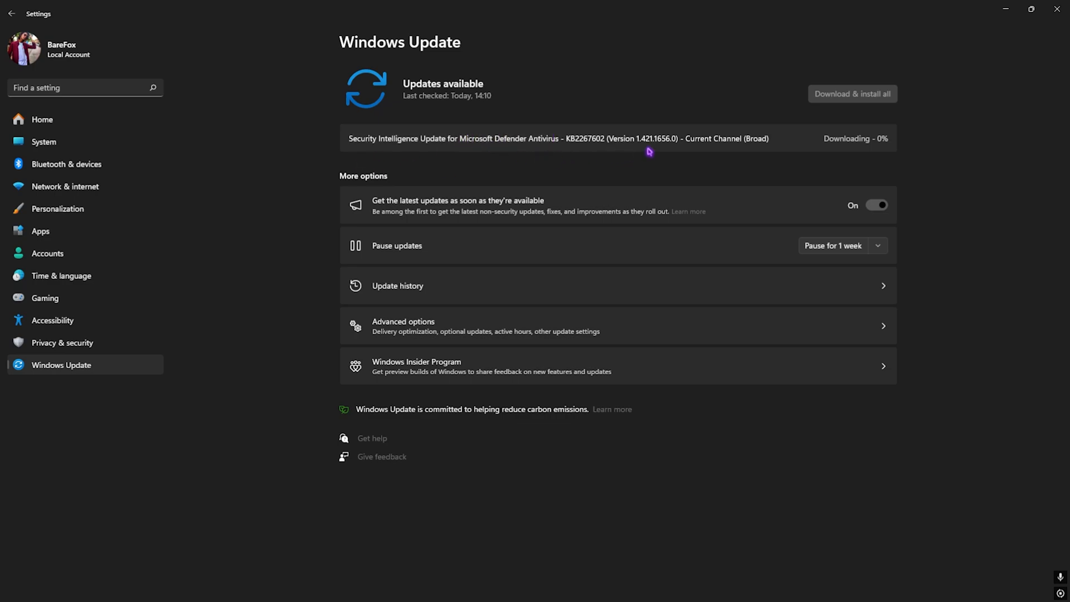
mouse_move(563, 147)
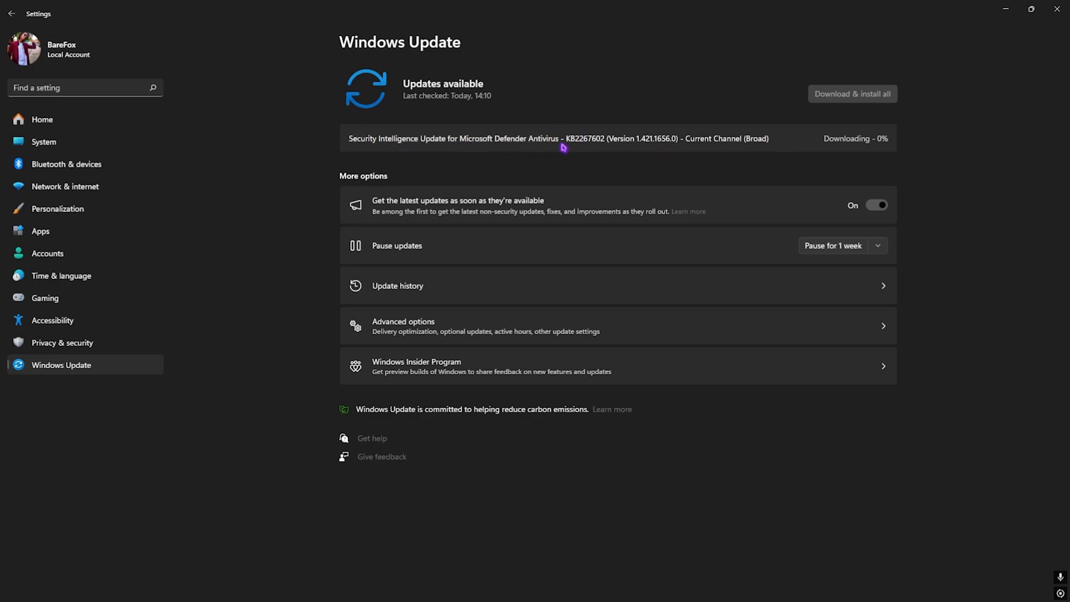
mouse_move(449, 174)
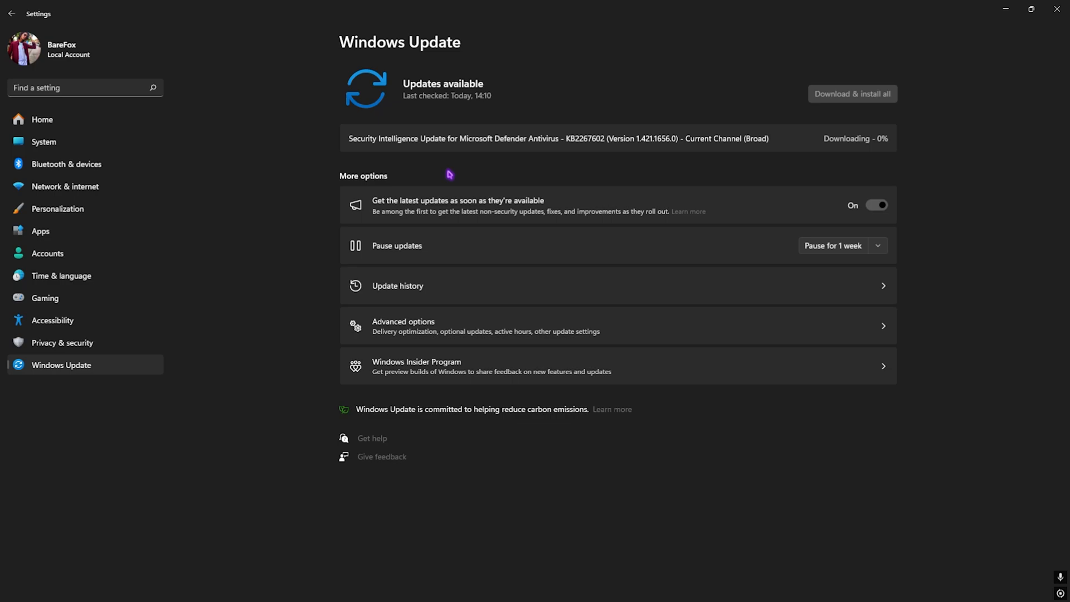
mouse_move(818, 150)
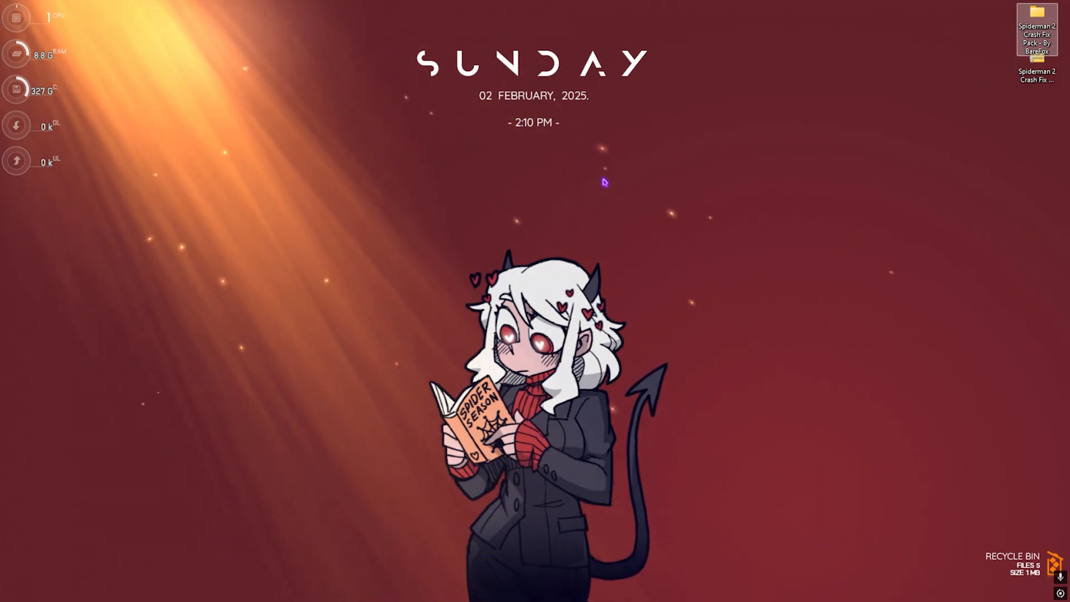
Set visual effects to Custom without animations and shadows, then show Advanced settings
click(349, 589)
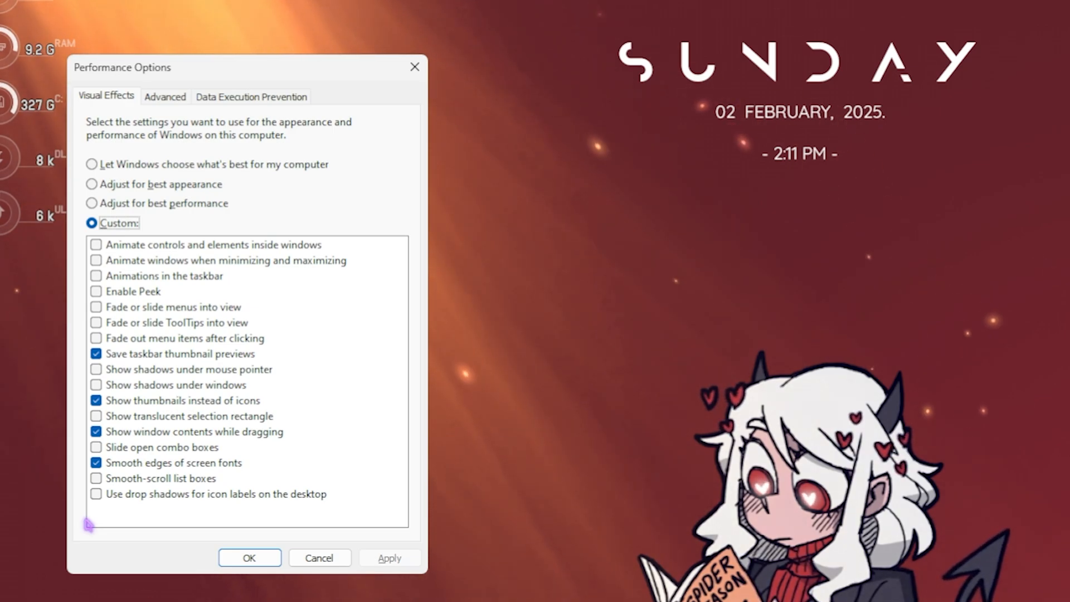
click(165, 96)
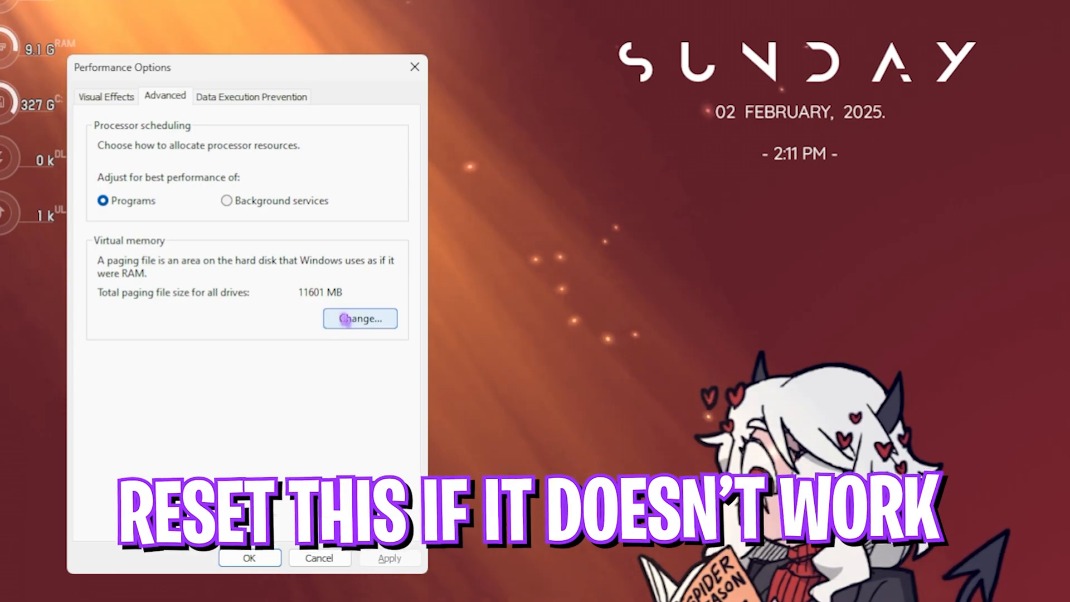
Set drive C: to a custom paging file of 1361 MB initial, 16384 MB maximum
click(360, 319)
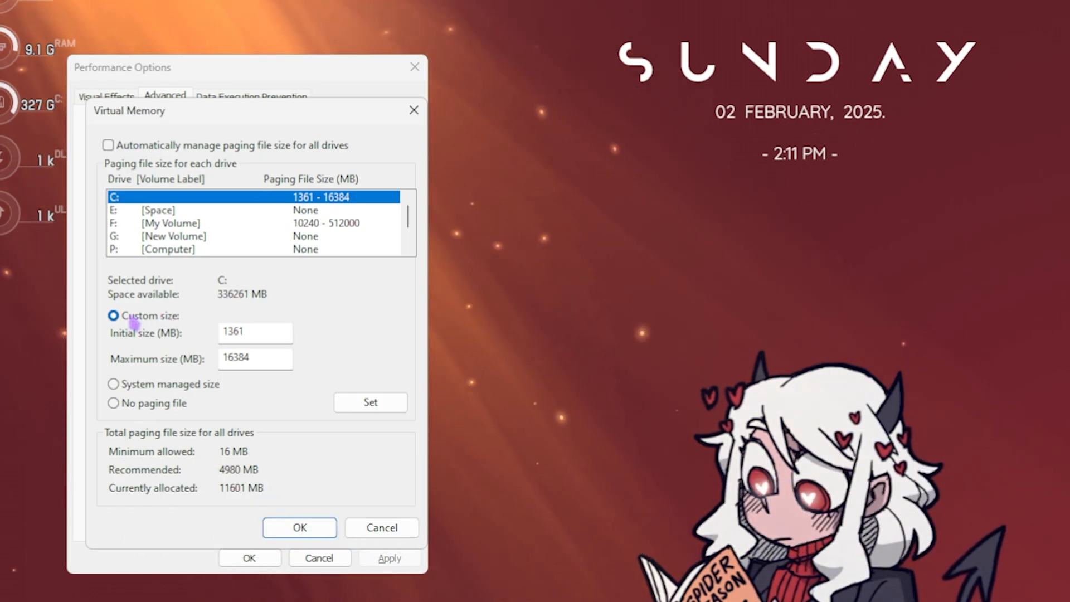
triple_click(254, 331)
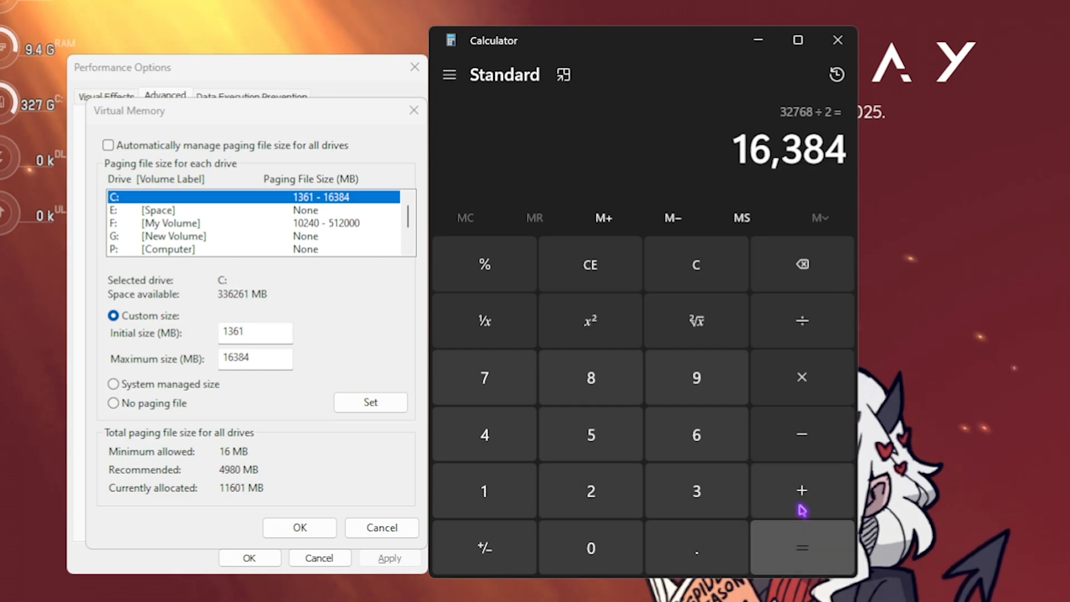
triple_click(254, 357)
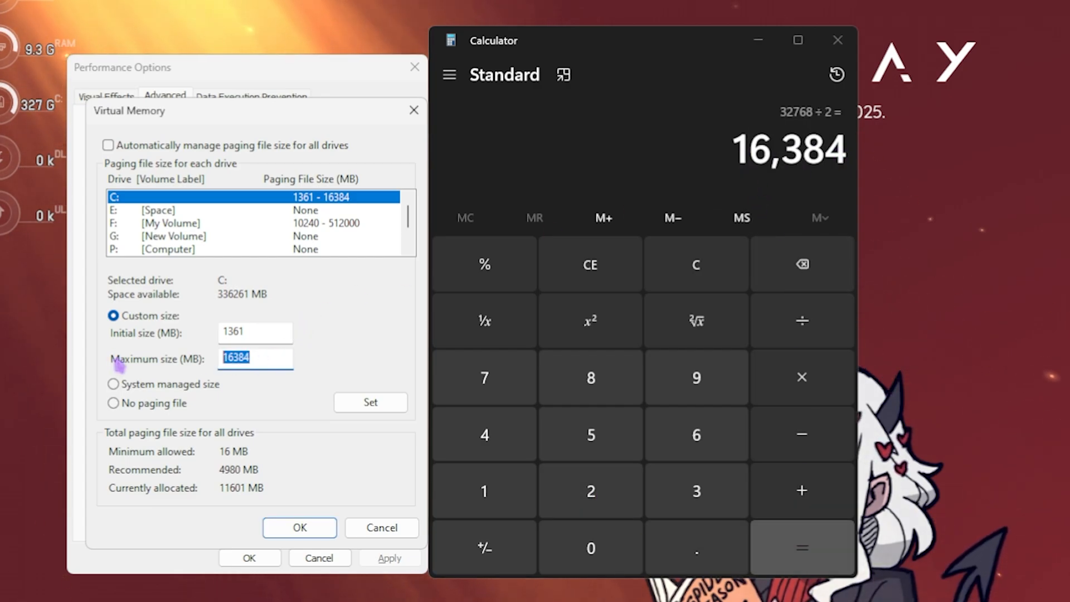
click(837, 40)
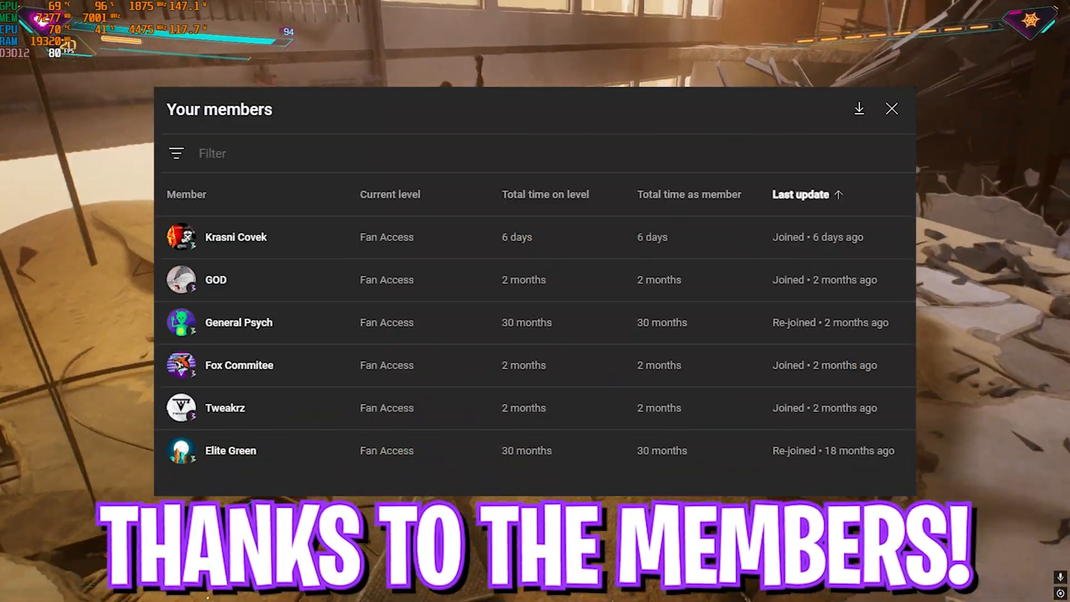
Play Marvel's Spider-Man 2 through the sand-enemy fight to confirm it no longer crashes
click(892, 108)
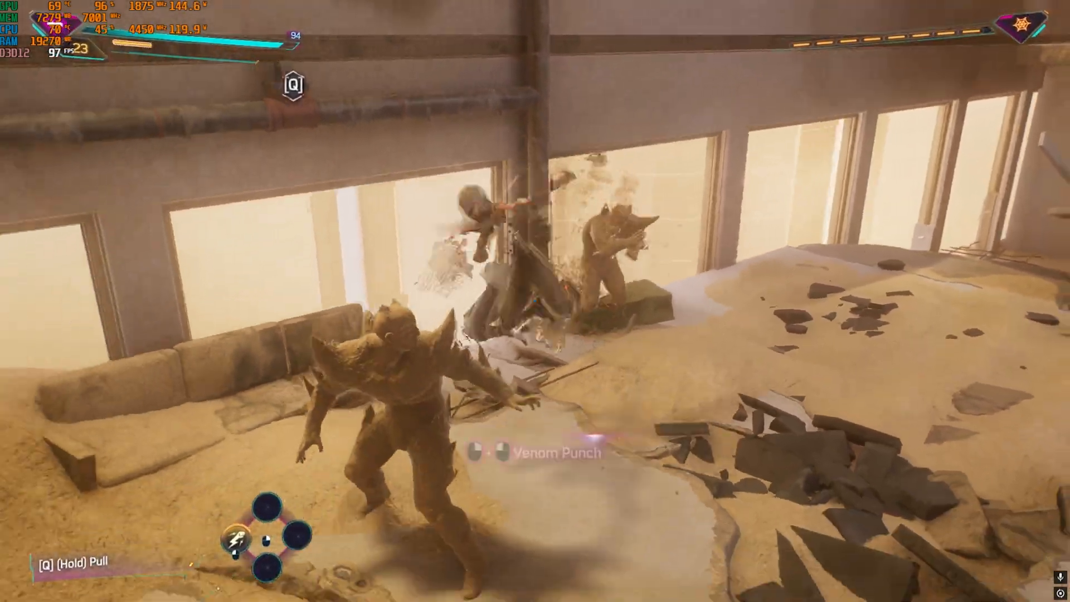